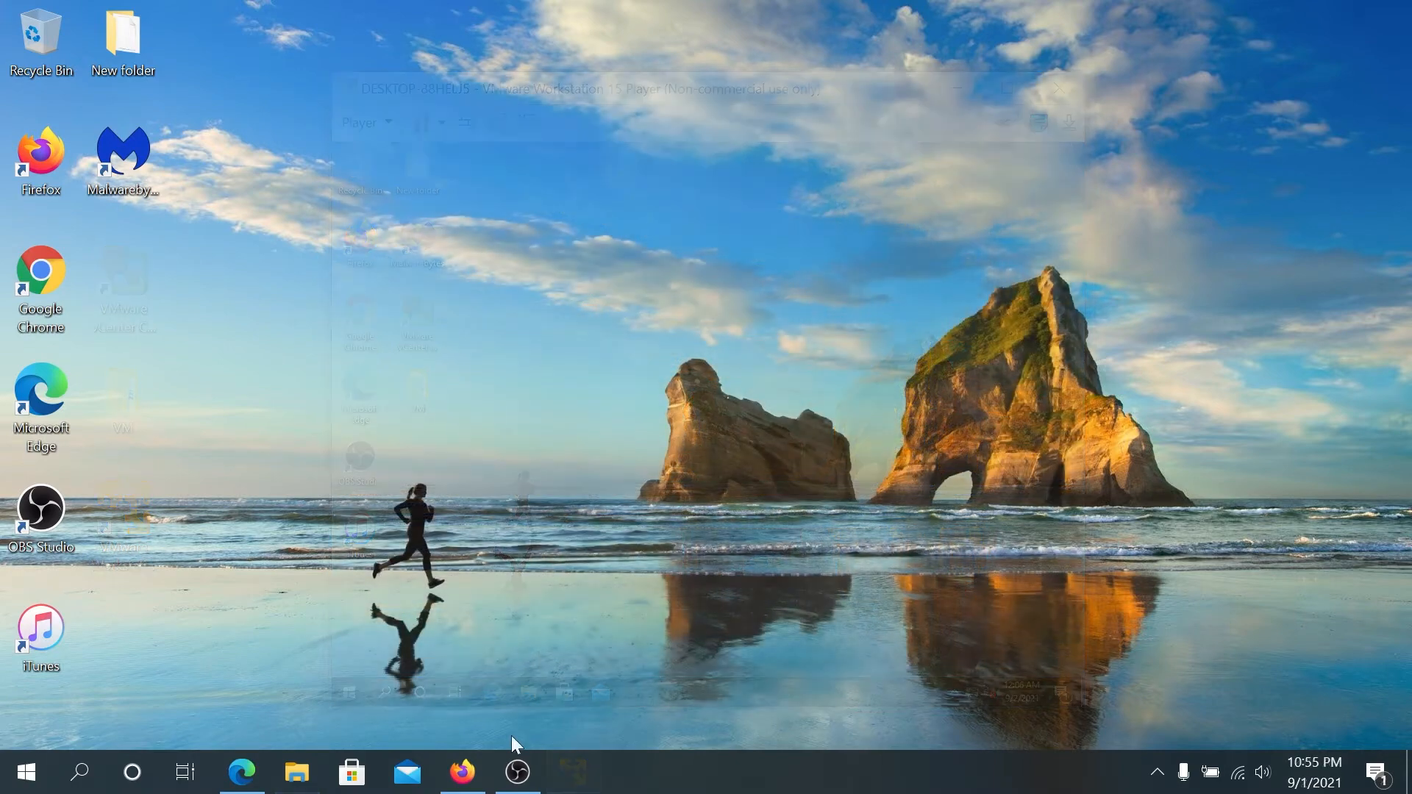
- Bring up Firefox showing the VMware vCenter Converter product overview page
click(462, 772)
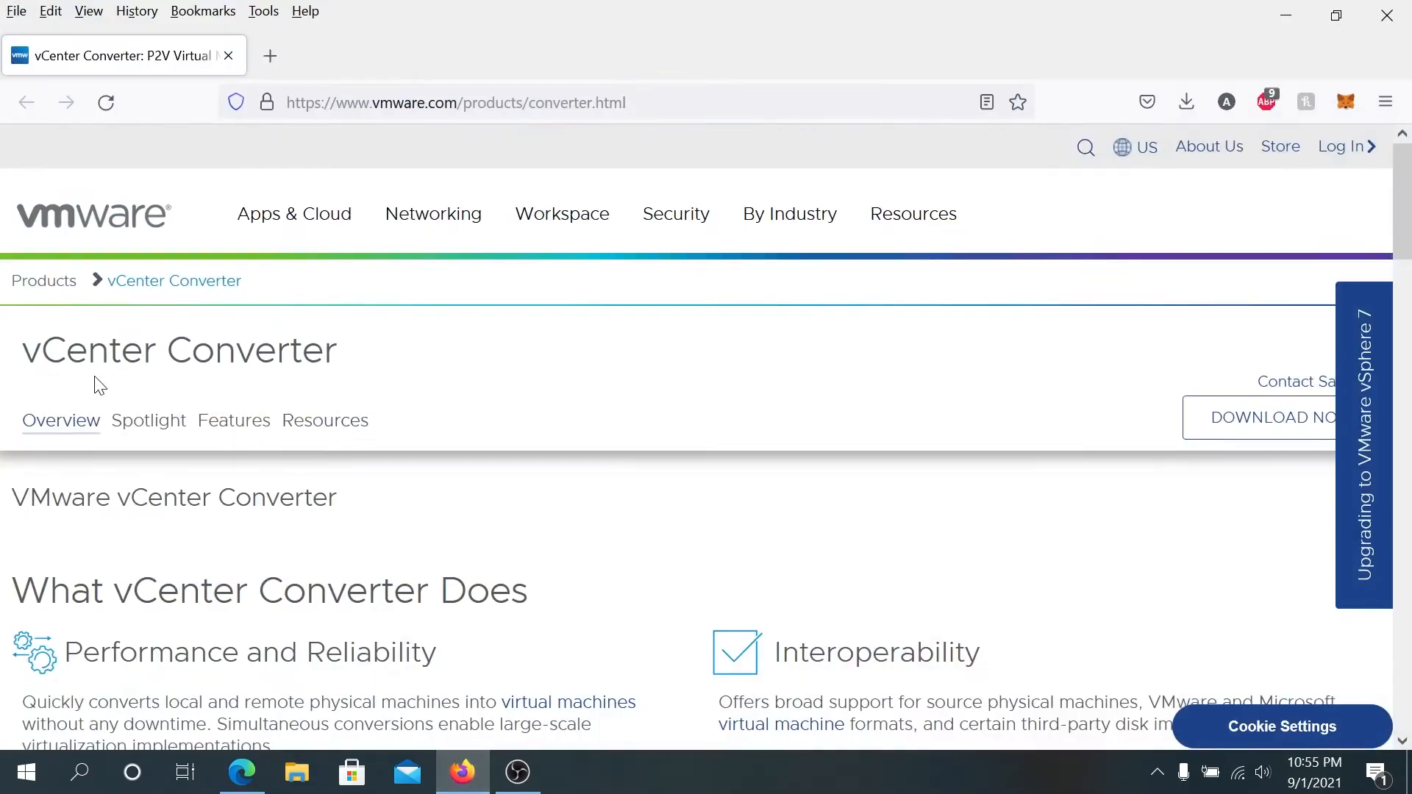
mouse_move(801, 406)
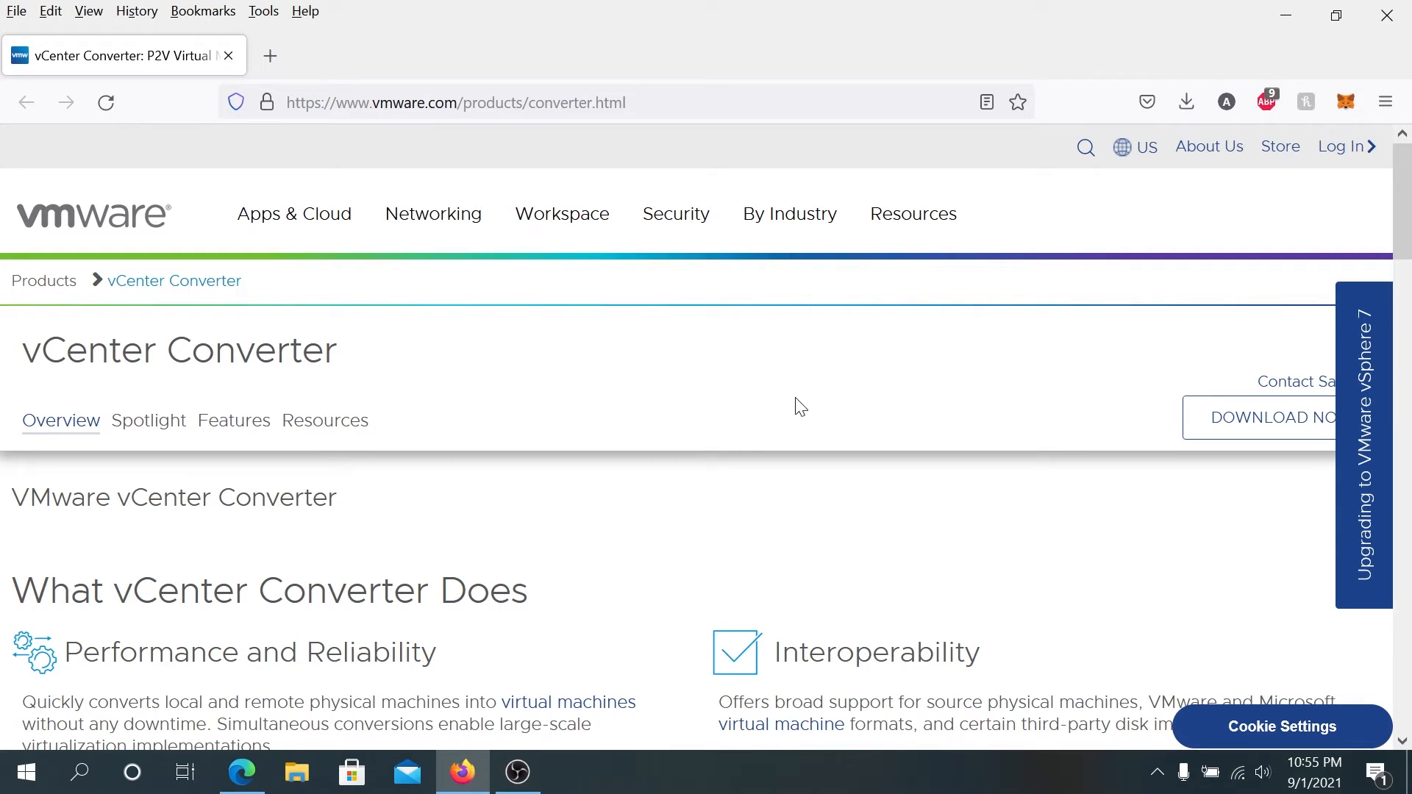
mouse_move(1049, 417)
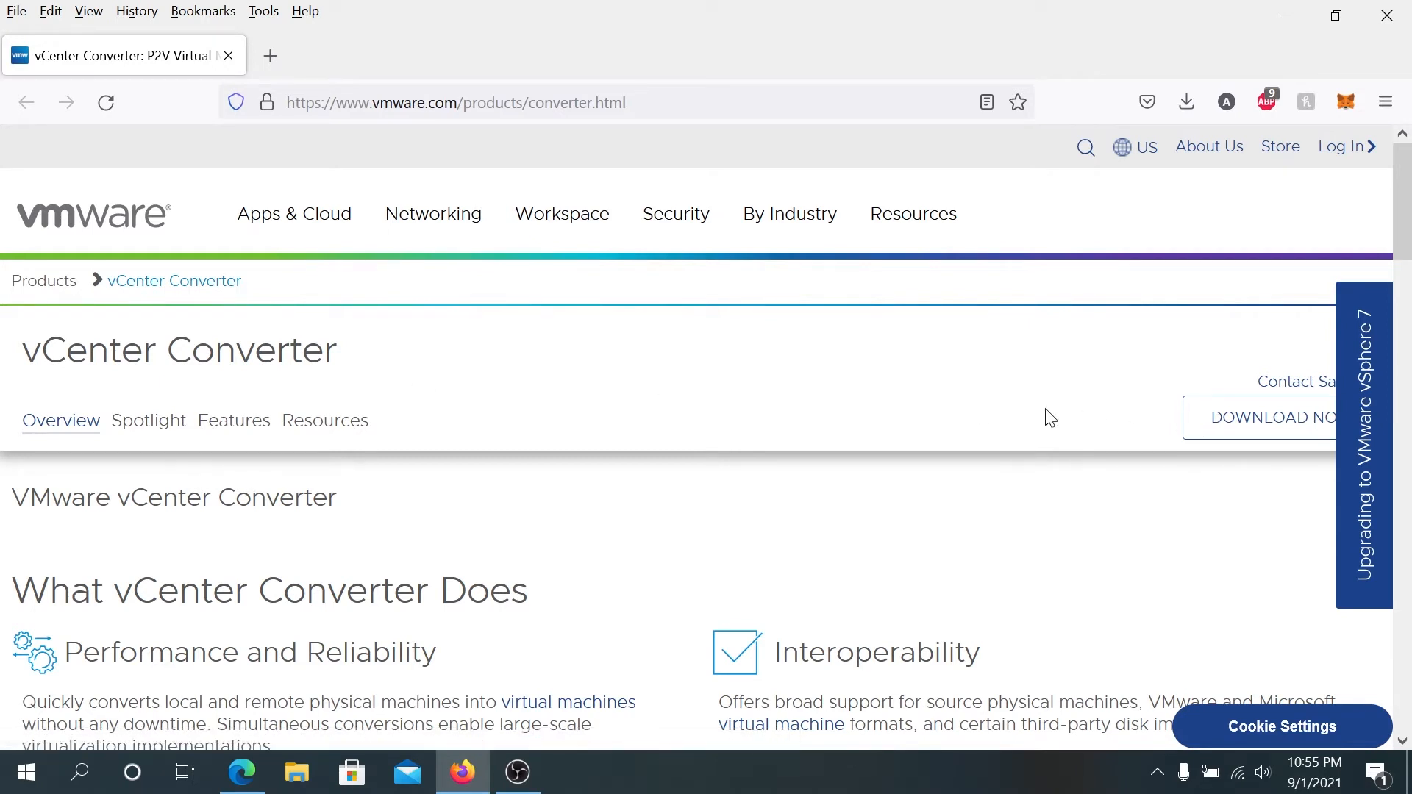
mouse_move(1247, 428)
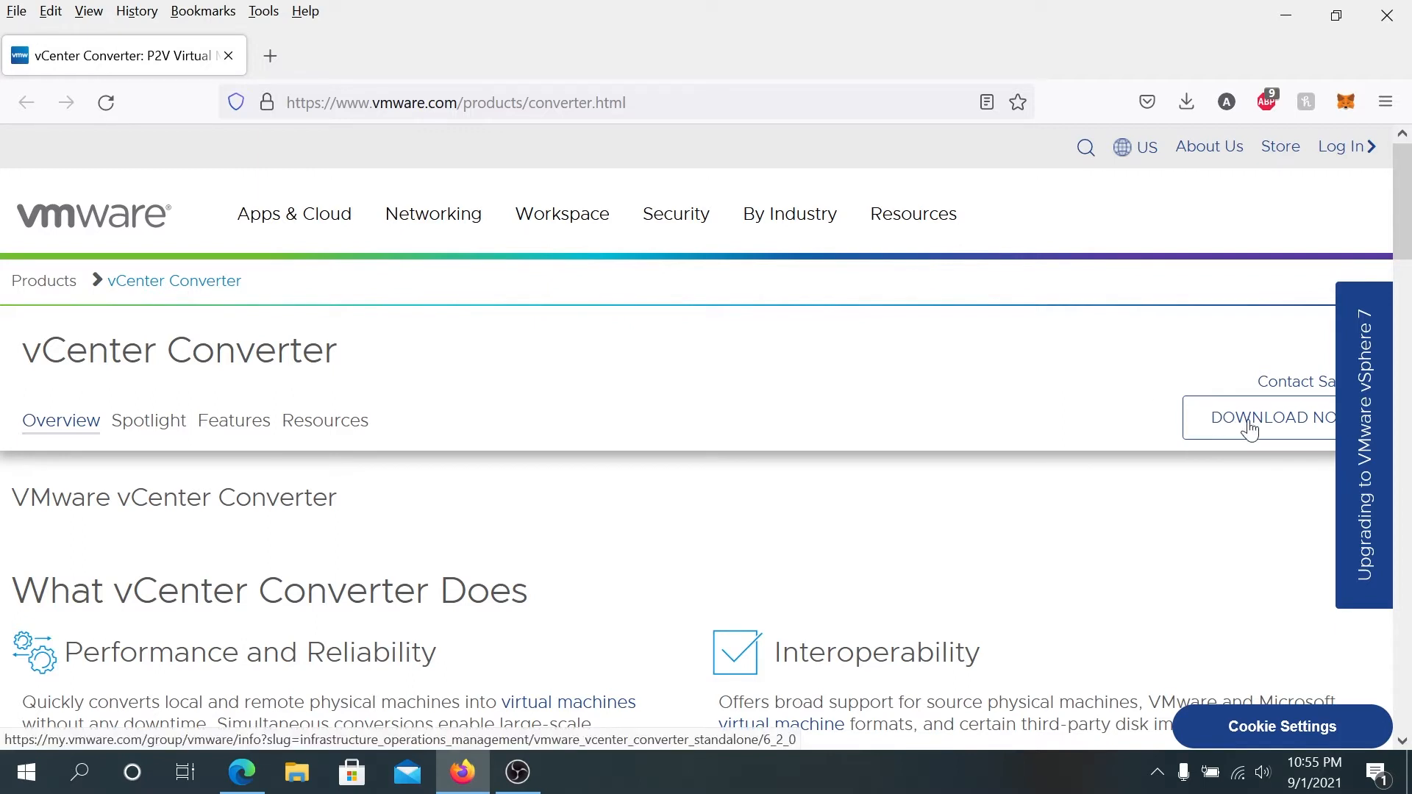
- Request the vCenter Converter Standalone 6.2.0.1 installer download, reaching the Customer Connect sign-in page
click(1274, 417)
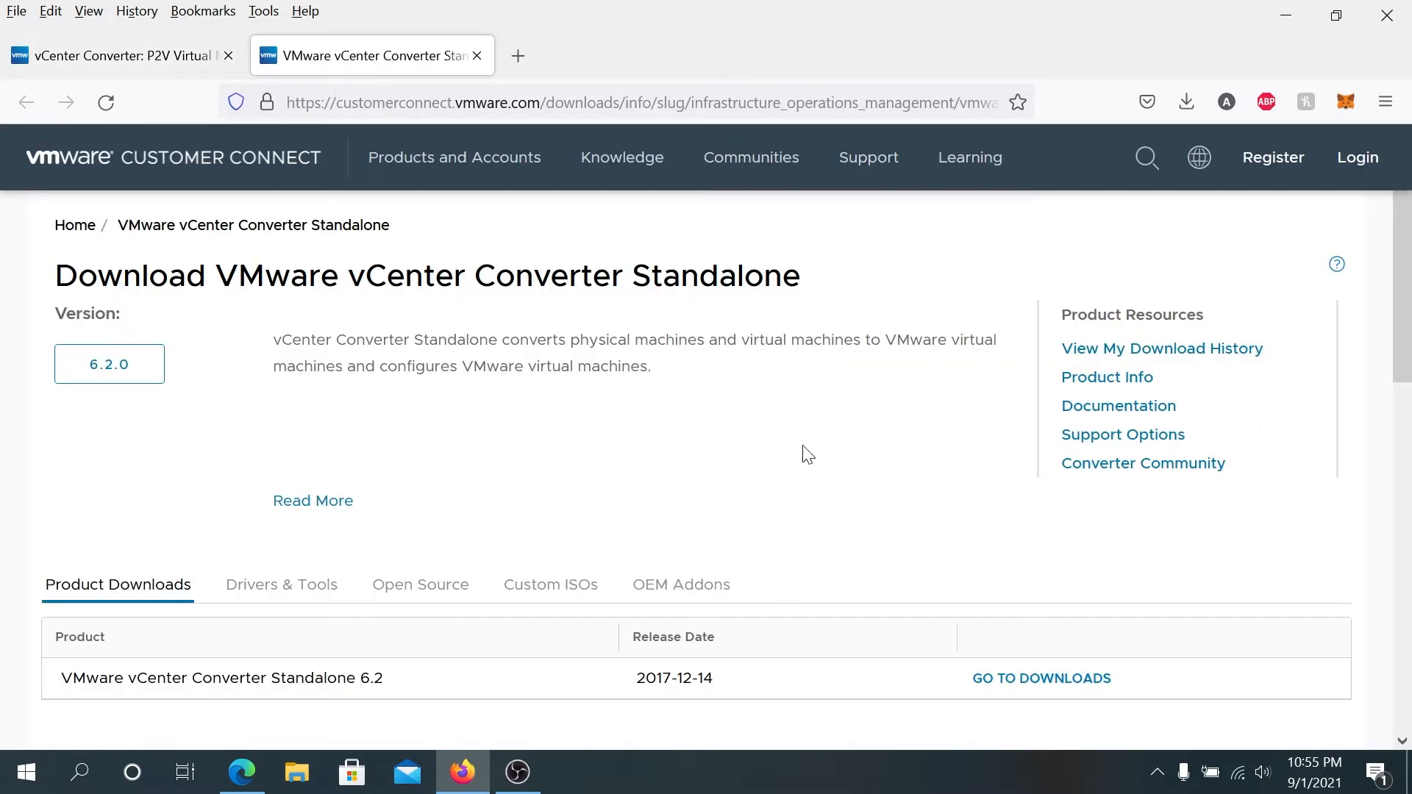
mouse_move(1040, 678)
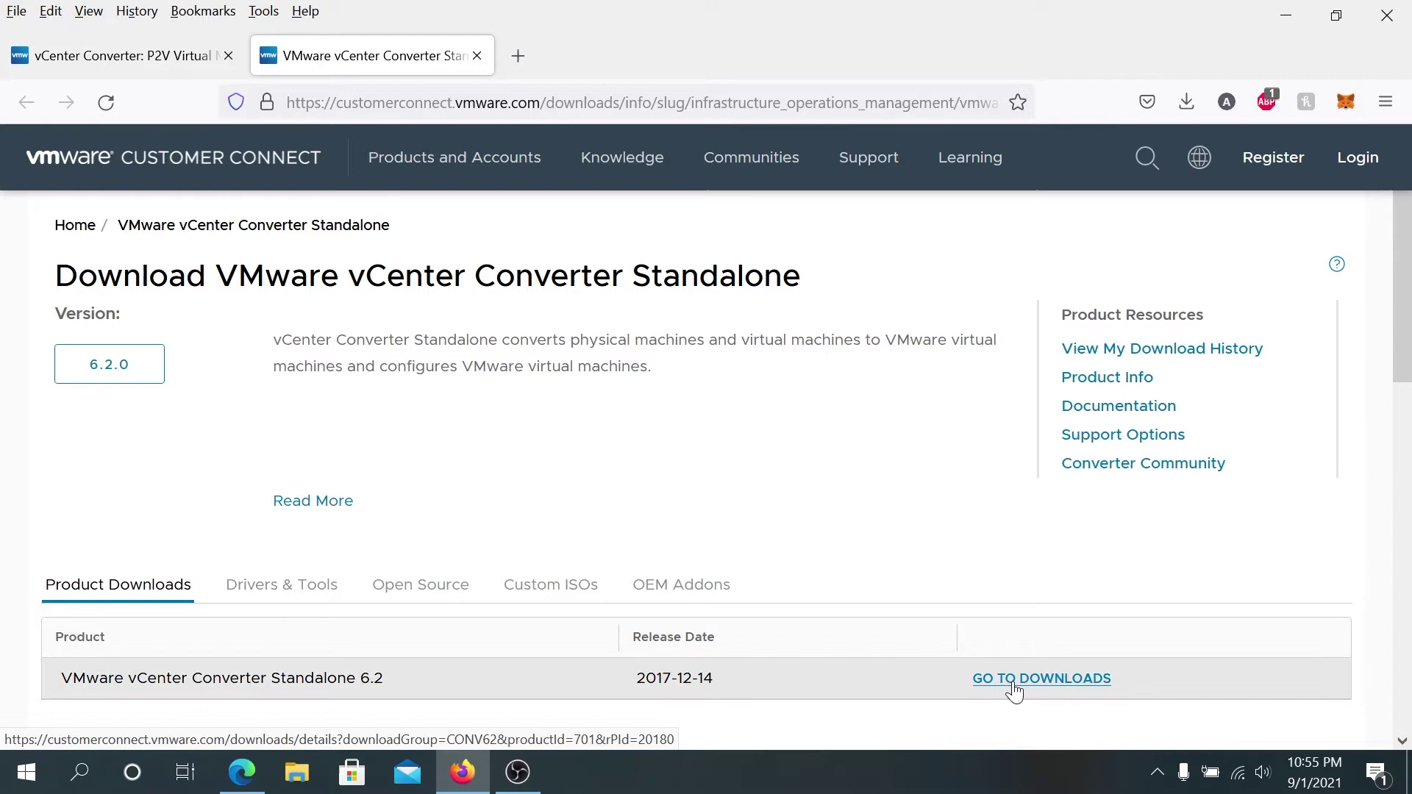
click(1041, 678)
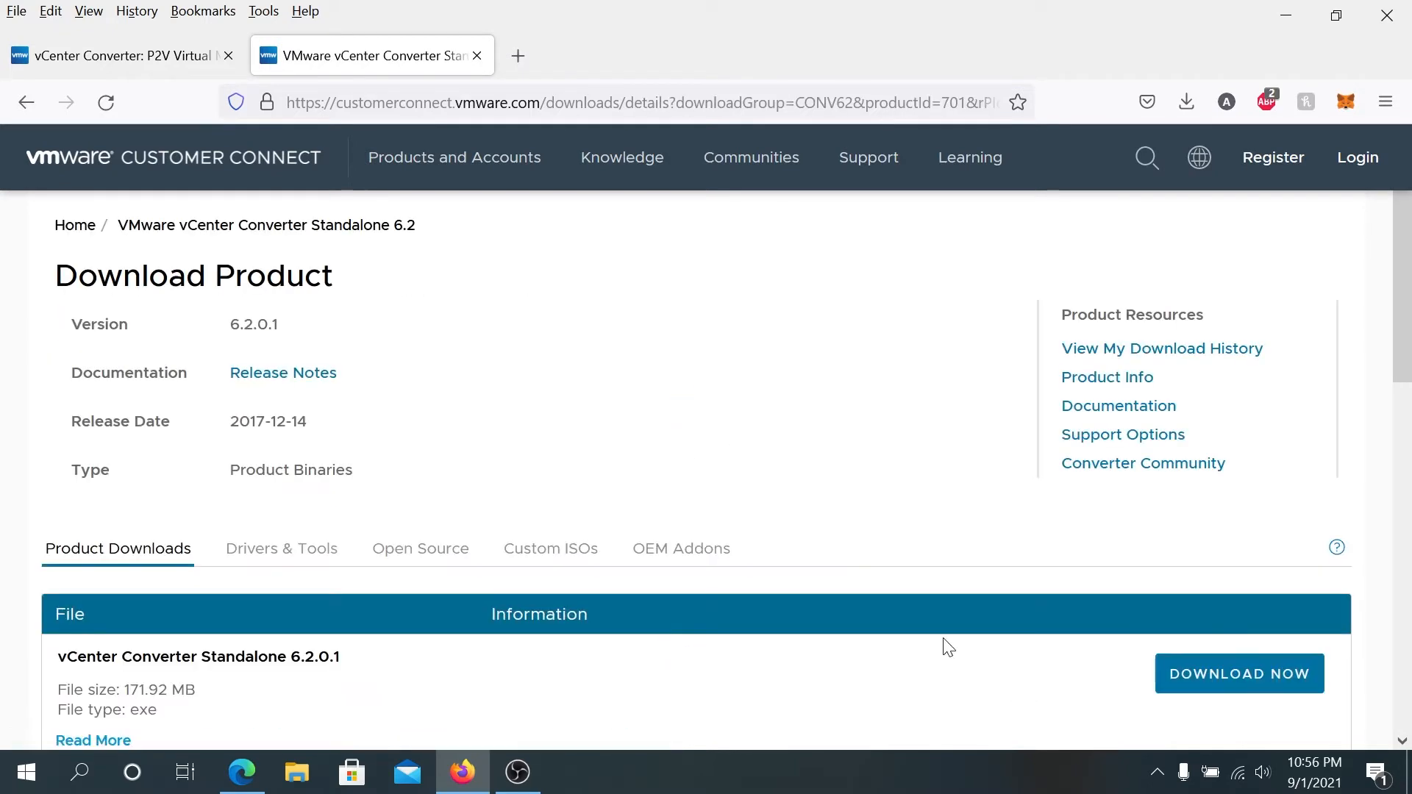
mouse_move(1239, 674)
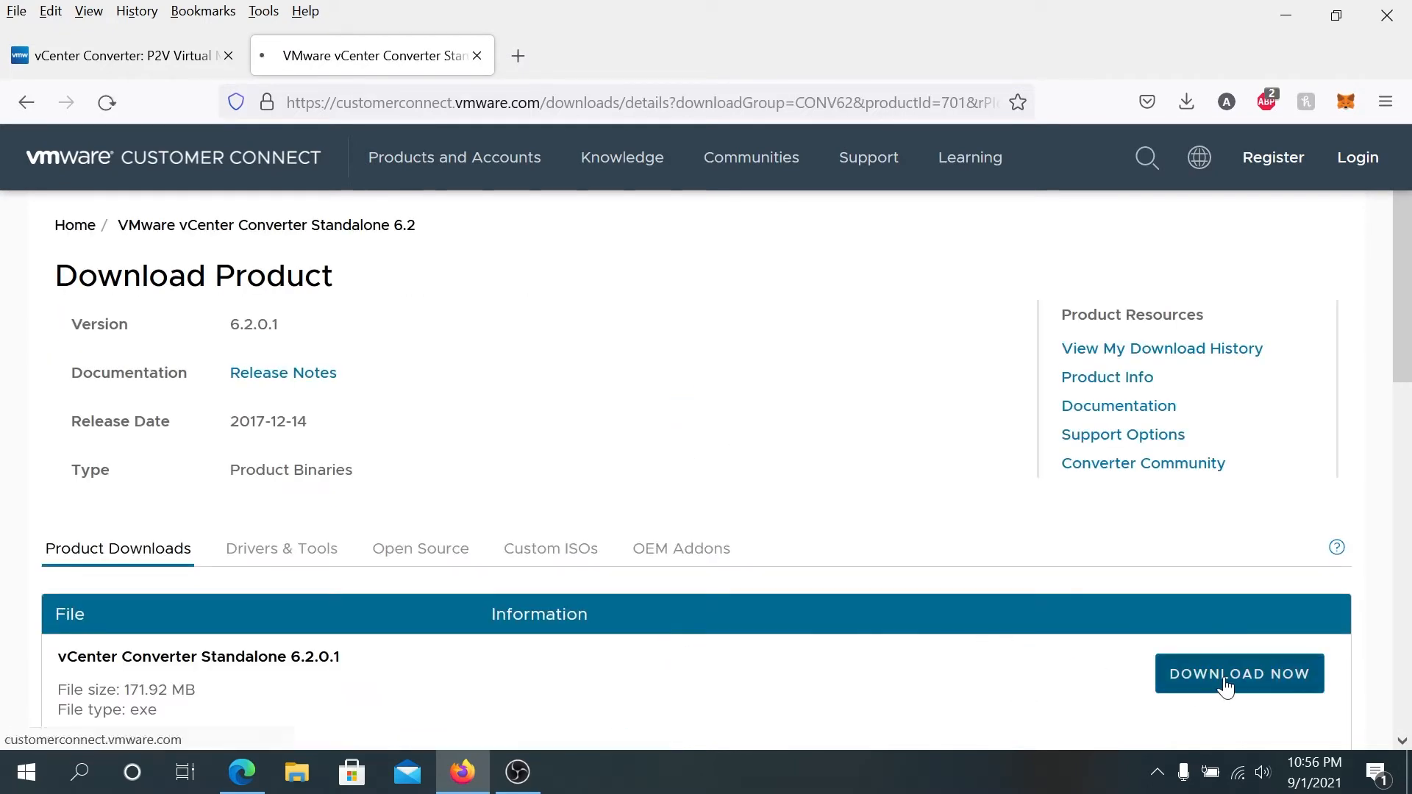
click(1238, 673)
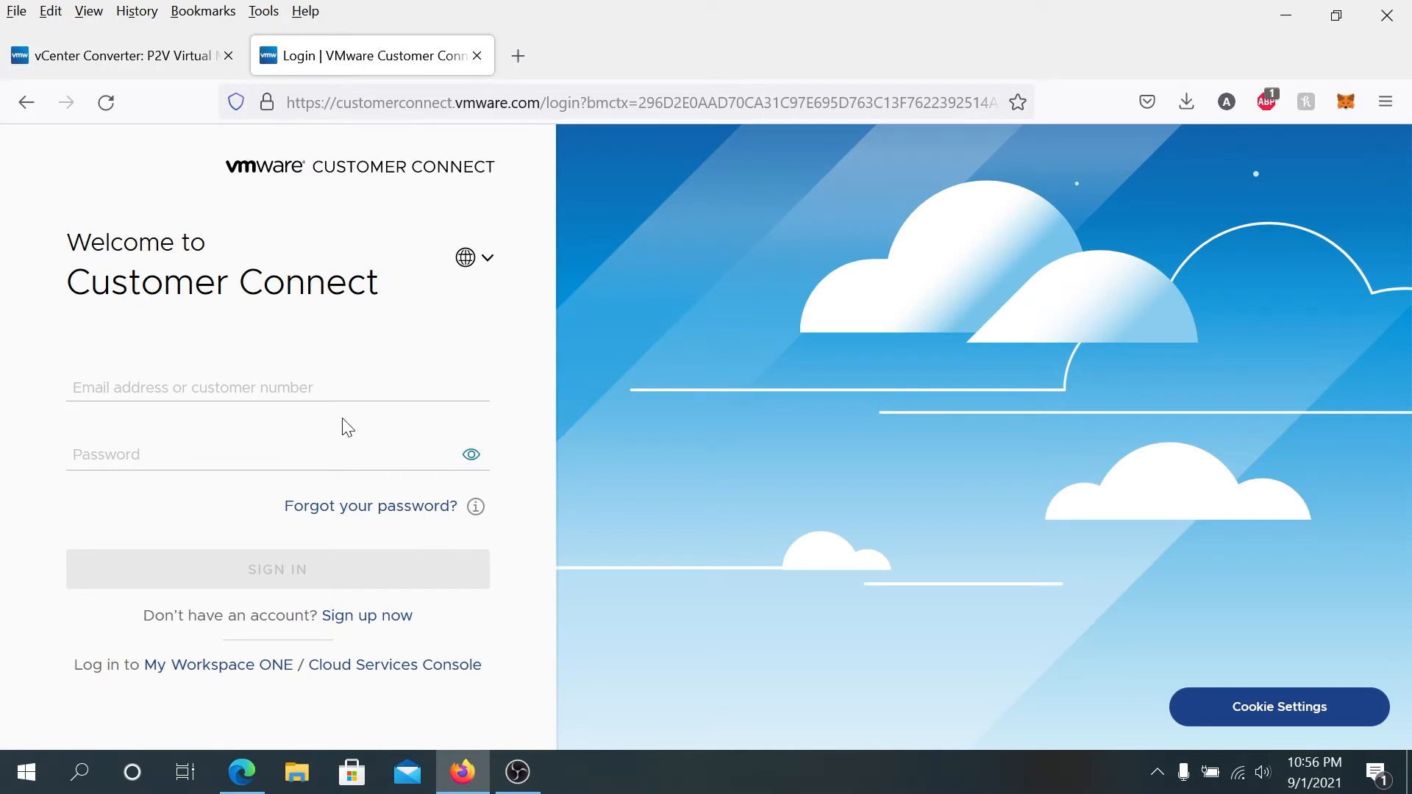
mouse_move(335, 543)
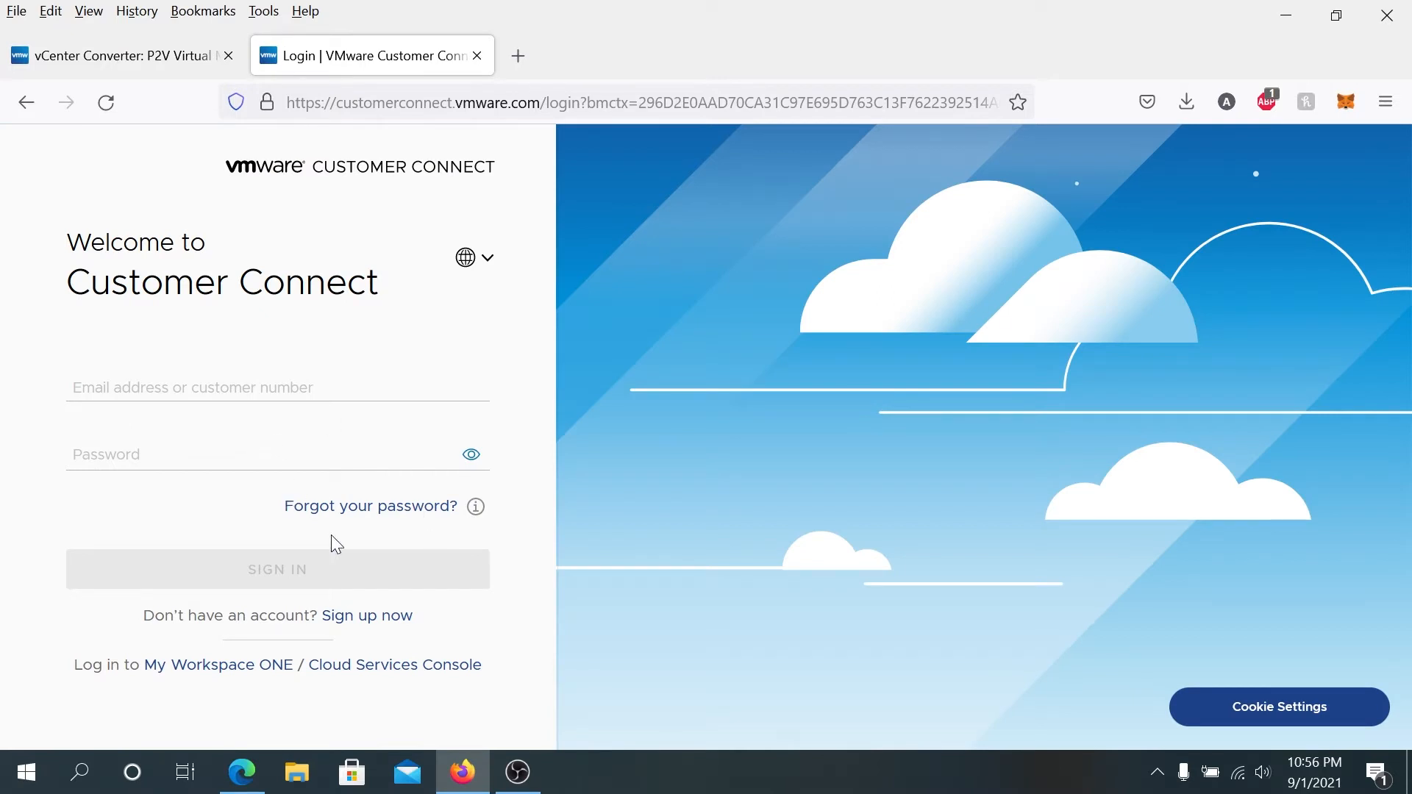
mouse_move(385, 620)
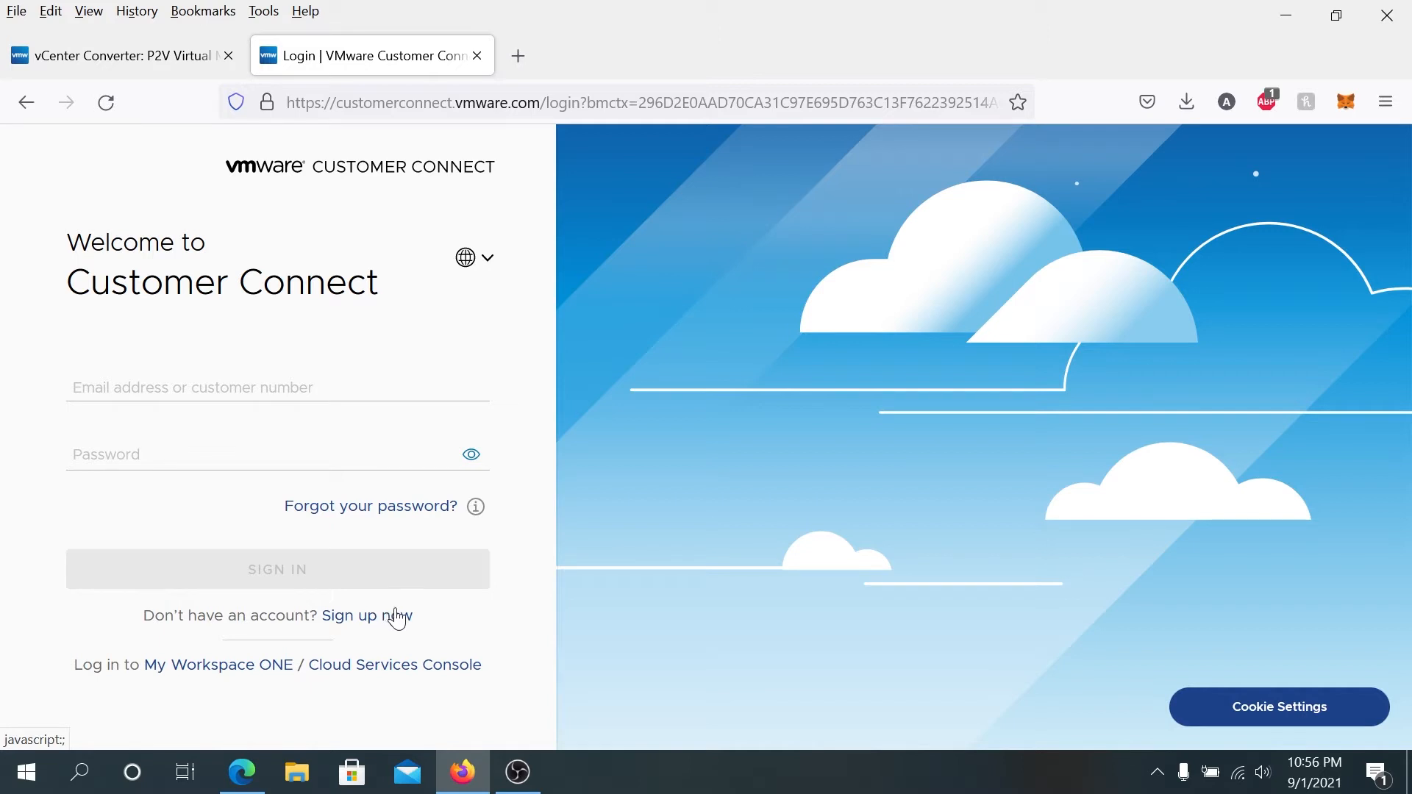
mouse_move(394, 616)
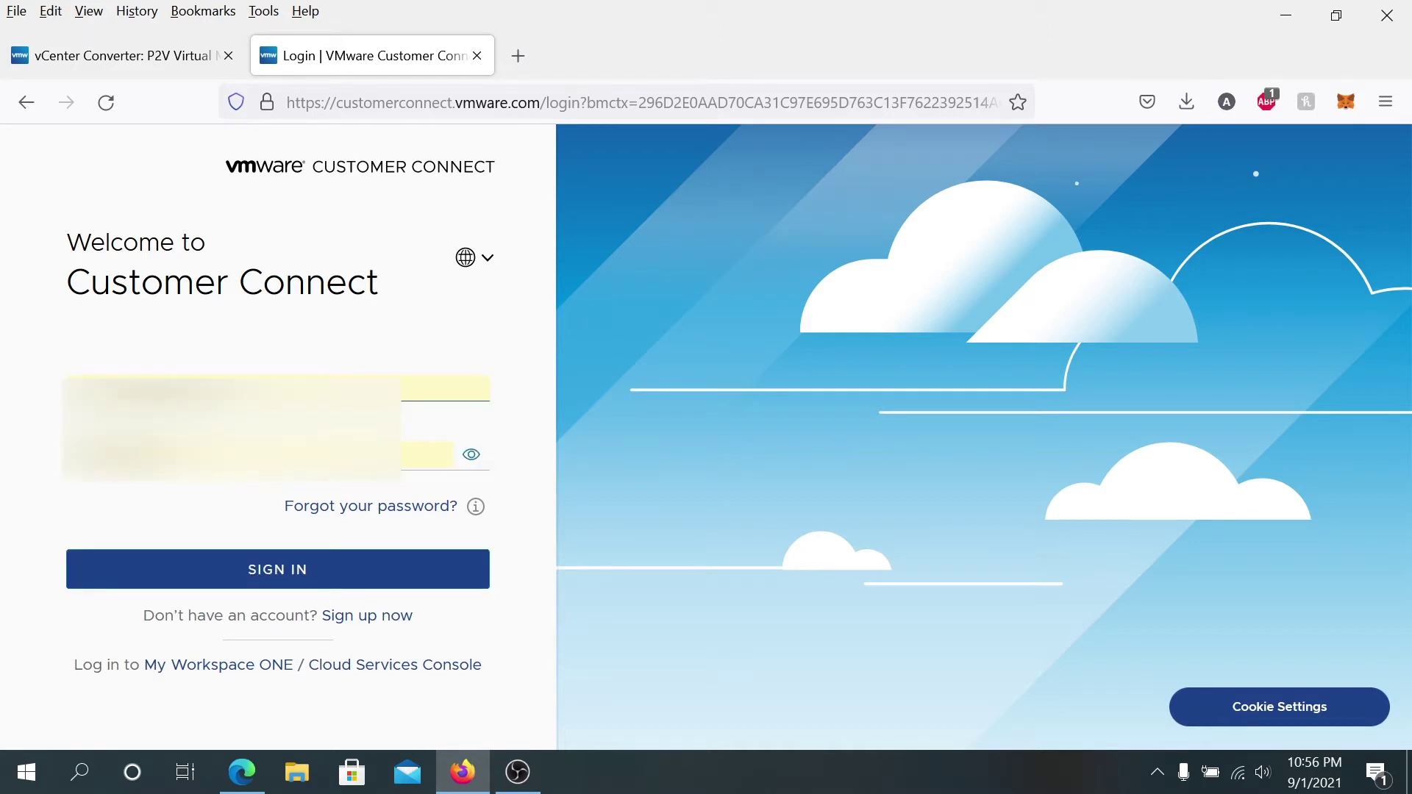
mouse_move(309, 524)
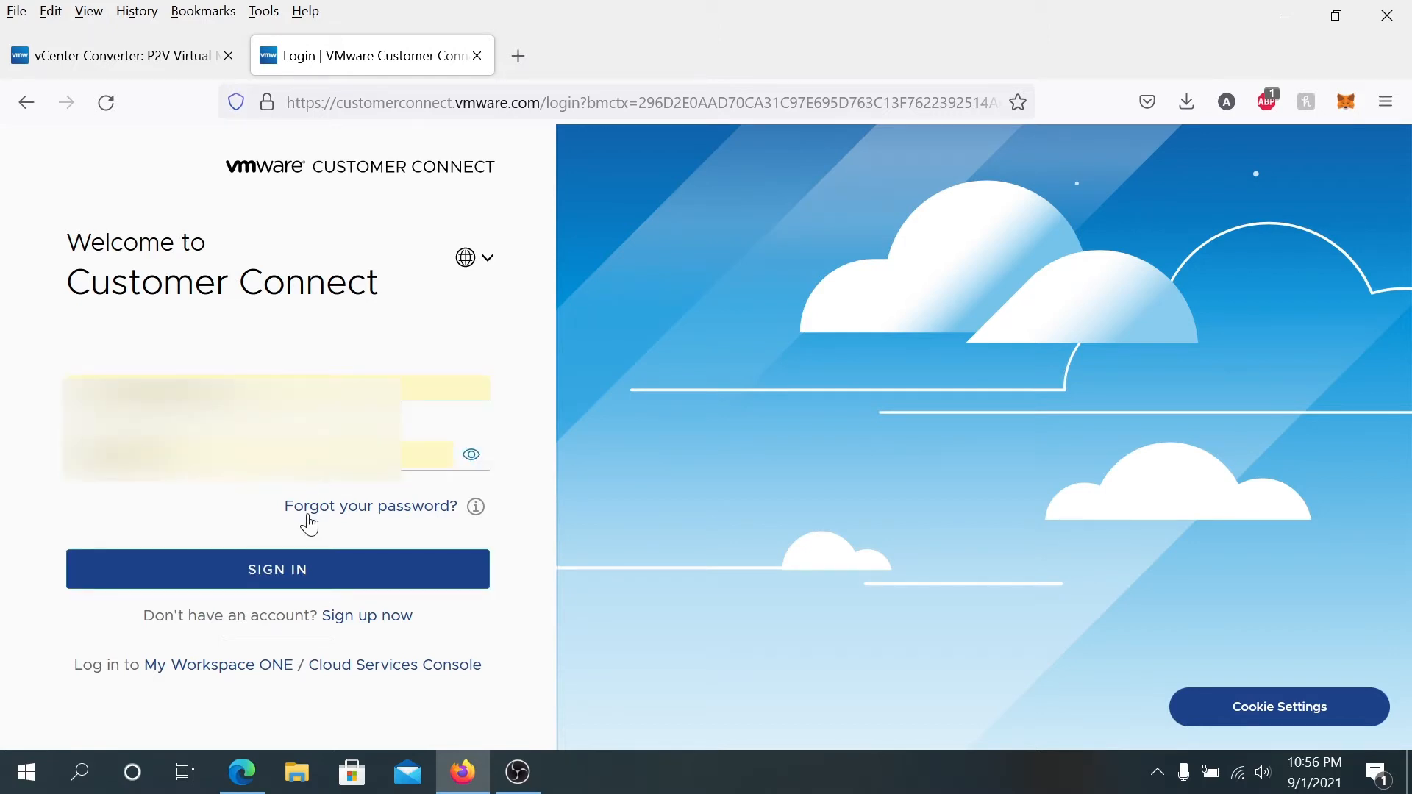
mouse_move(279, 569)
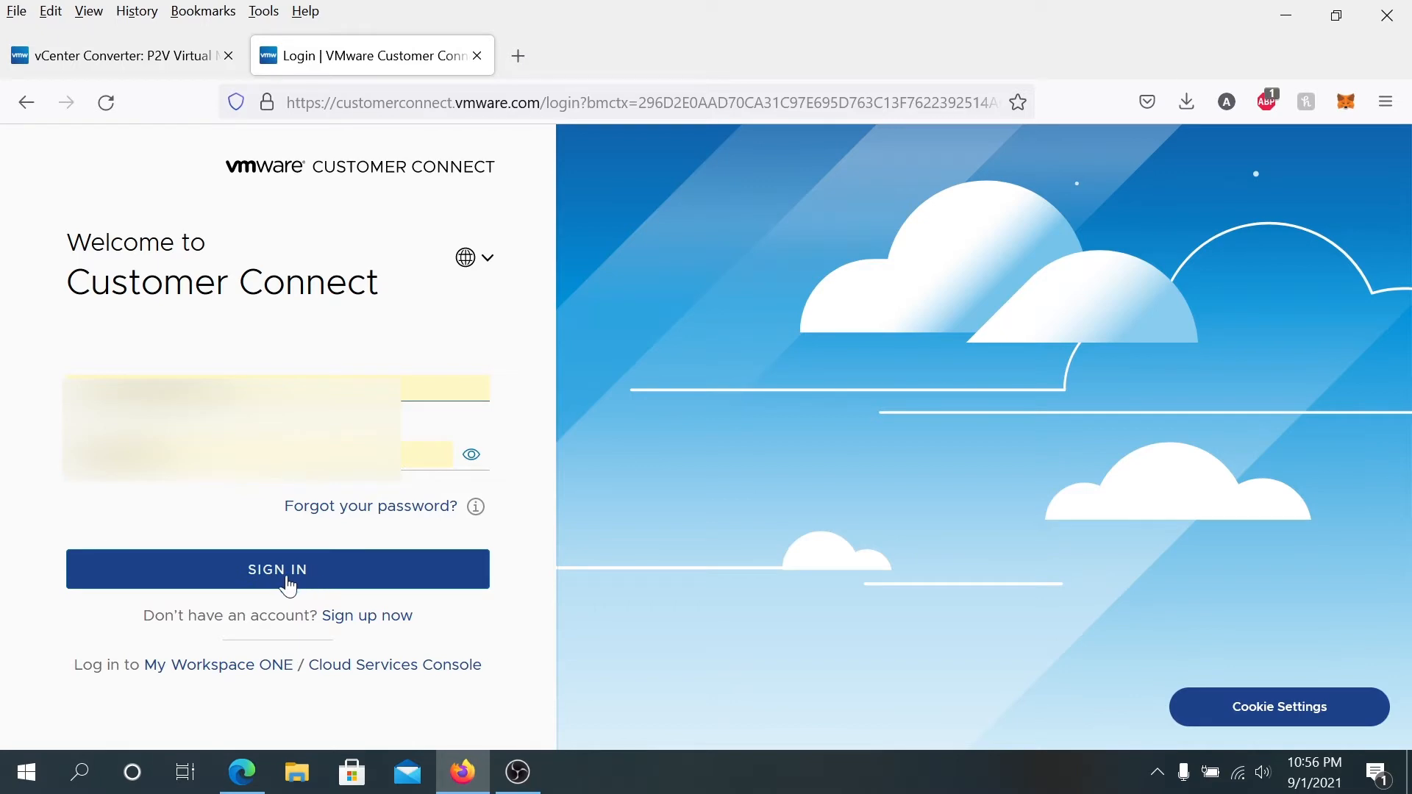
- Sign in, accept the EULA and save the 6.2.0.1 converter installer file to disk
click(278, 570)
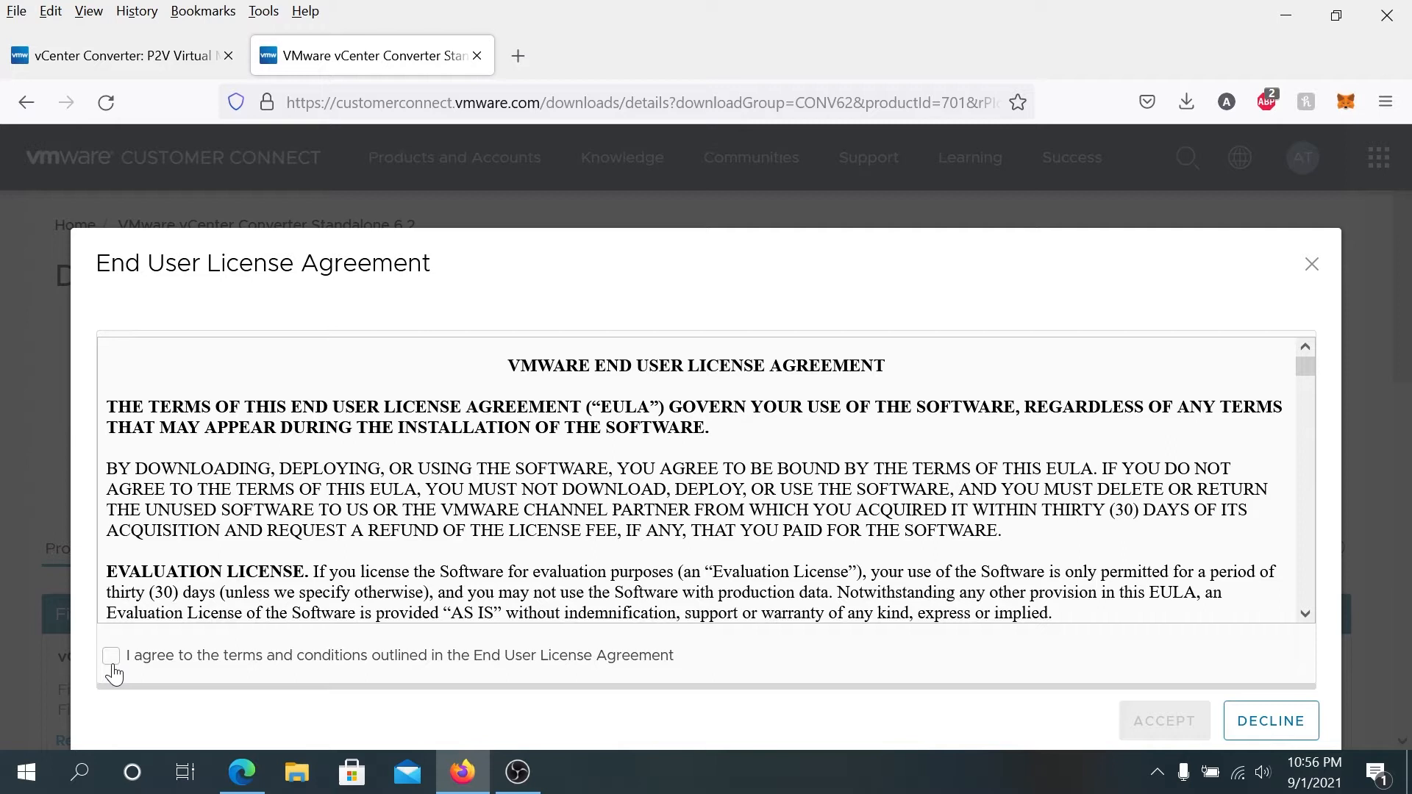
click(110, 655)
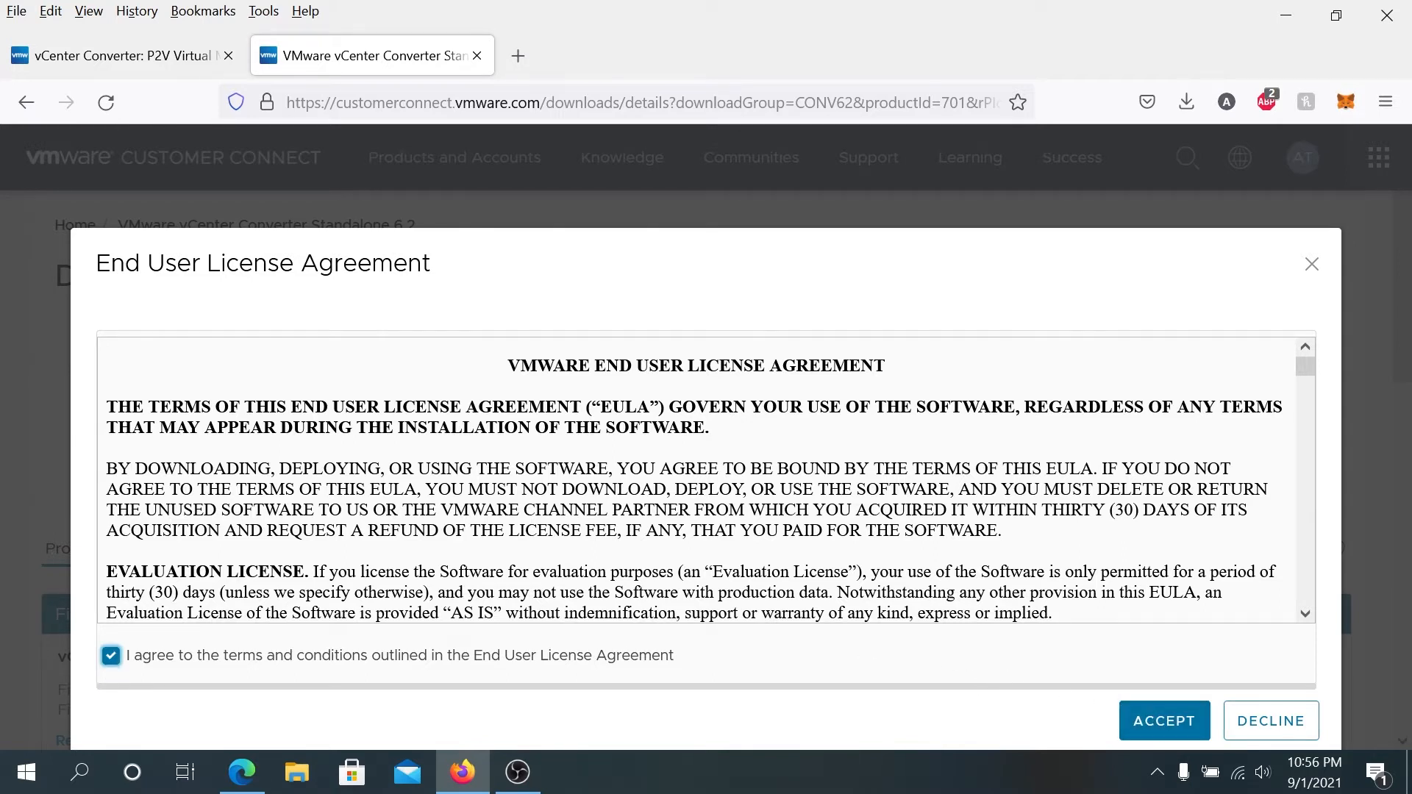
mouse_move(1126, 677)
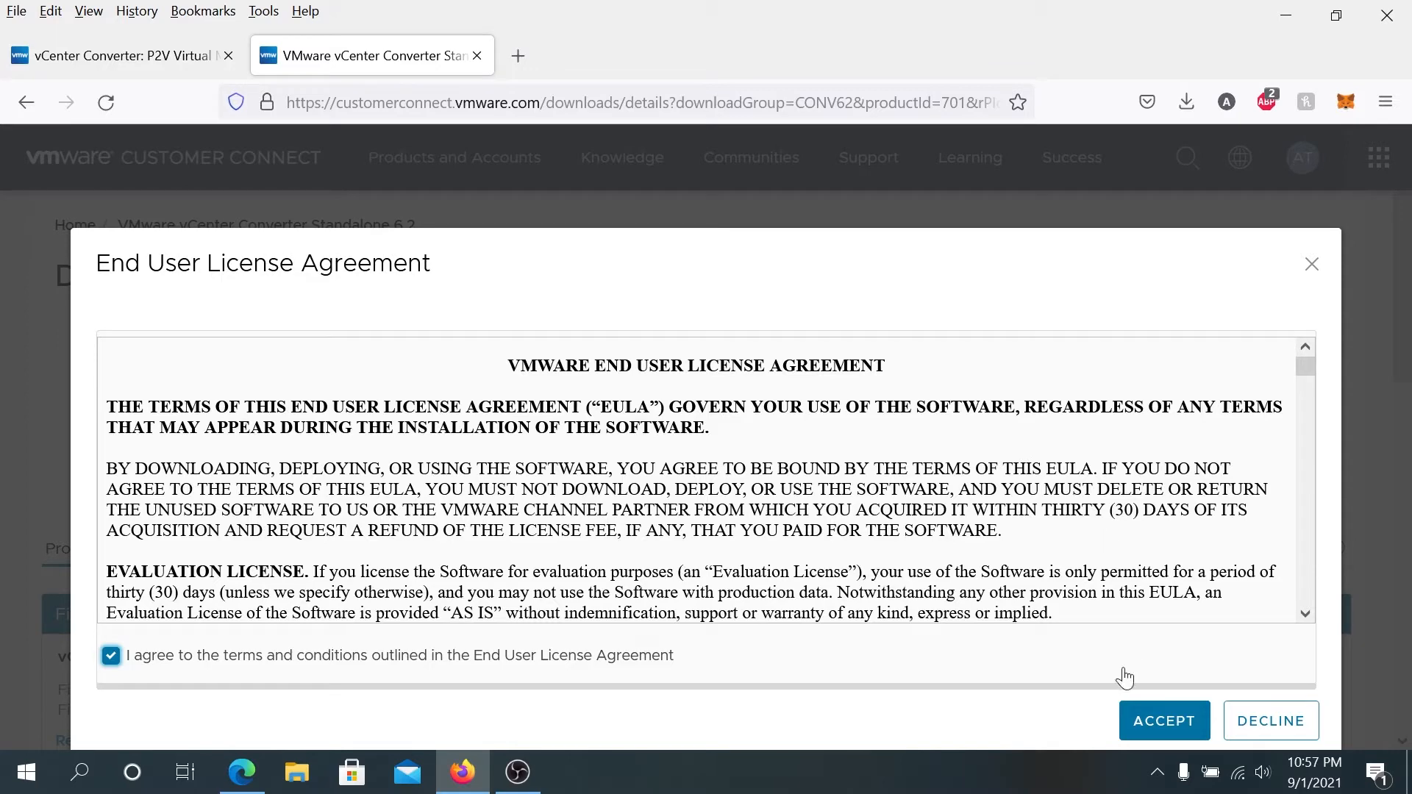
click(1163, 720)
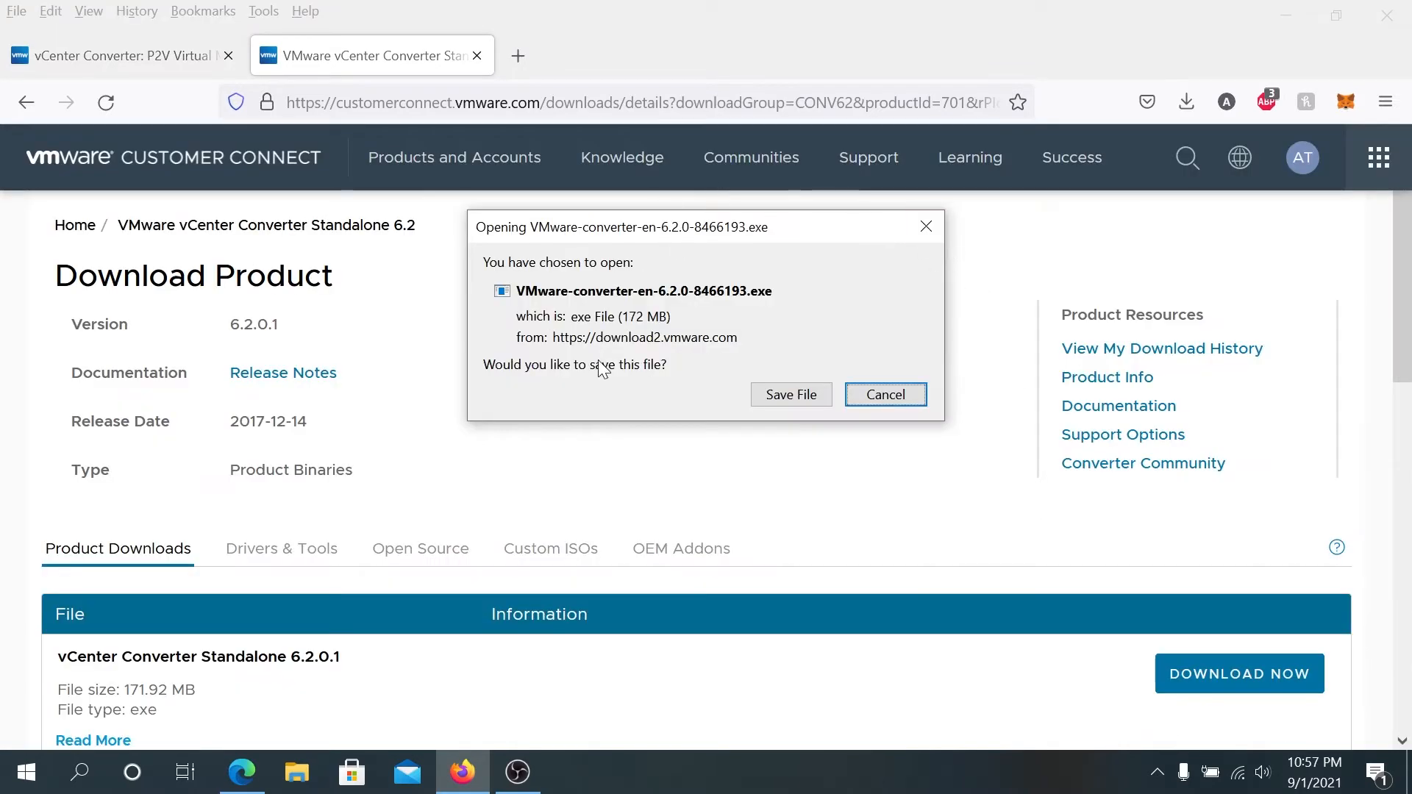
mouse_move(792, 395)
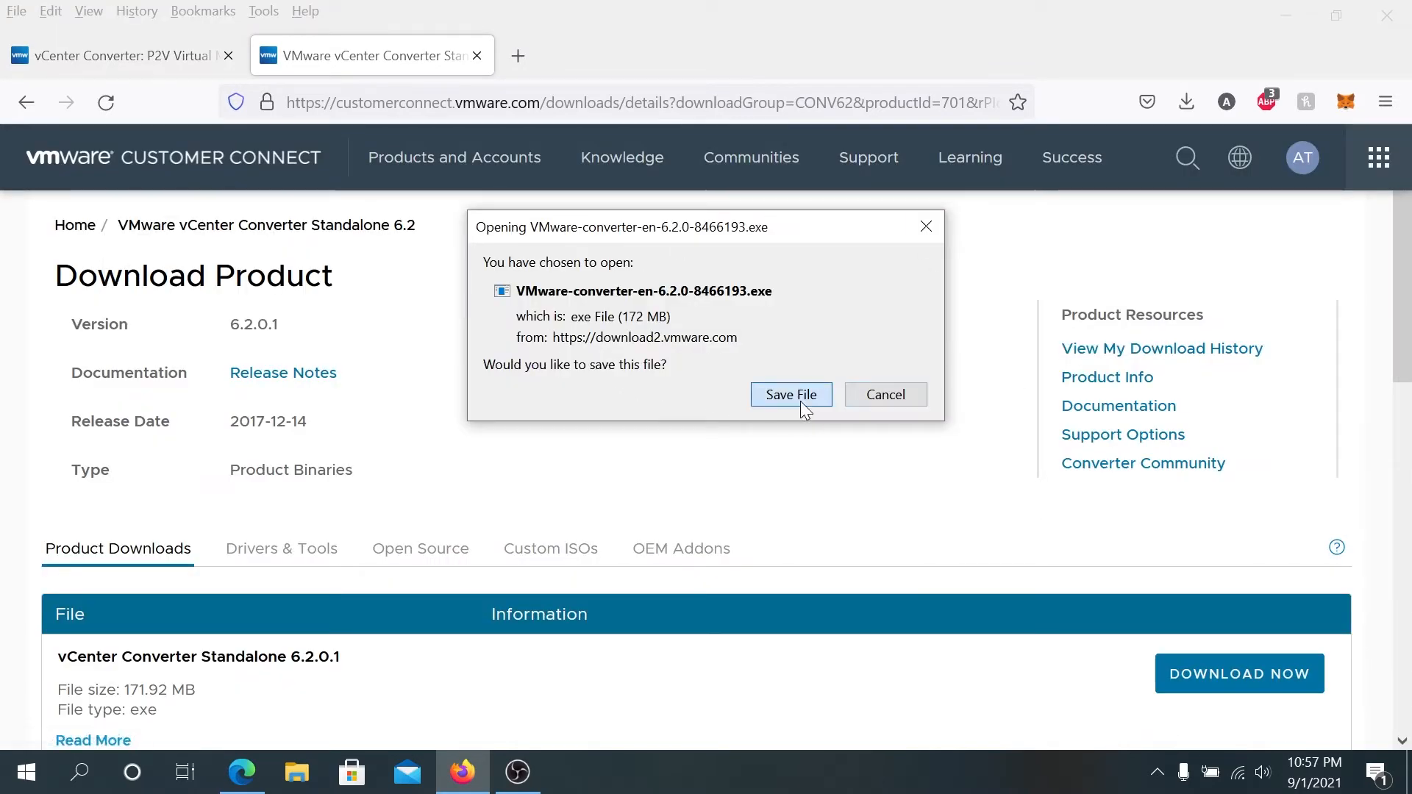
click(790, 394)
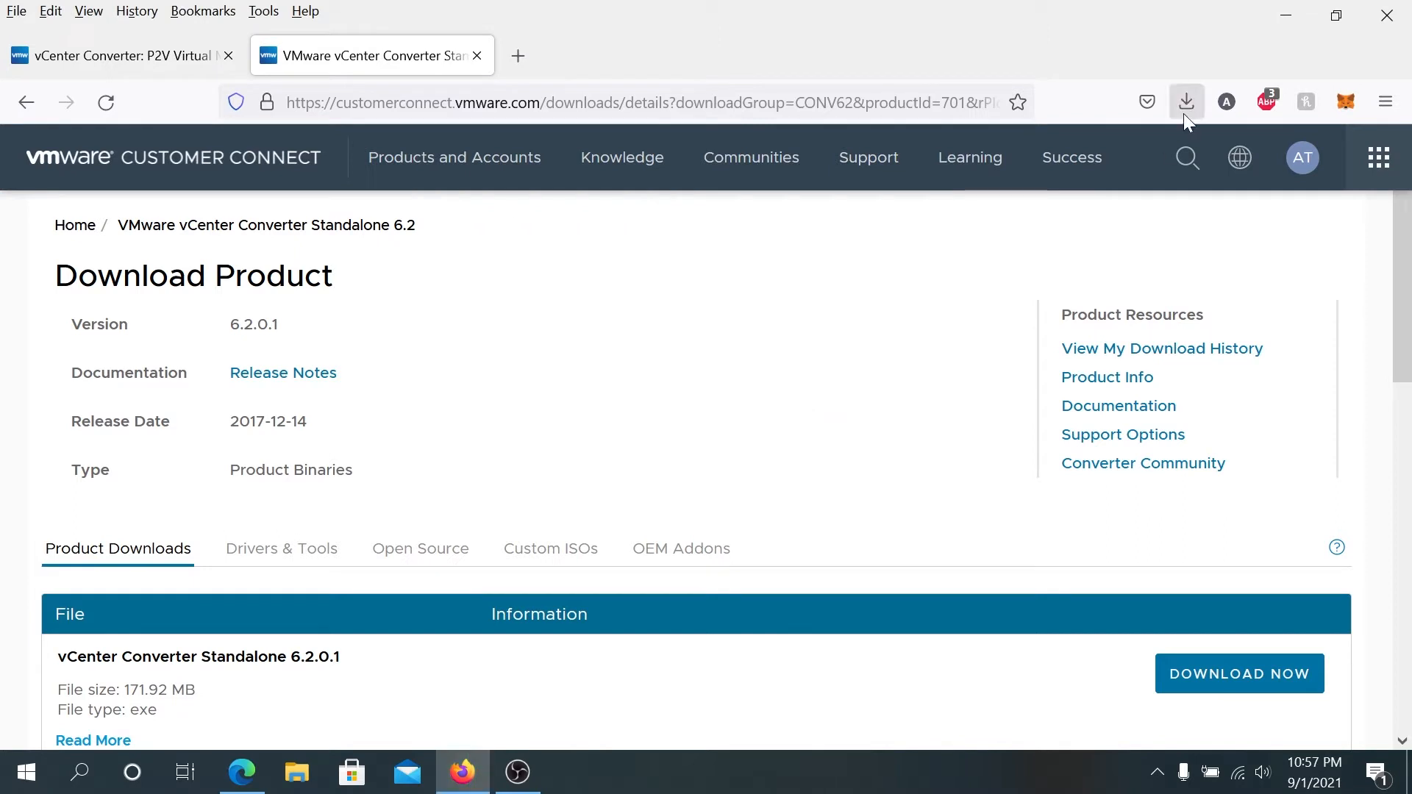
- Run VMware-converter-en-6.2.0-8466193.exe from the Downloads folder in File Explorer
click(1185, 101)
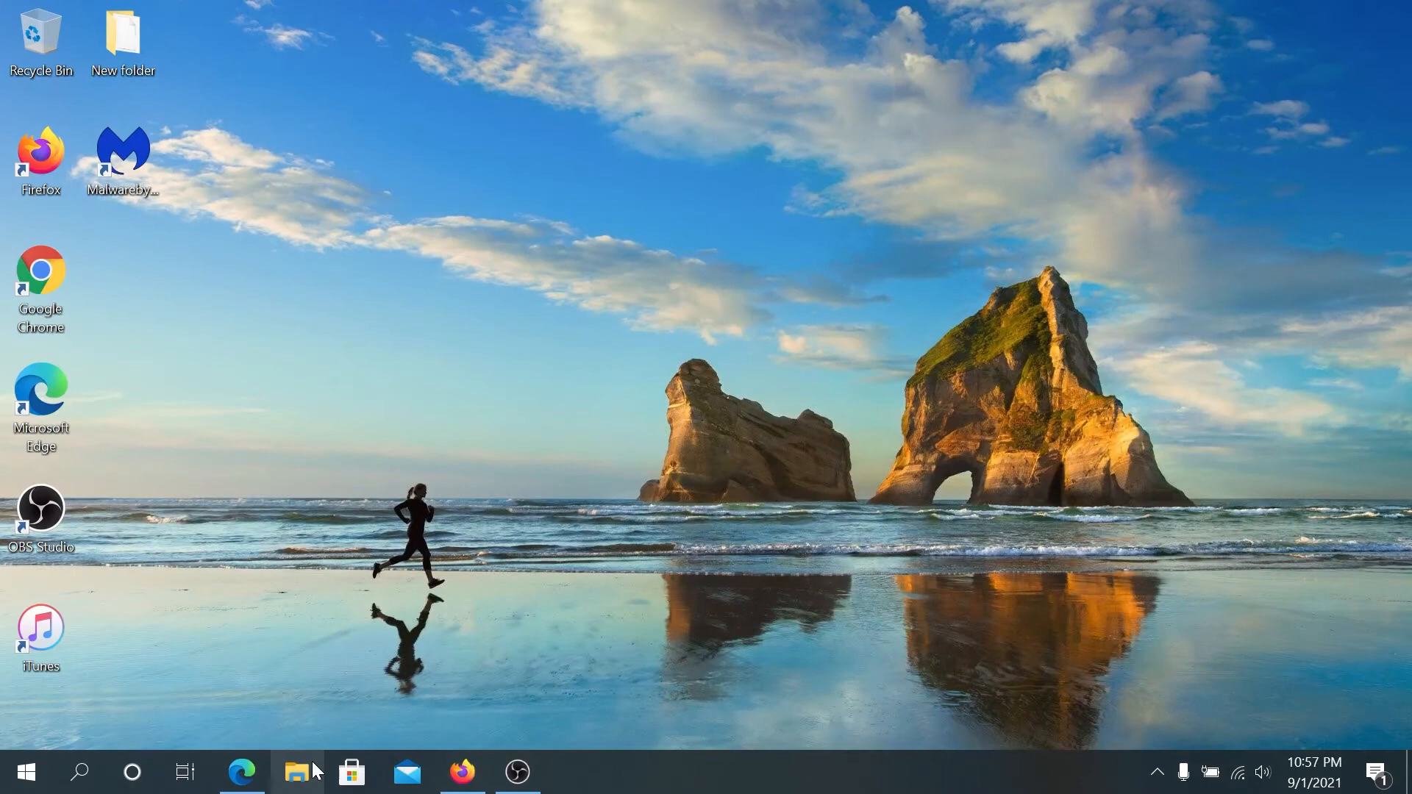
click(296, 773)
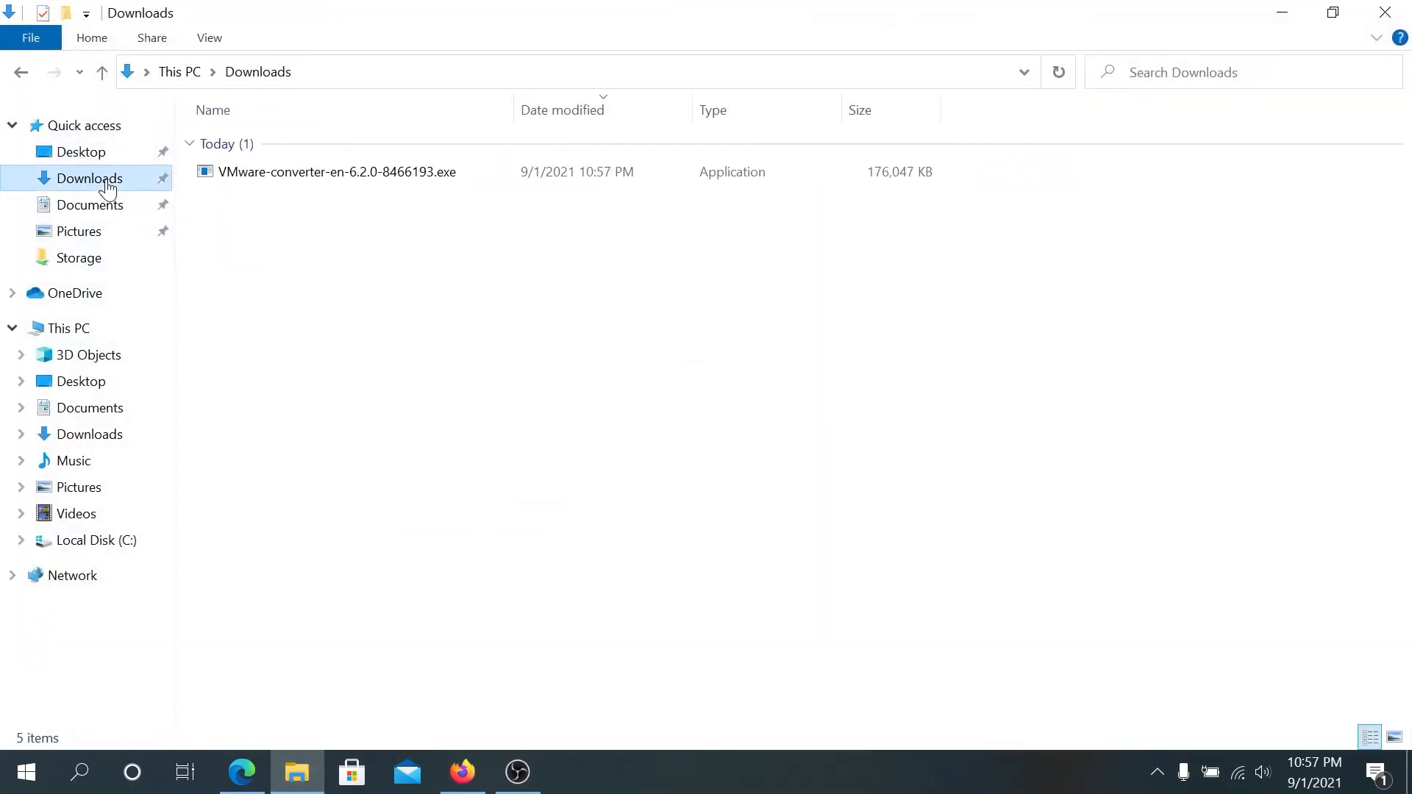
click(335, 172)
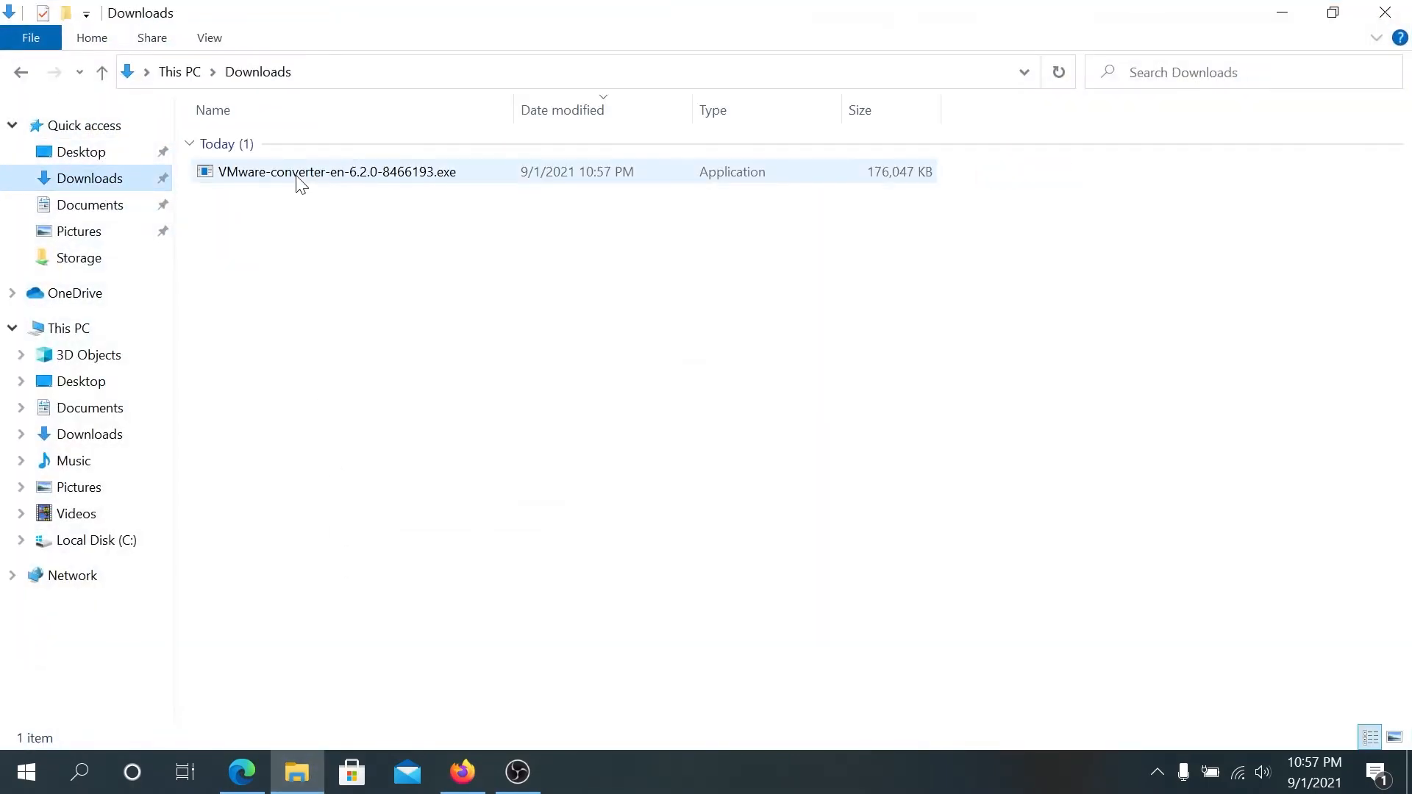
double_click(336, 170)
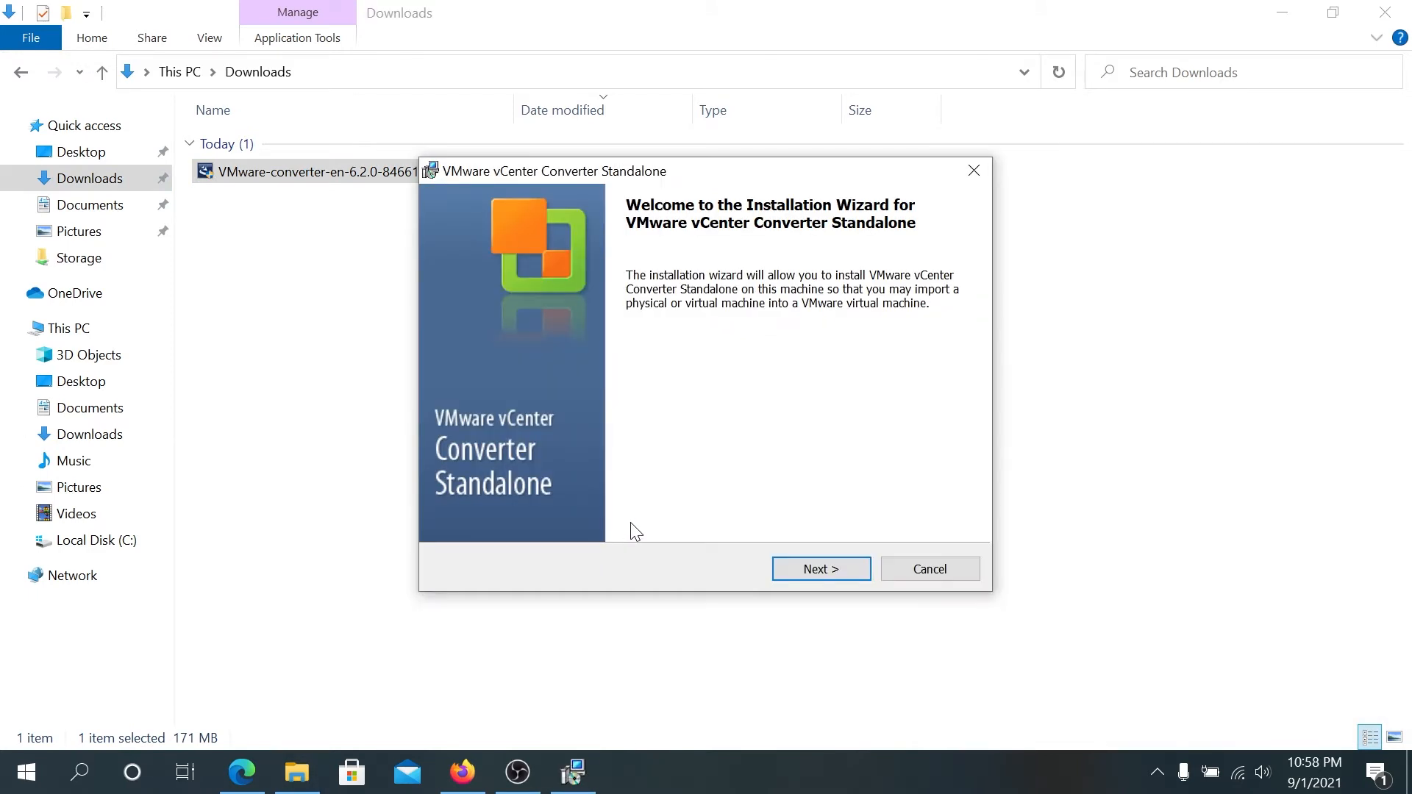
mouse_move(826, 543)
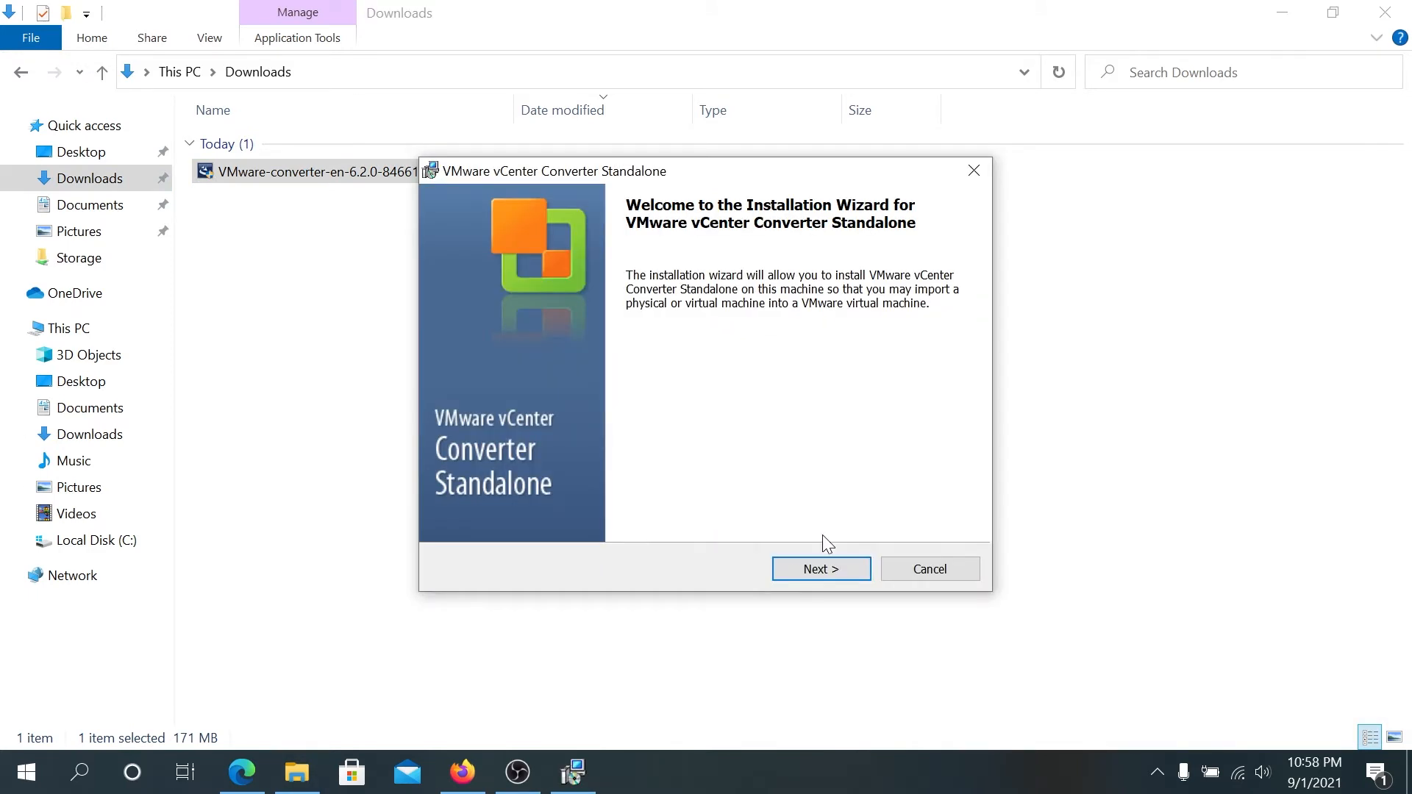
- Install Converter as a Local installation, accepting the license, and launch the client on finish
click(820, 568)
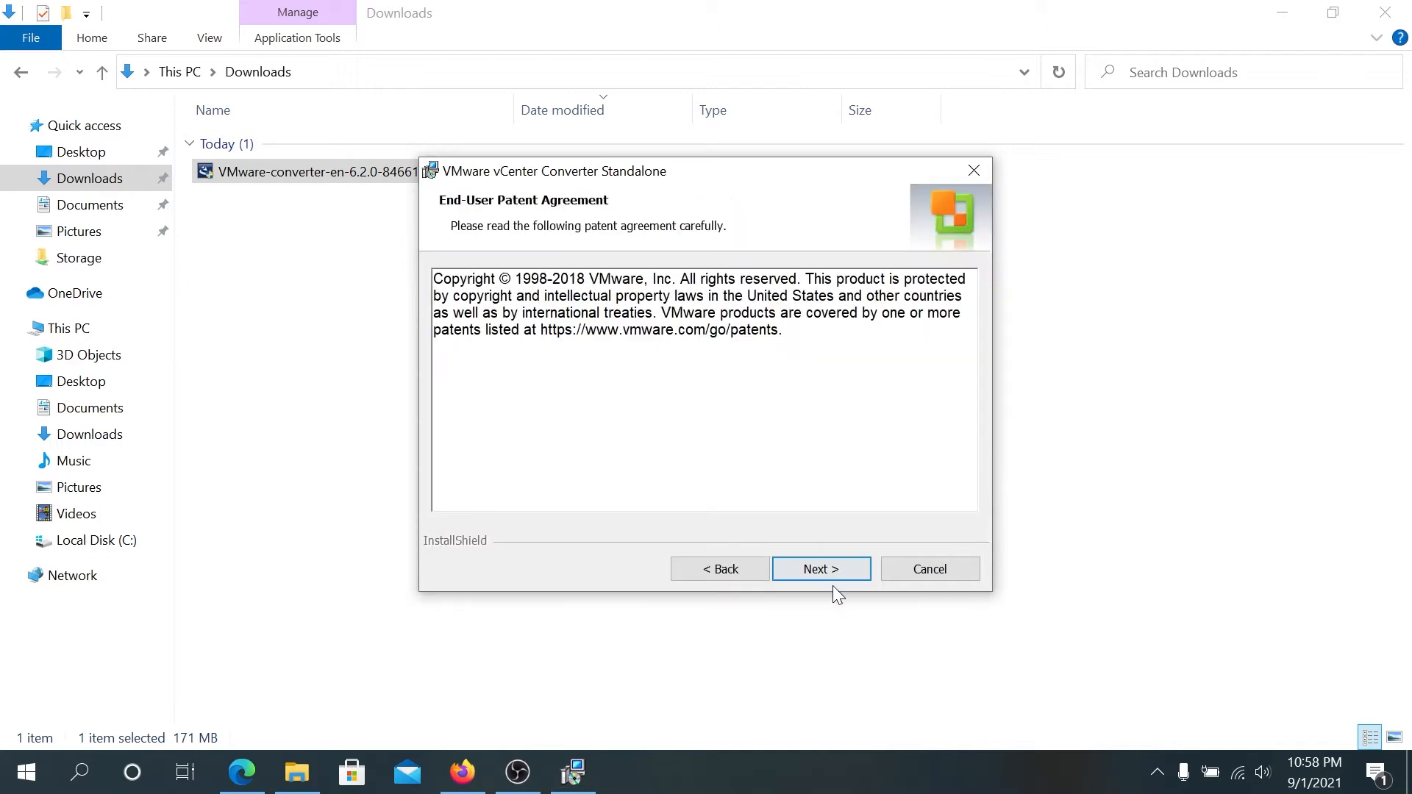
click(819, 568)
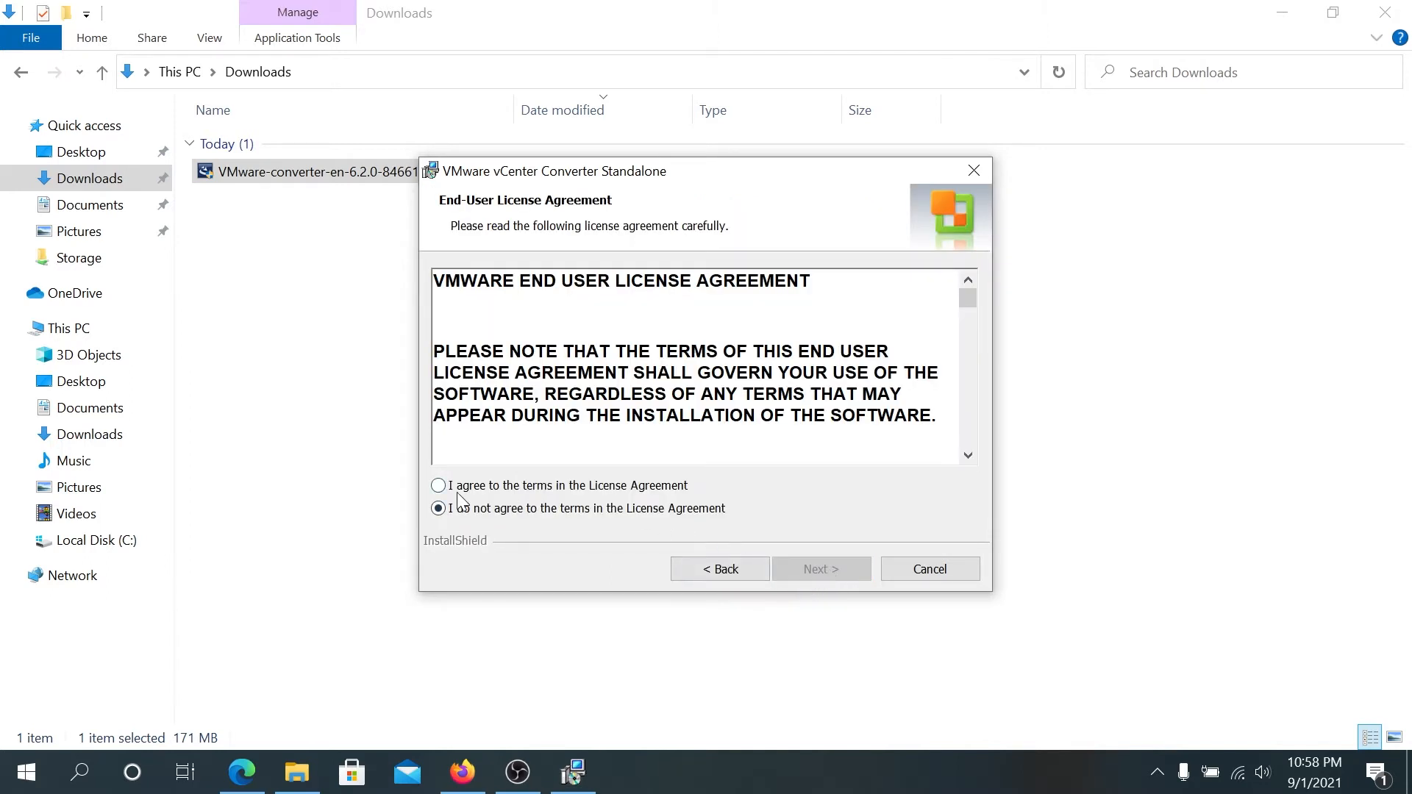
click(439, 485)
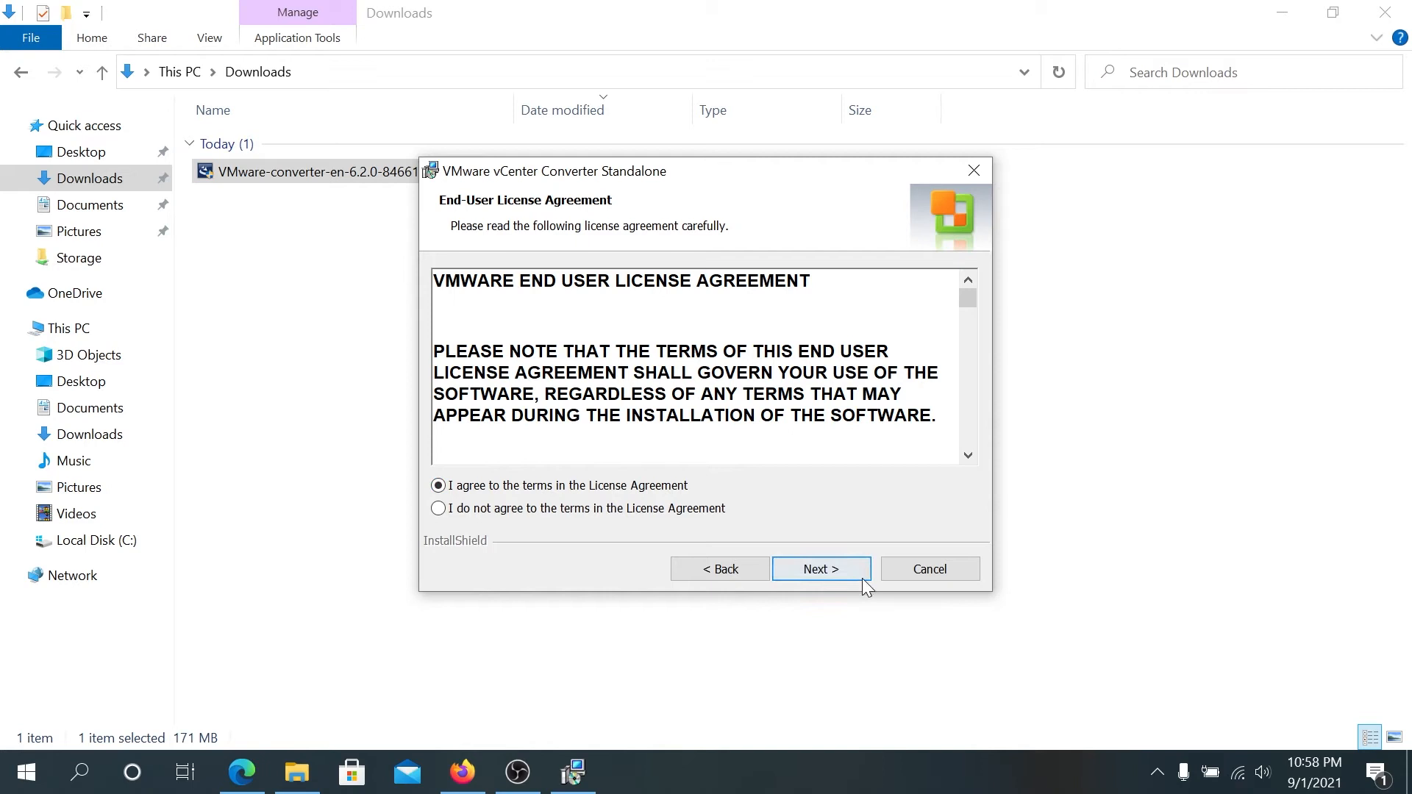
click(820, 568)
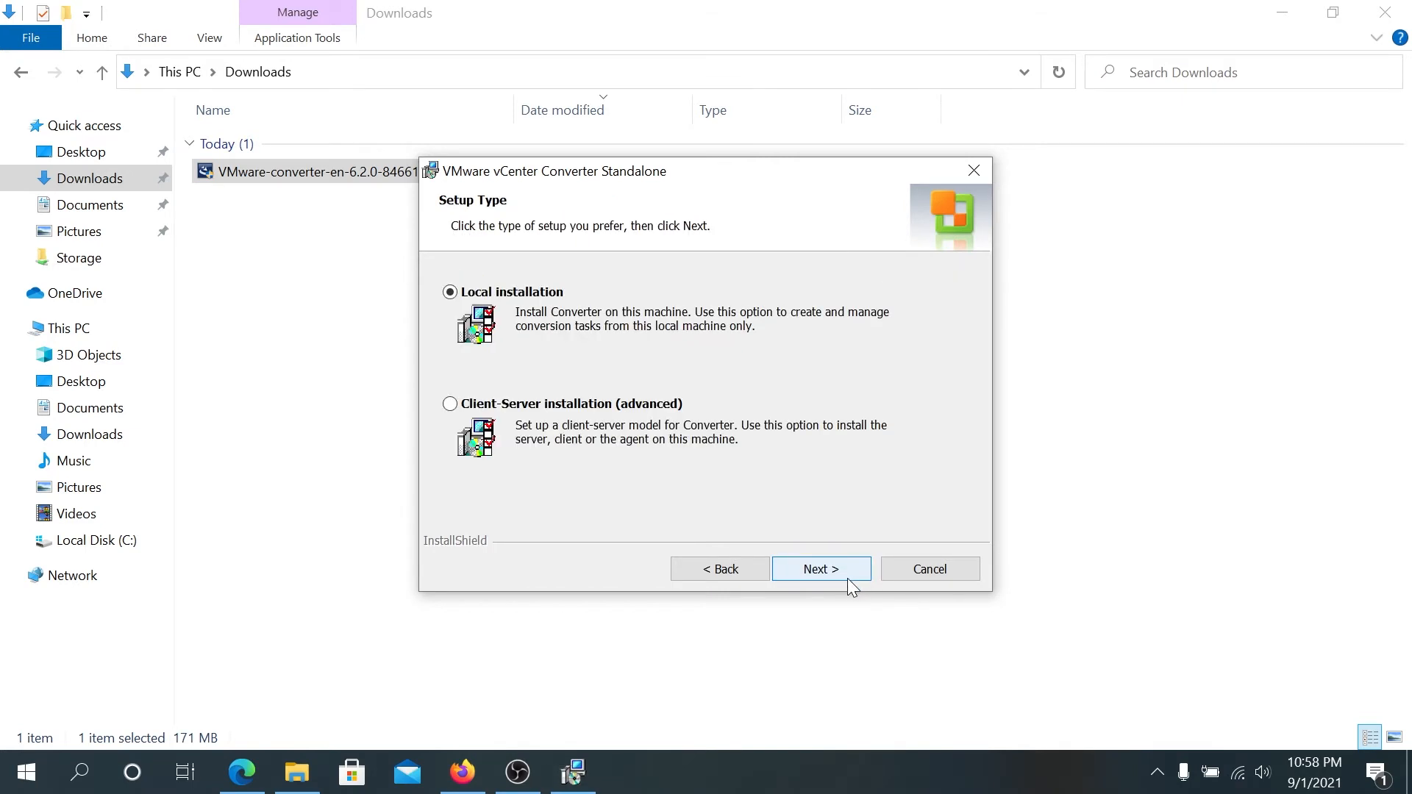
mouse_move(576, 316)
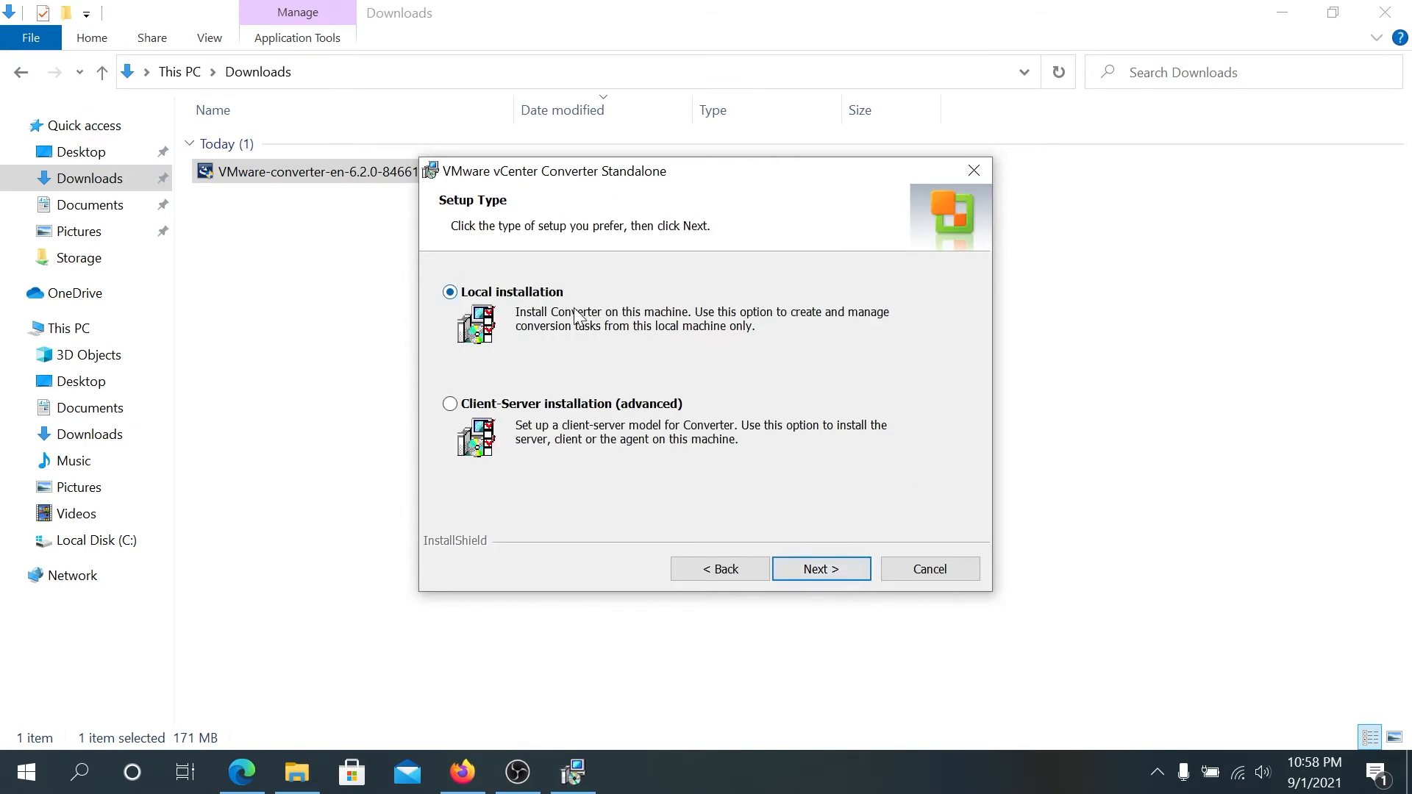
mouse_move(821, 568)
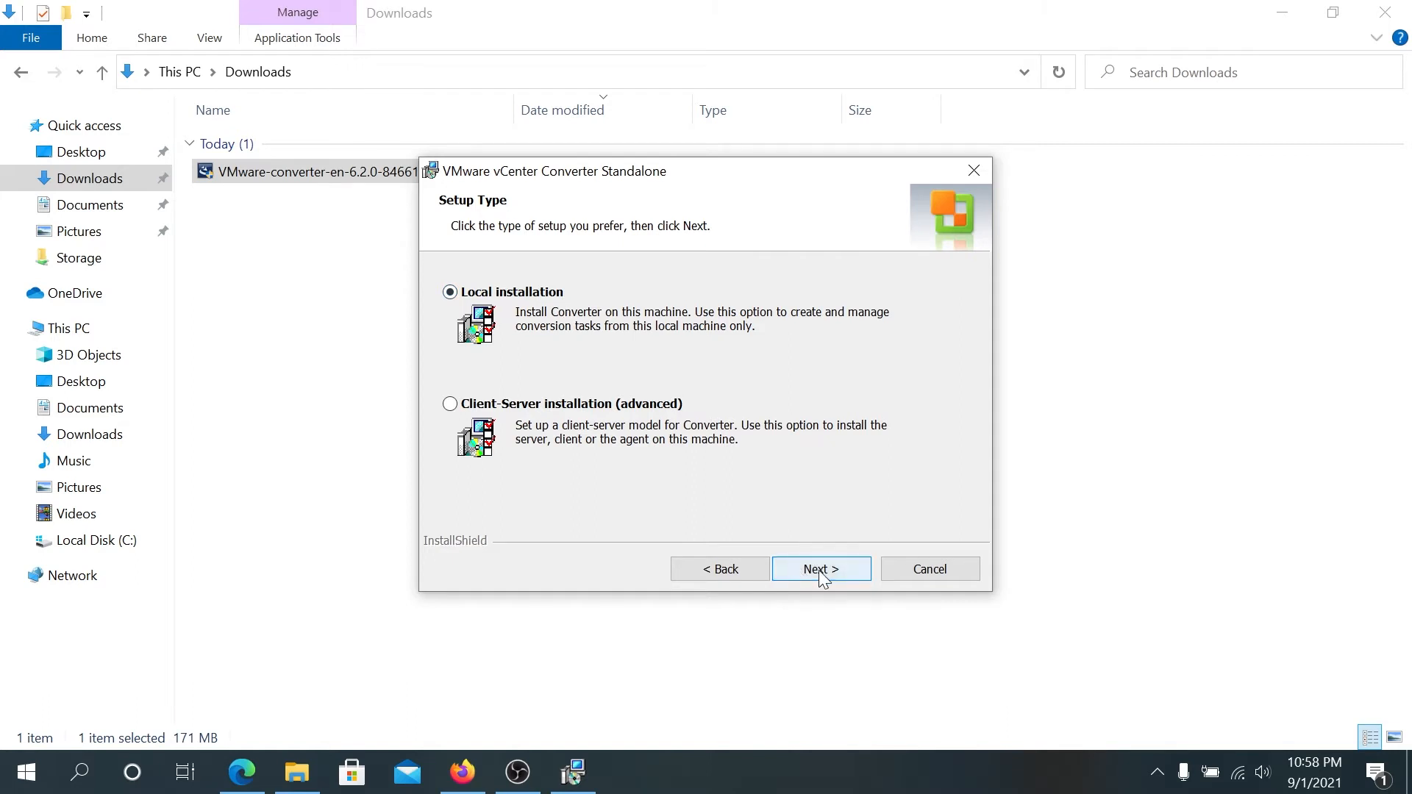
click(821, 568)
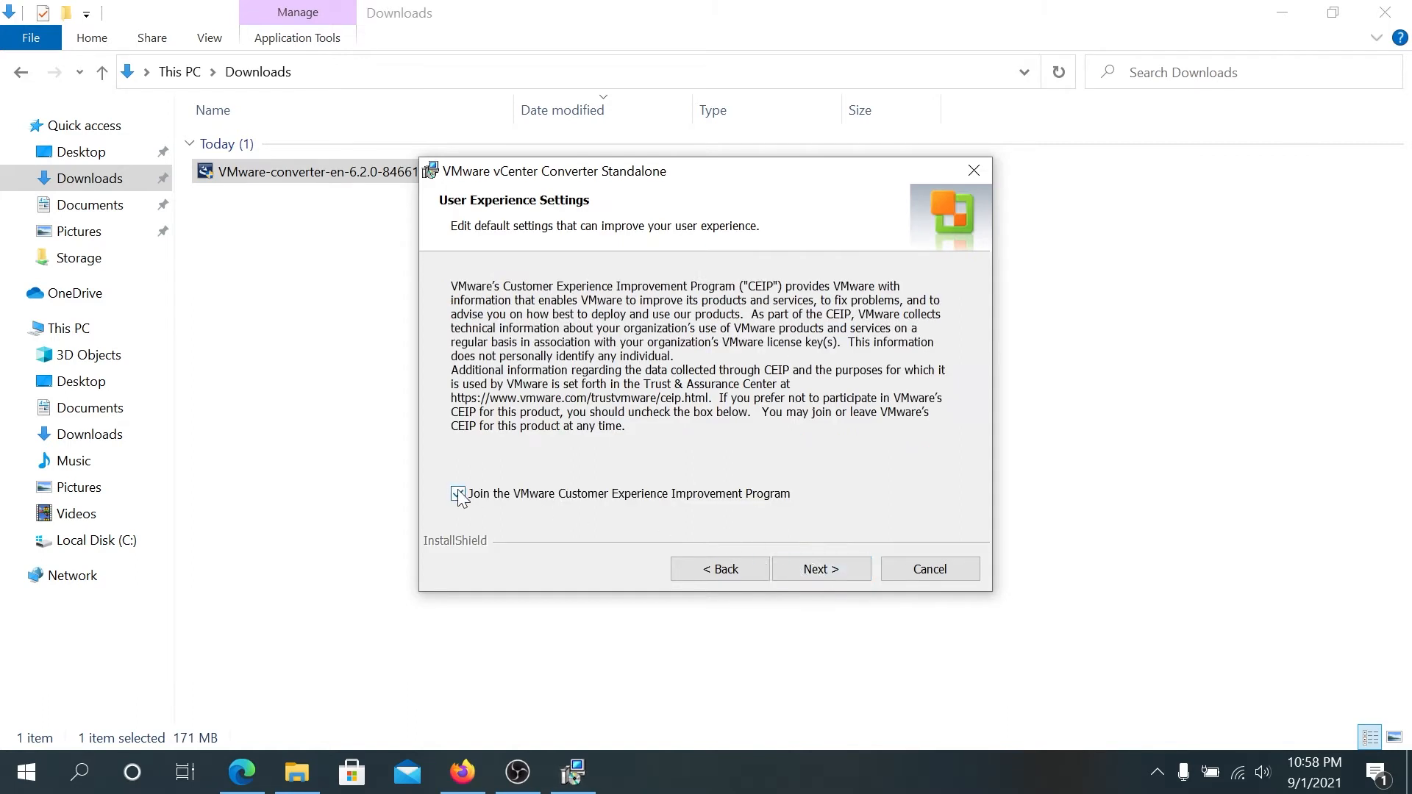
click(819, 568)
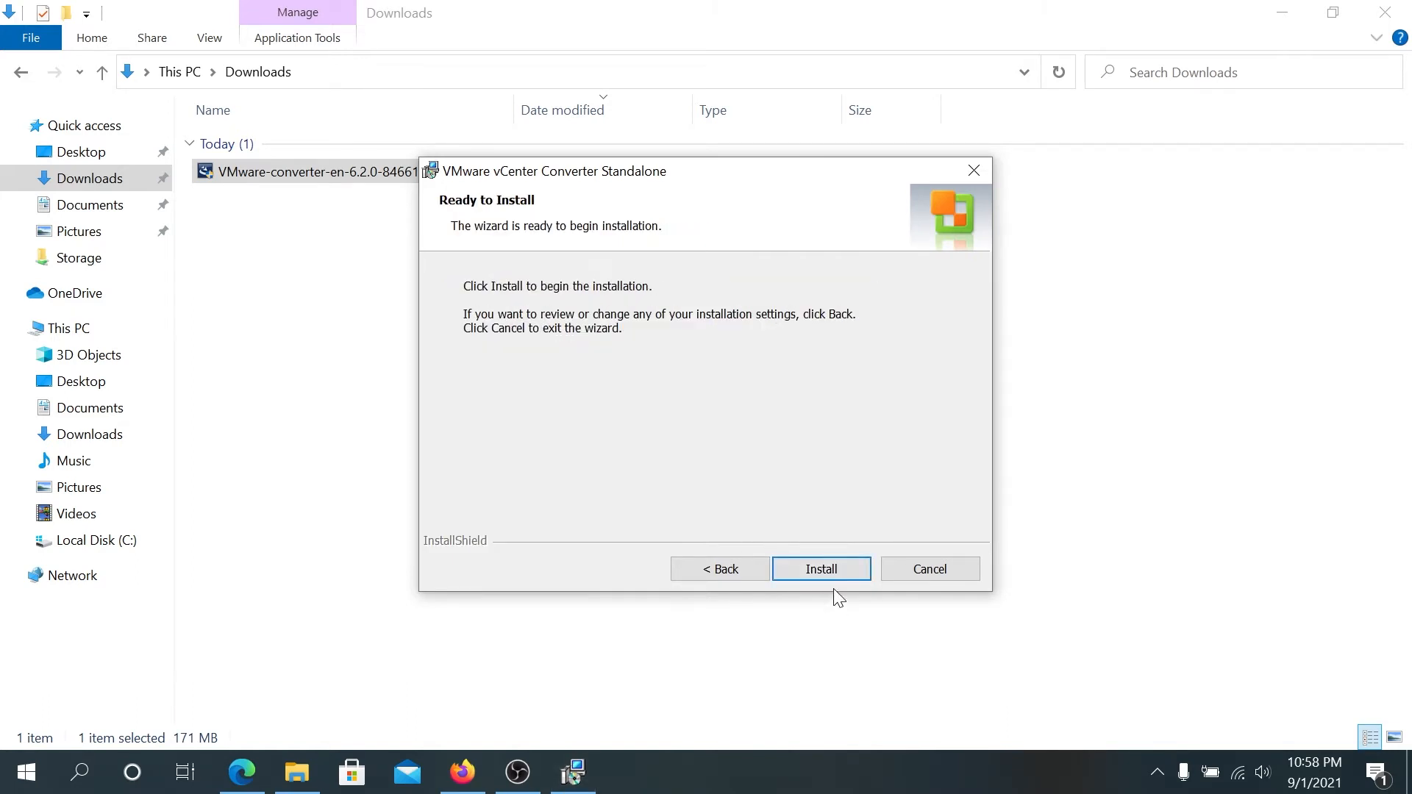
click(819, 568)
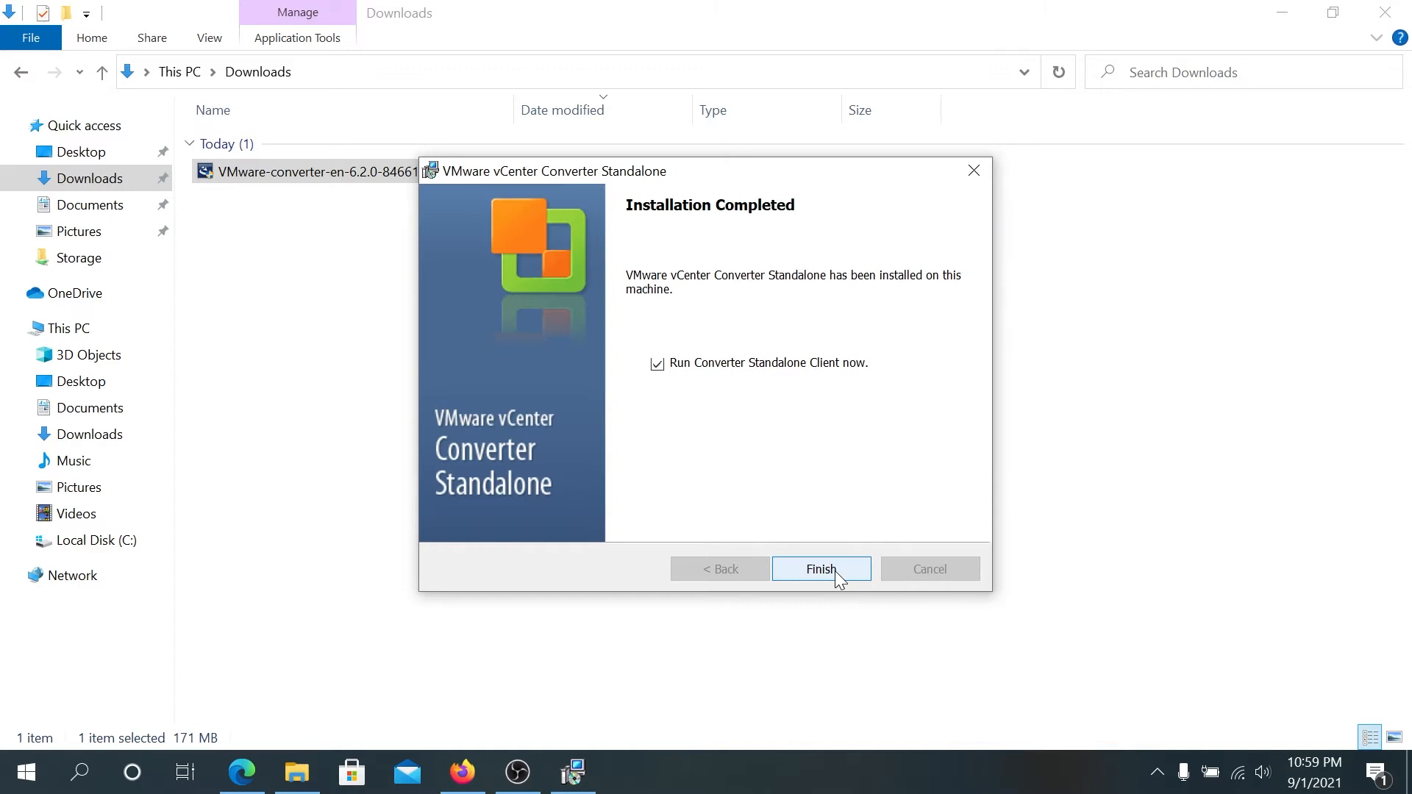
mouse_move(506, 324)
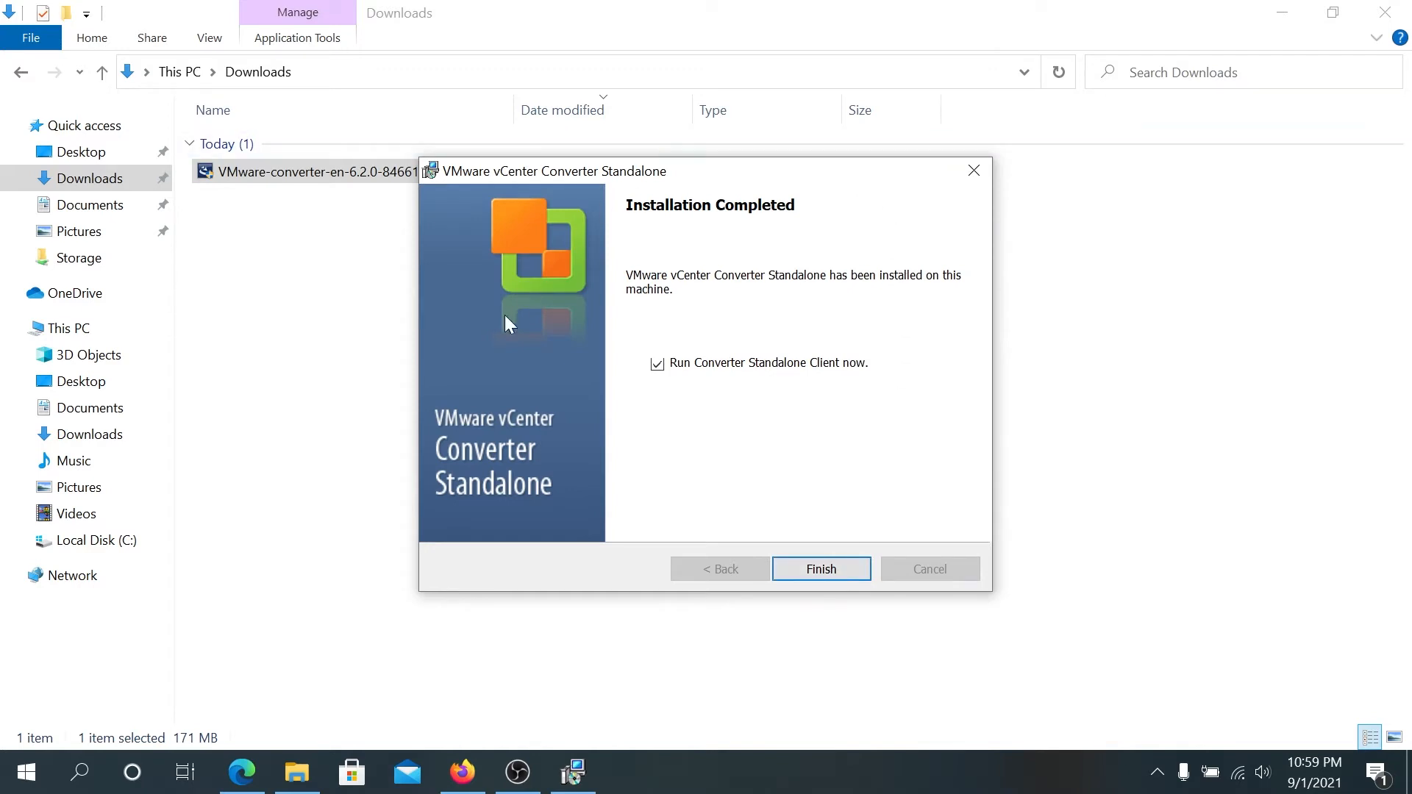
mouse_move(721, 380)
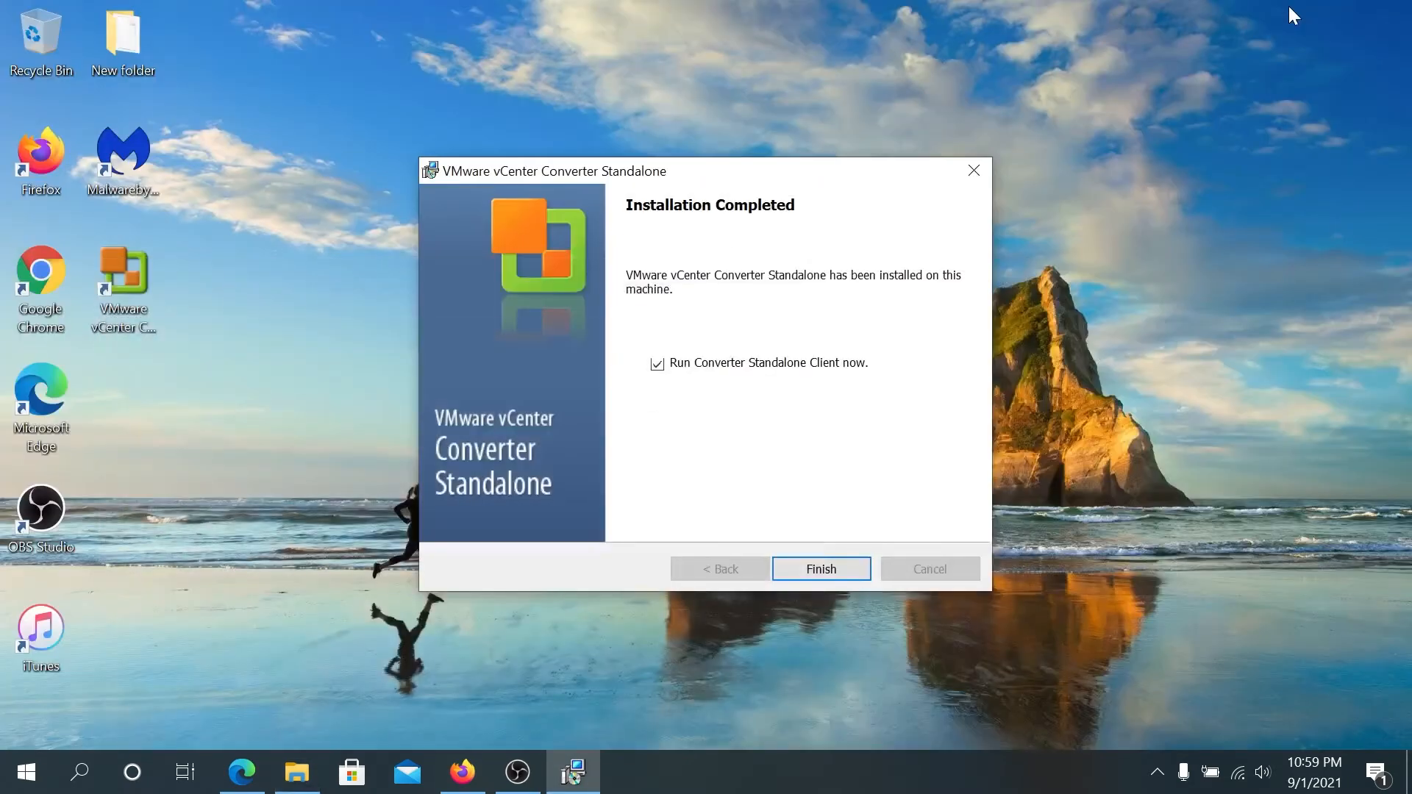
click(819, 568)
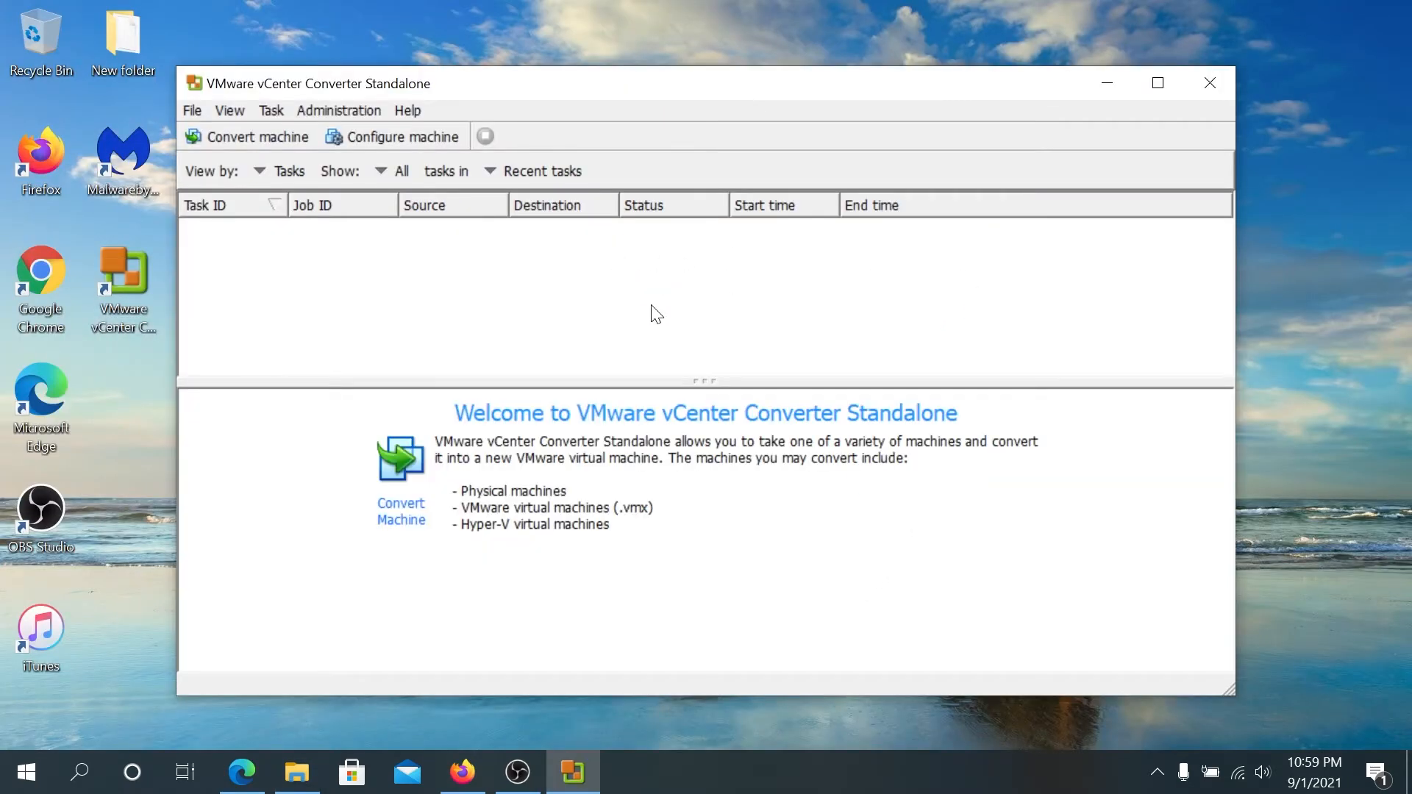
mouse_move(254, 136)
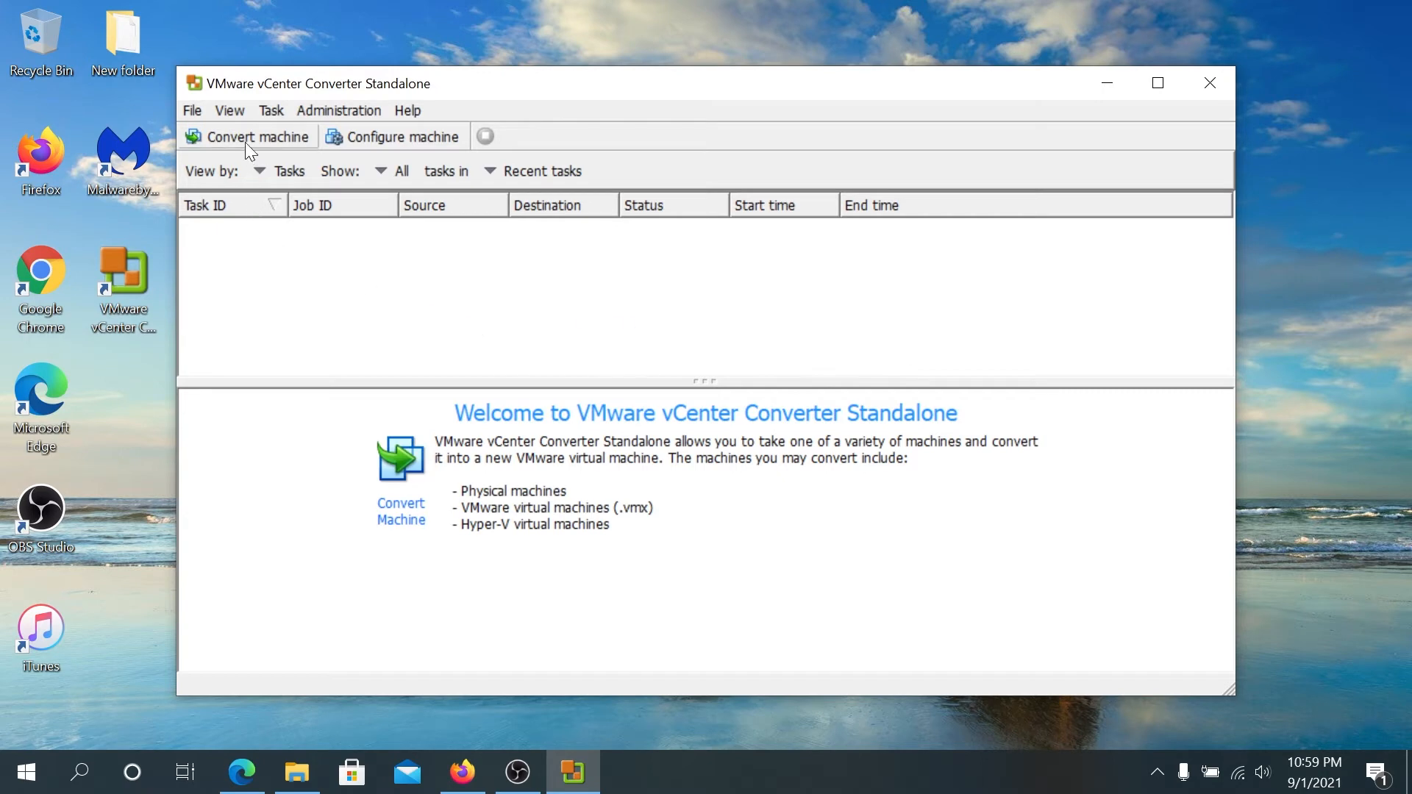
- Begin a new machine conversion in the Converter client
click(256, 136)
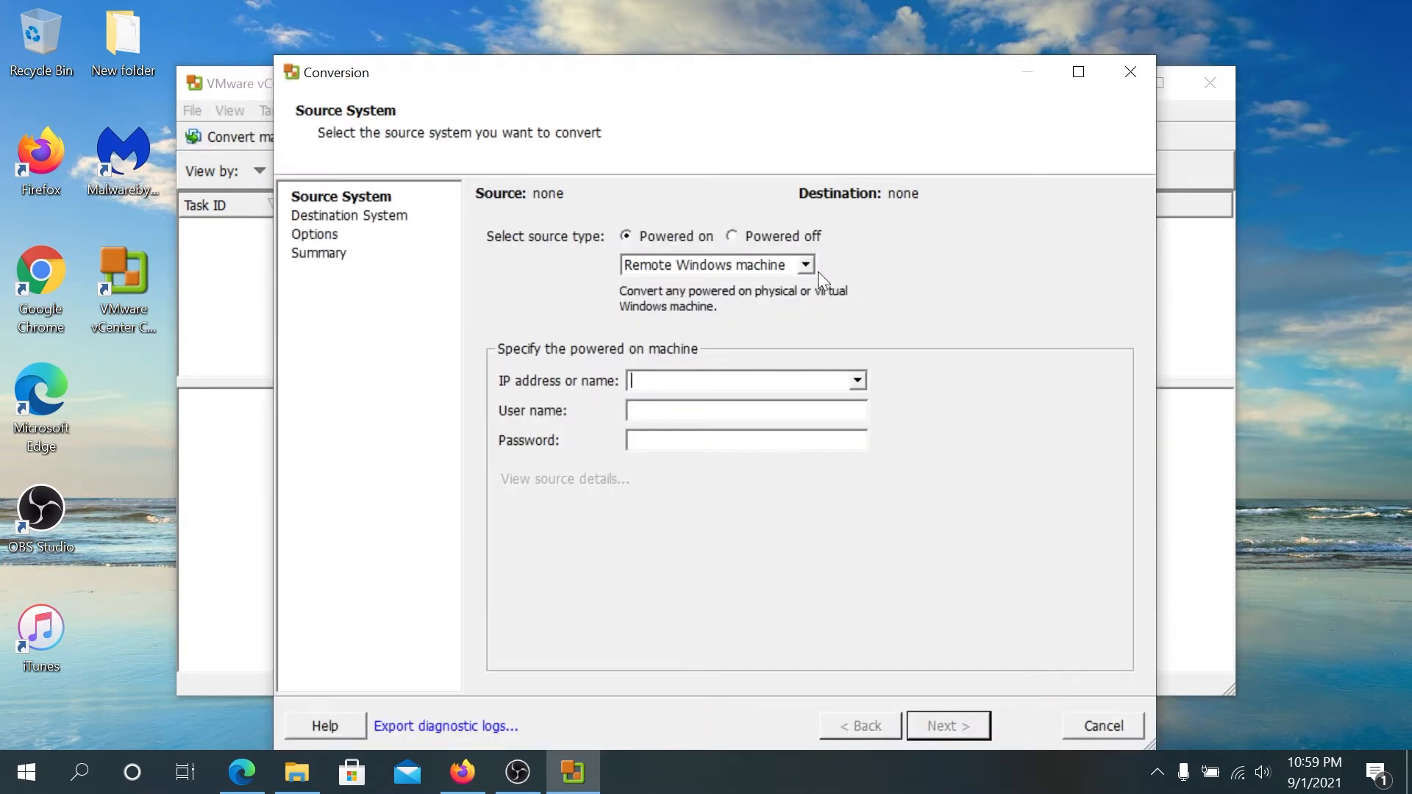
- Choose 'This local machine' as the conversion source and continue to the destination settings
click(803, 263)
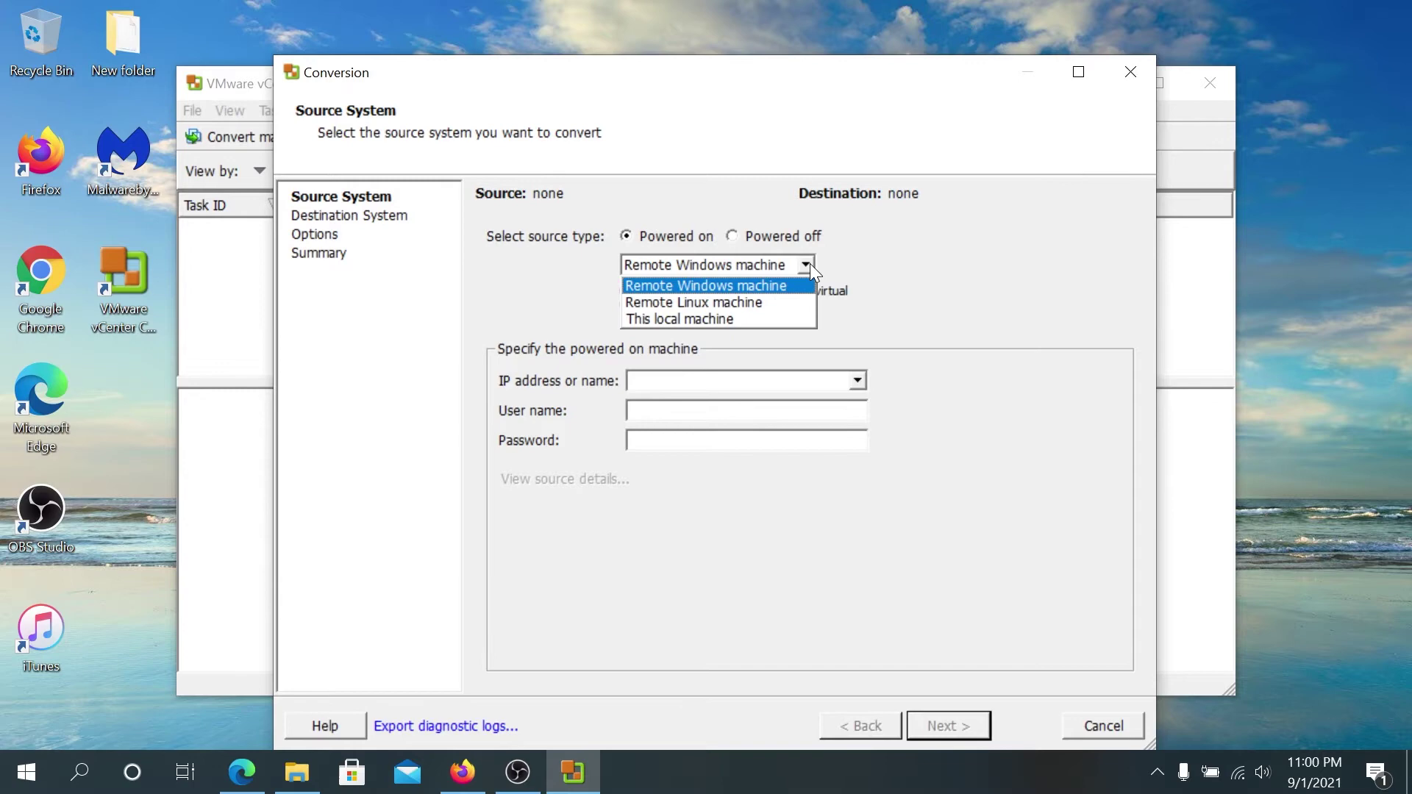
mouse_move(678, 319)
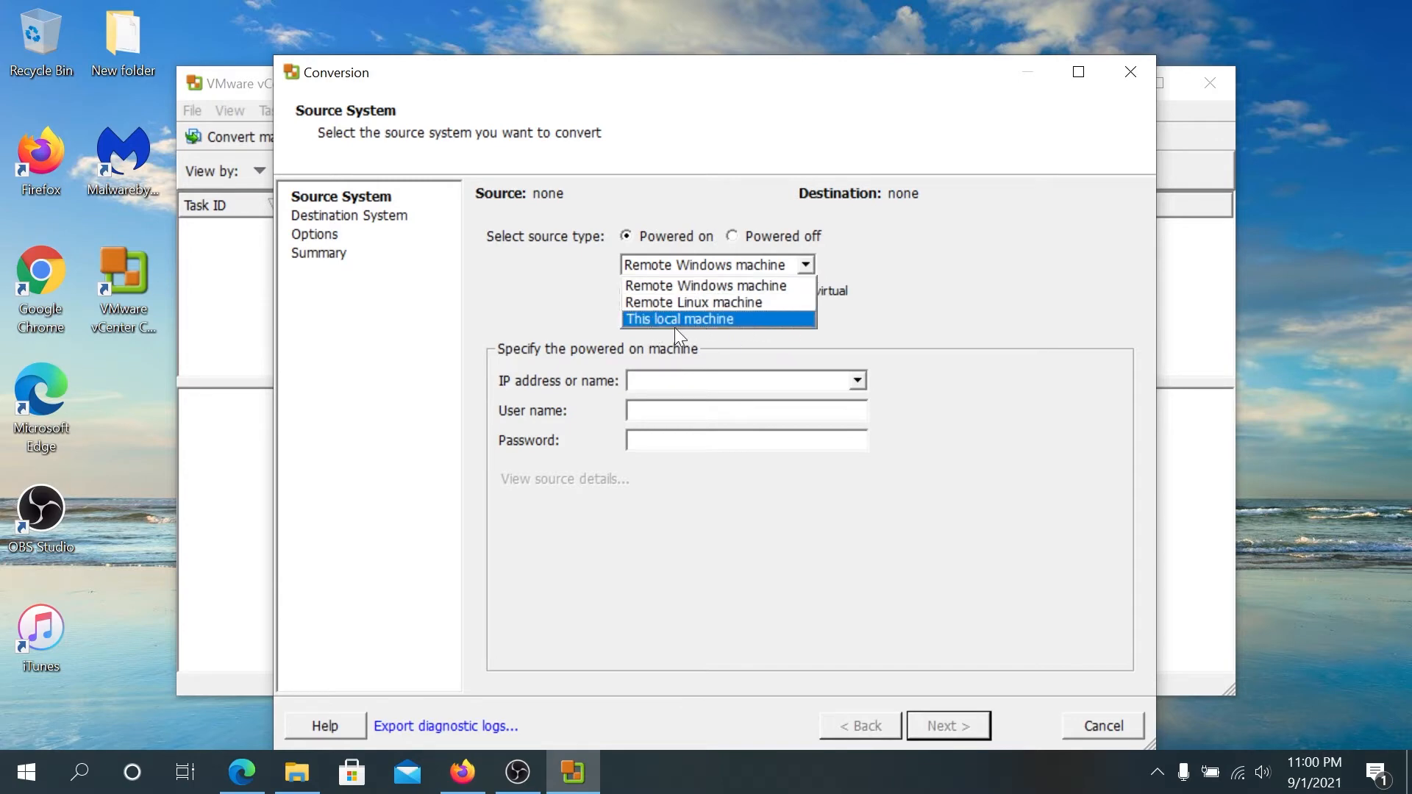
click(693, 319)
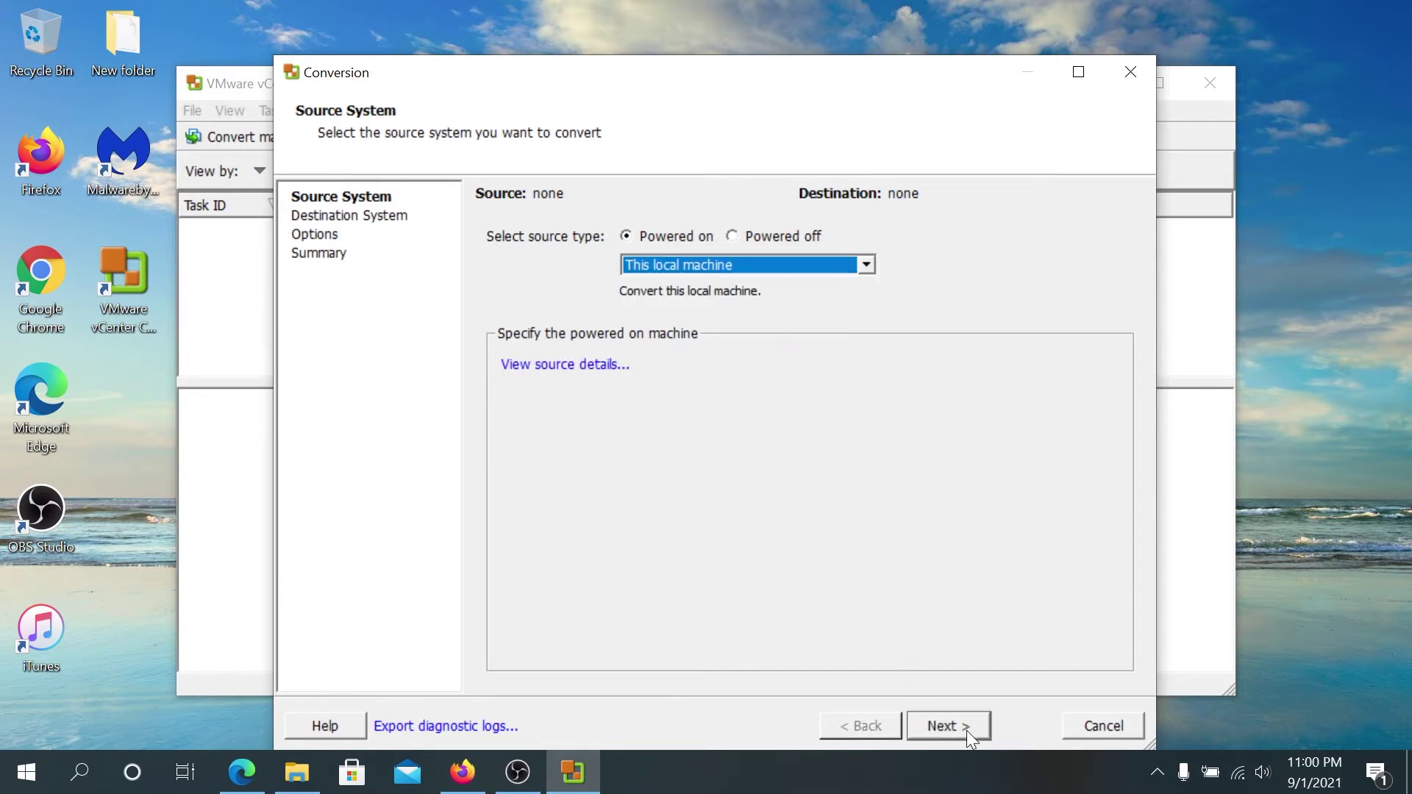
click(946, 725)
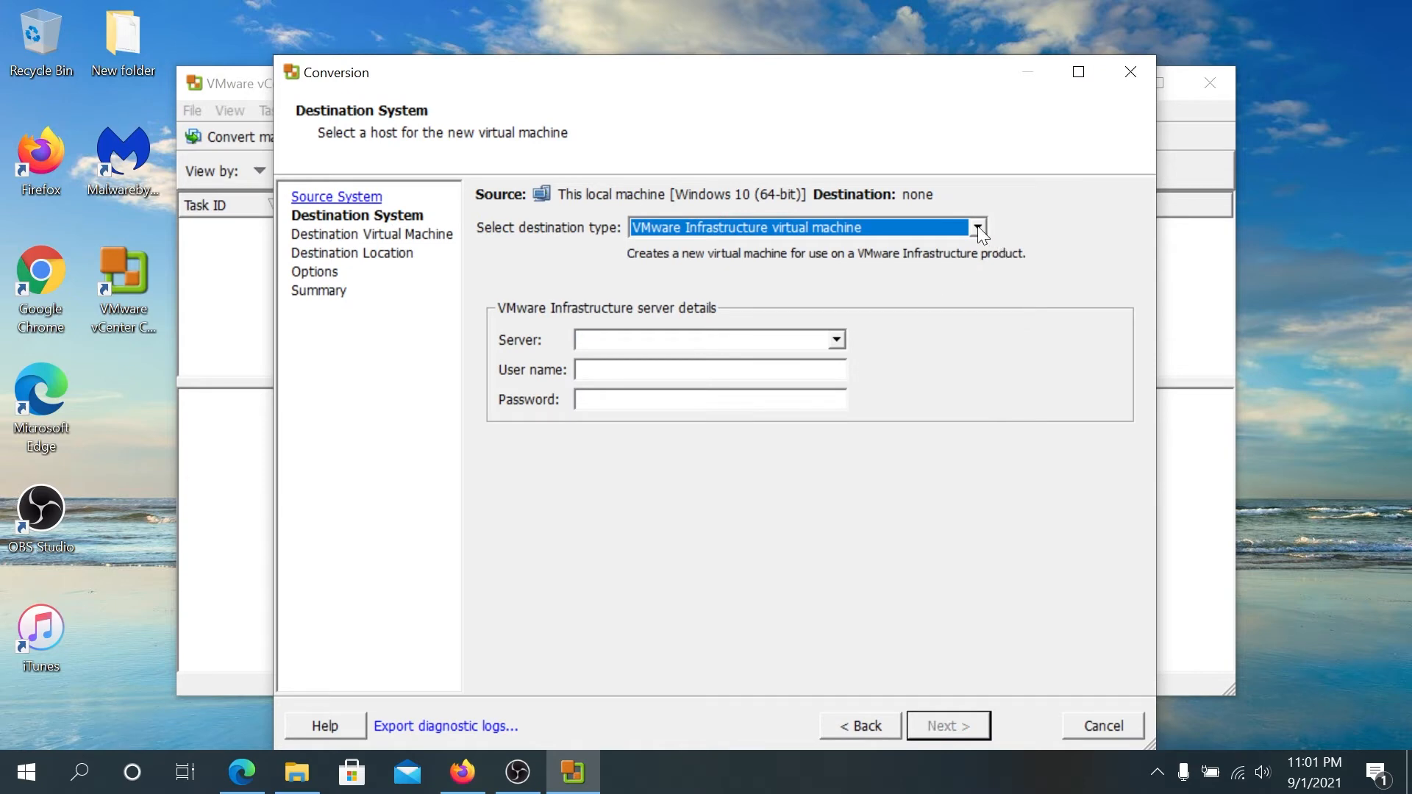
- Set the destination to a VMware Workstation-type virtual machine for VMware Player 7.x/12.x and browse for its location
click(976, 227)
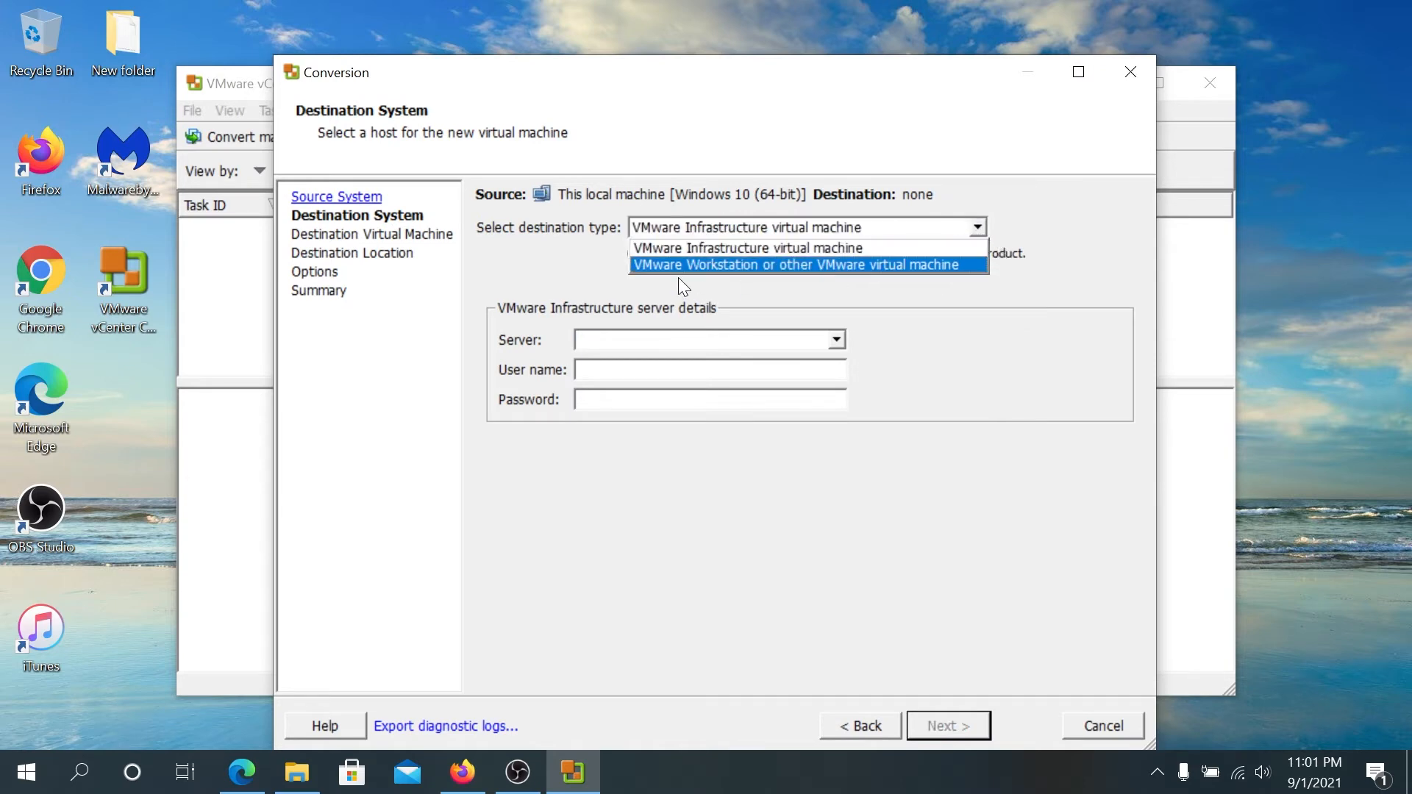
mouse_move(786, 282)
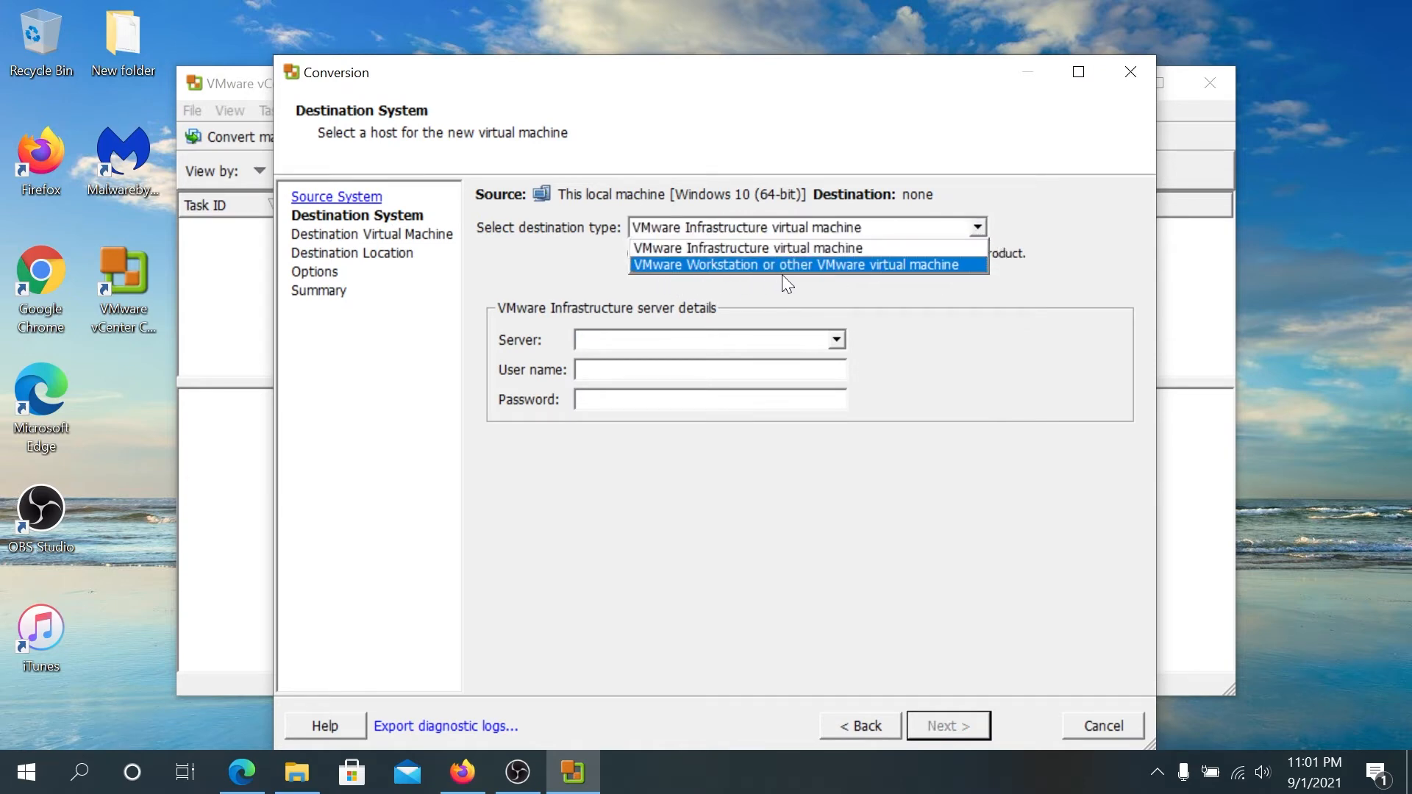
mouse_move(898, 278)
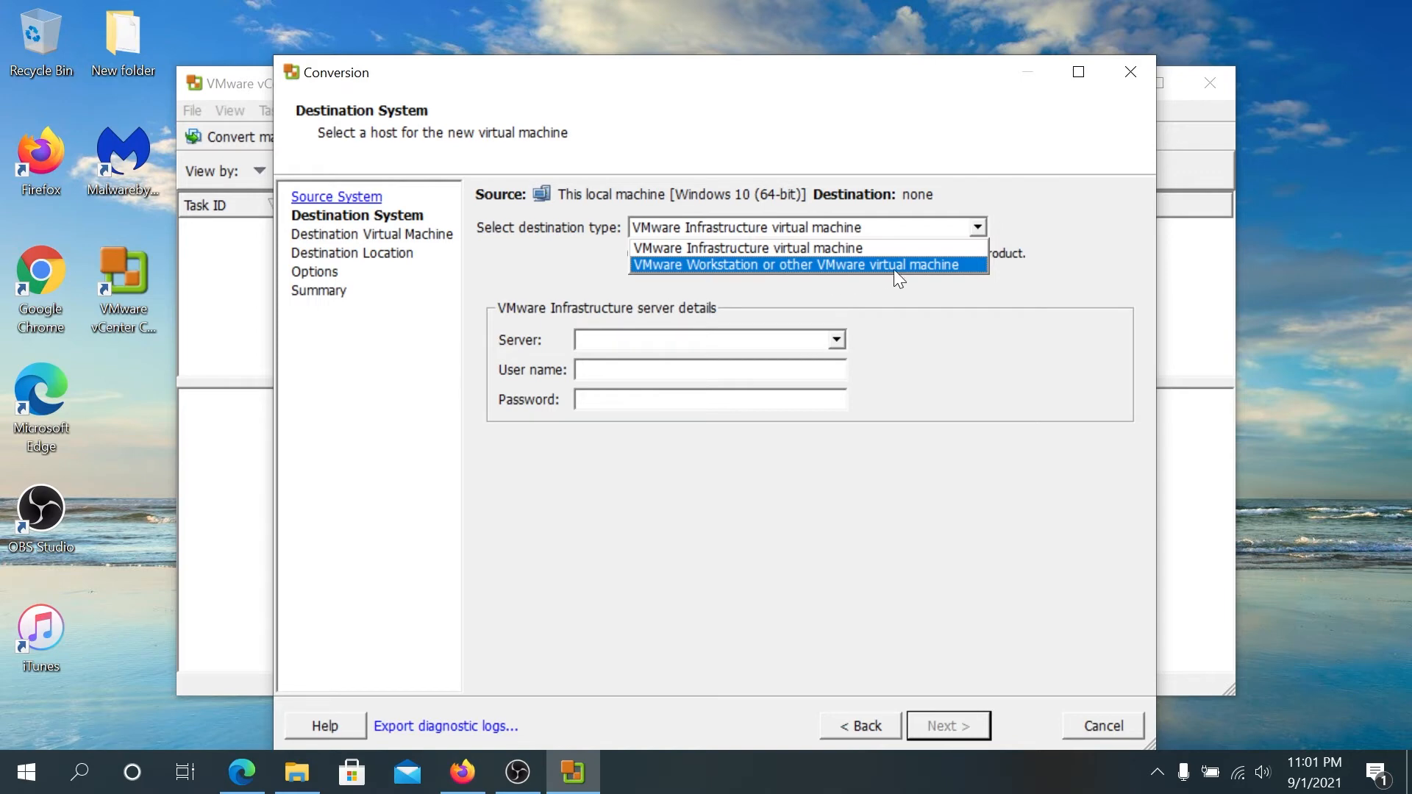
click(793, 263)
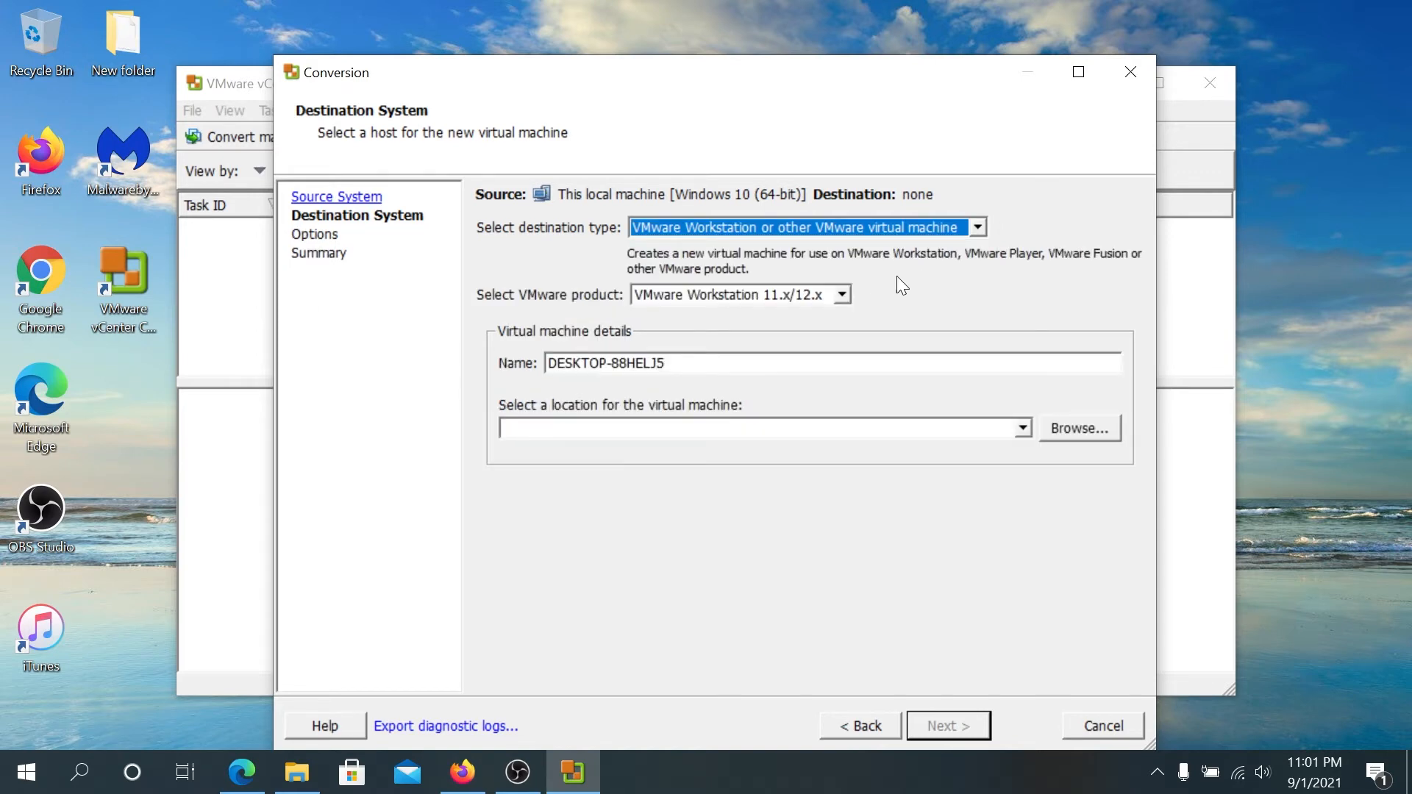
mouse_move(1012, 271)
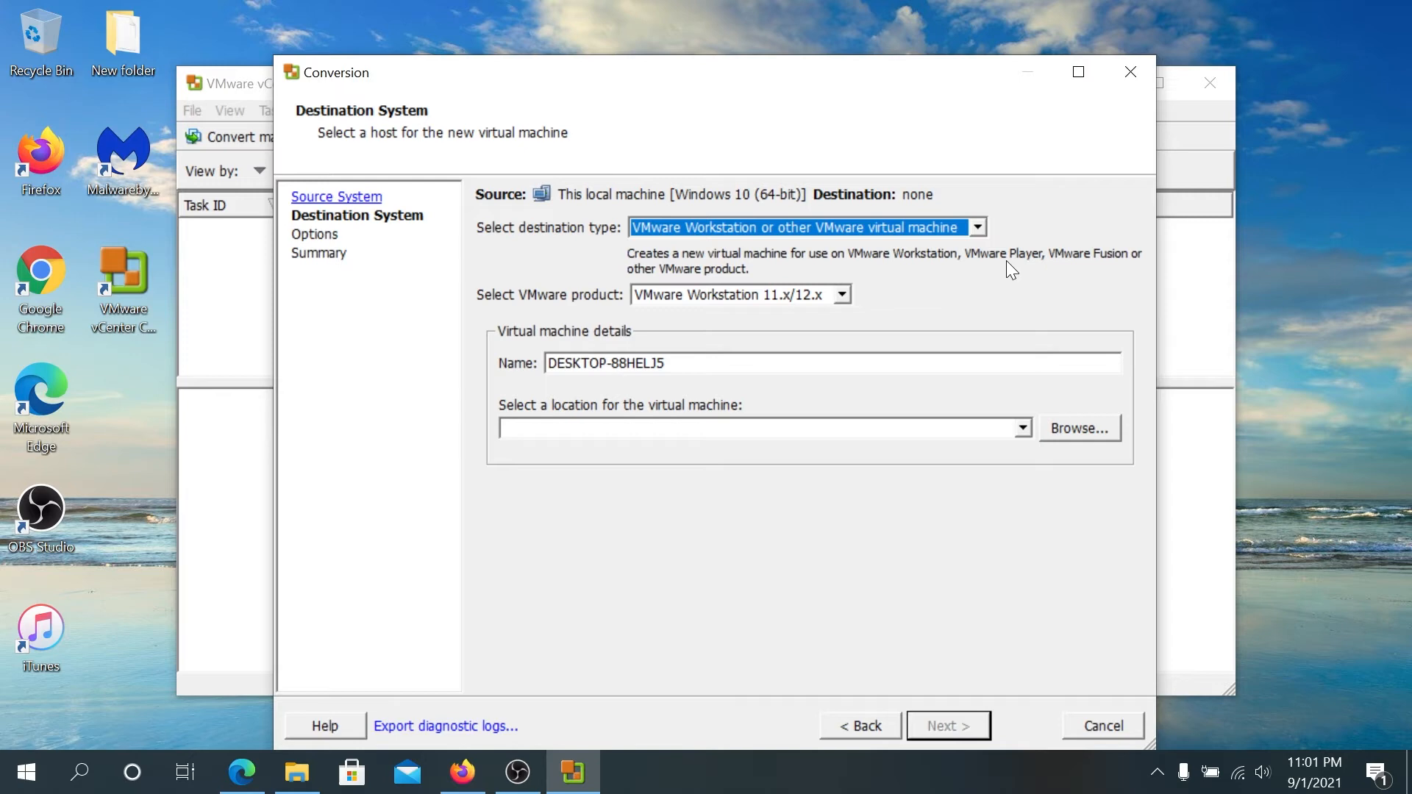
mouse_move(946, 275)
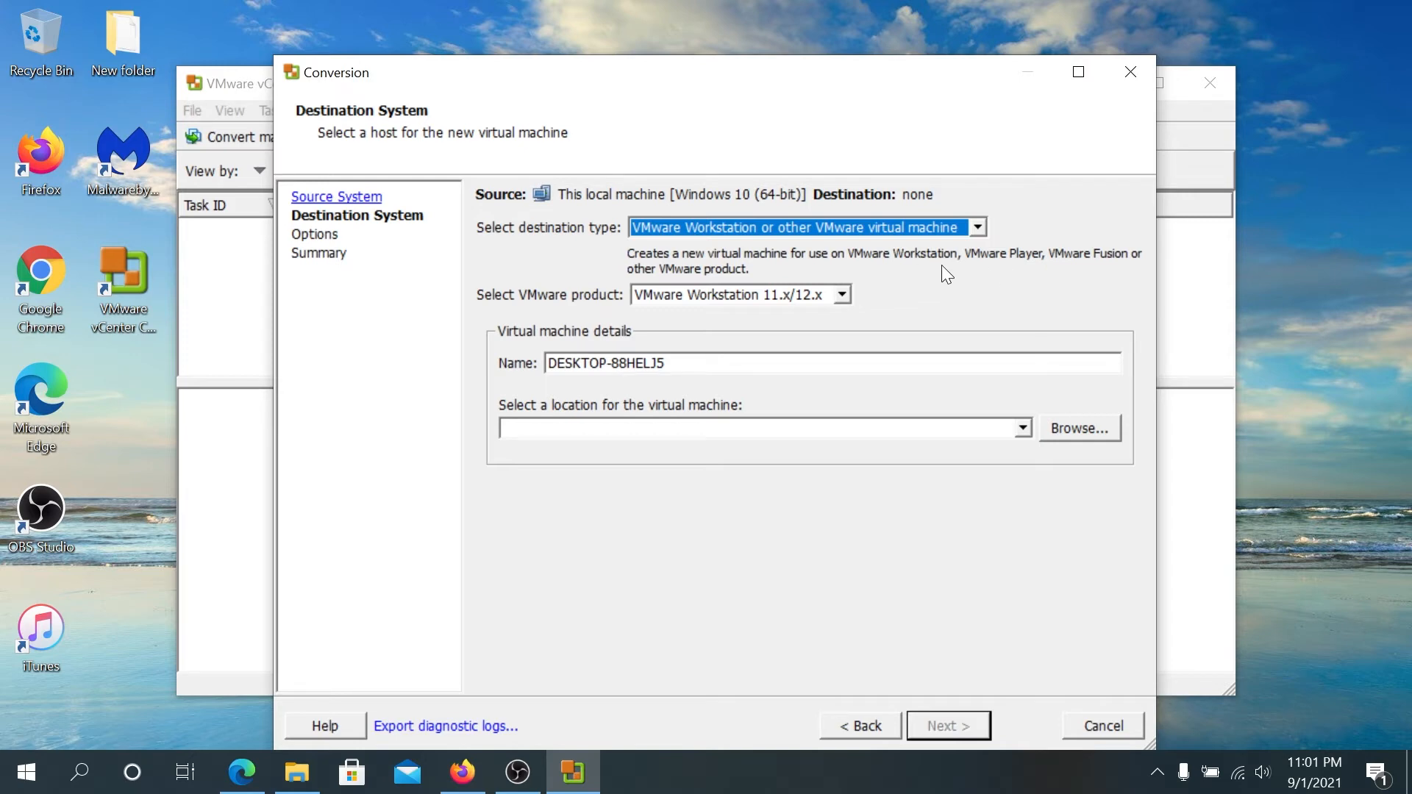
click(739, 294)
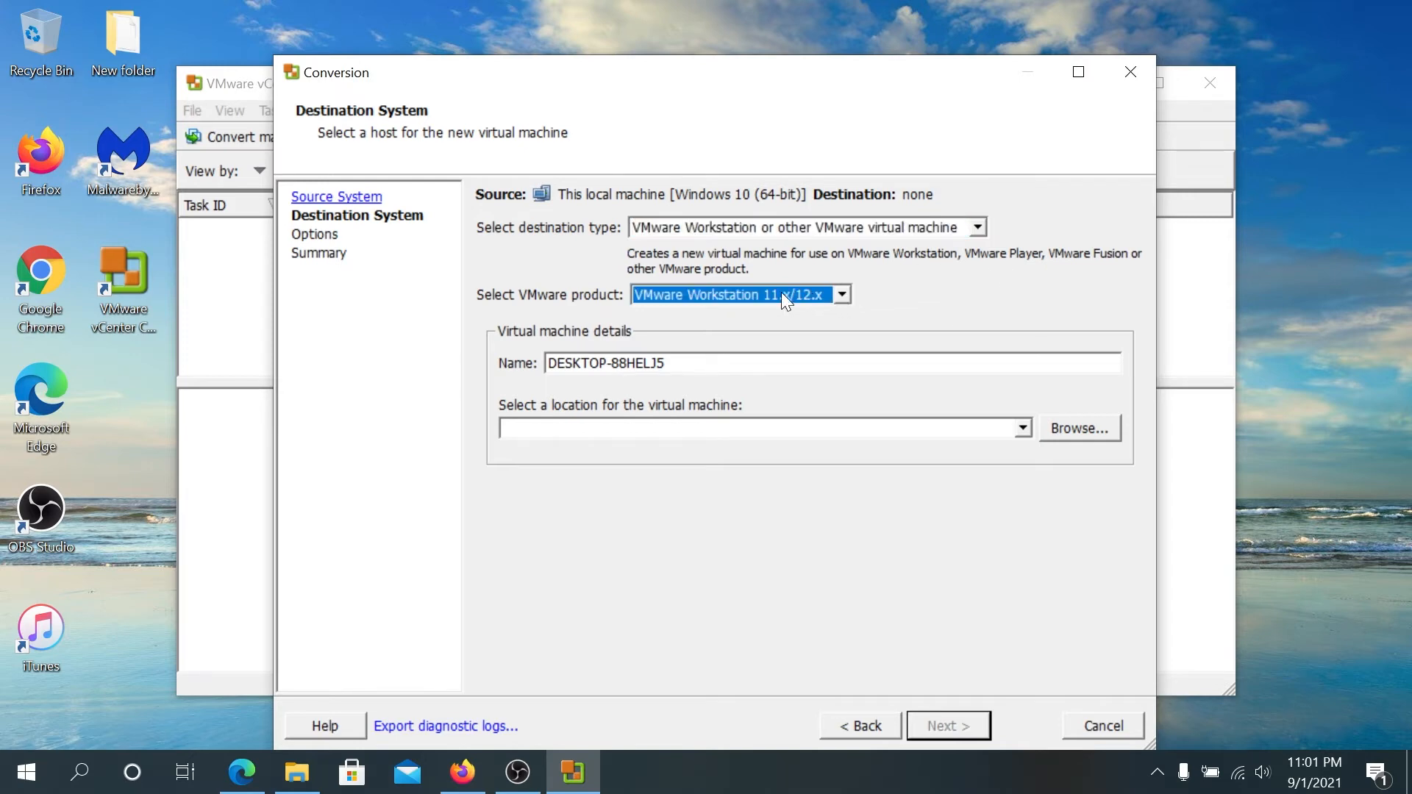
click(840, 295)
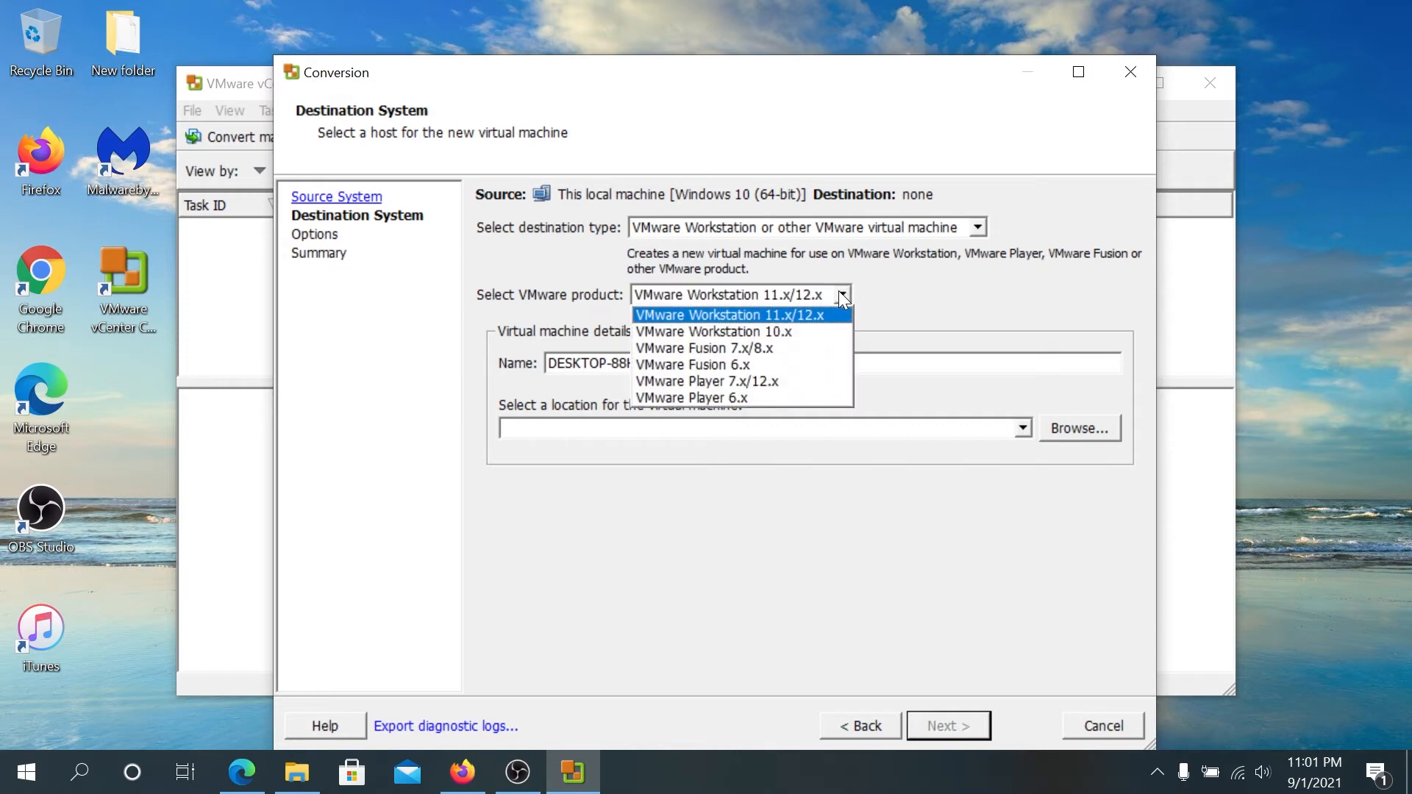
mouse_move(736, 381)
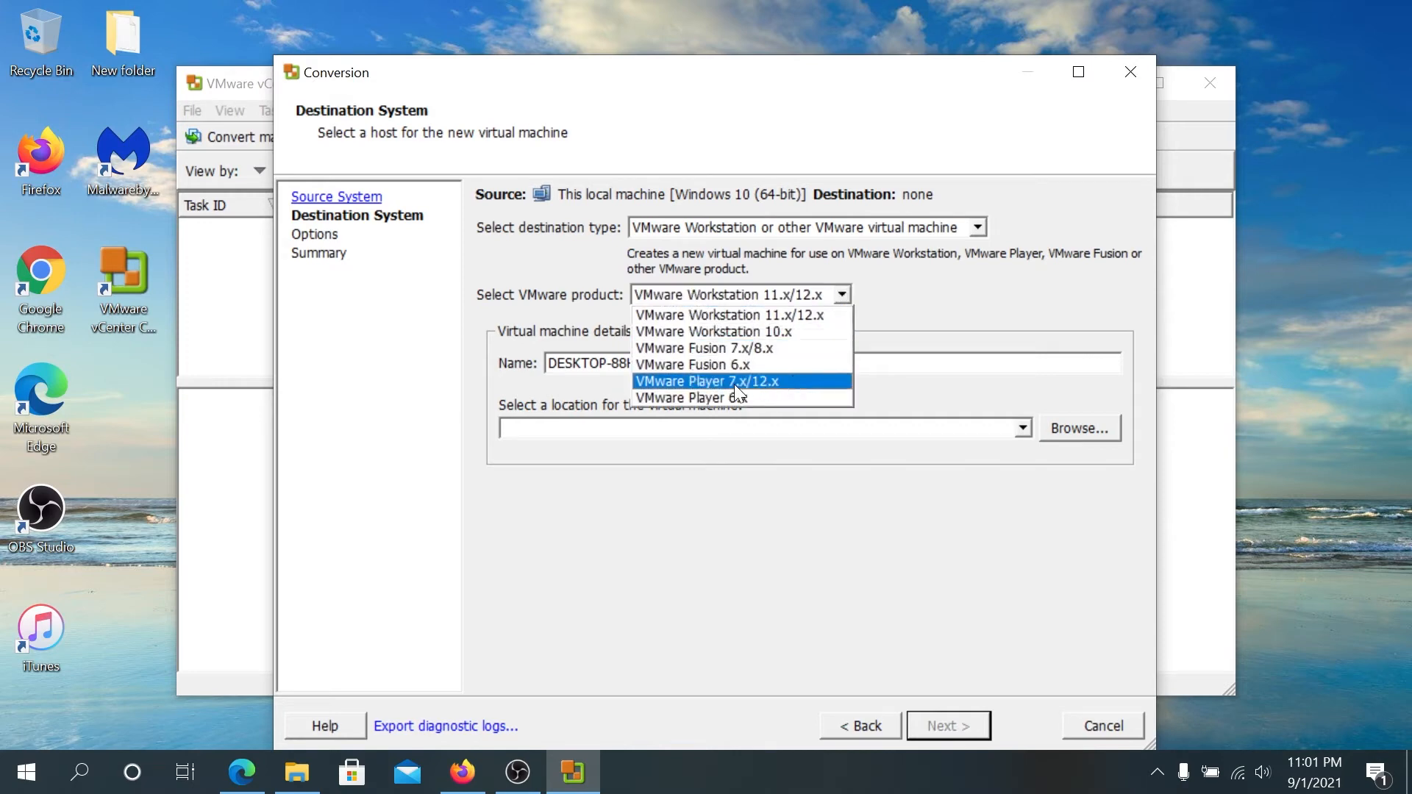
mouse_move(761, 395)
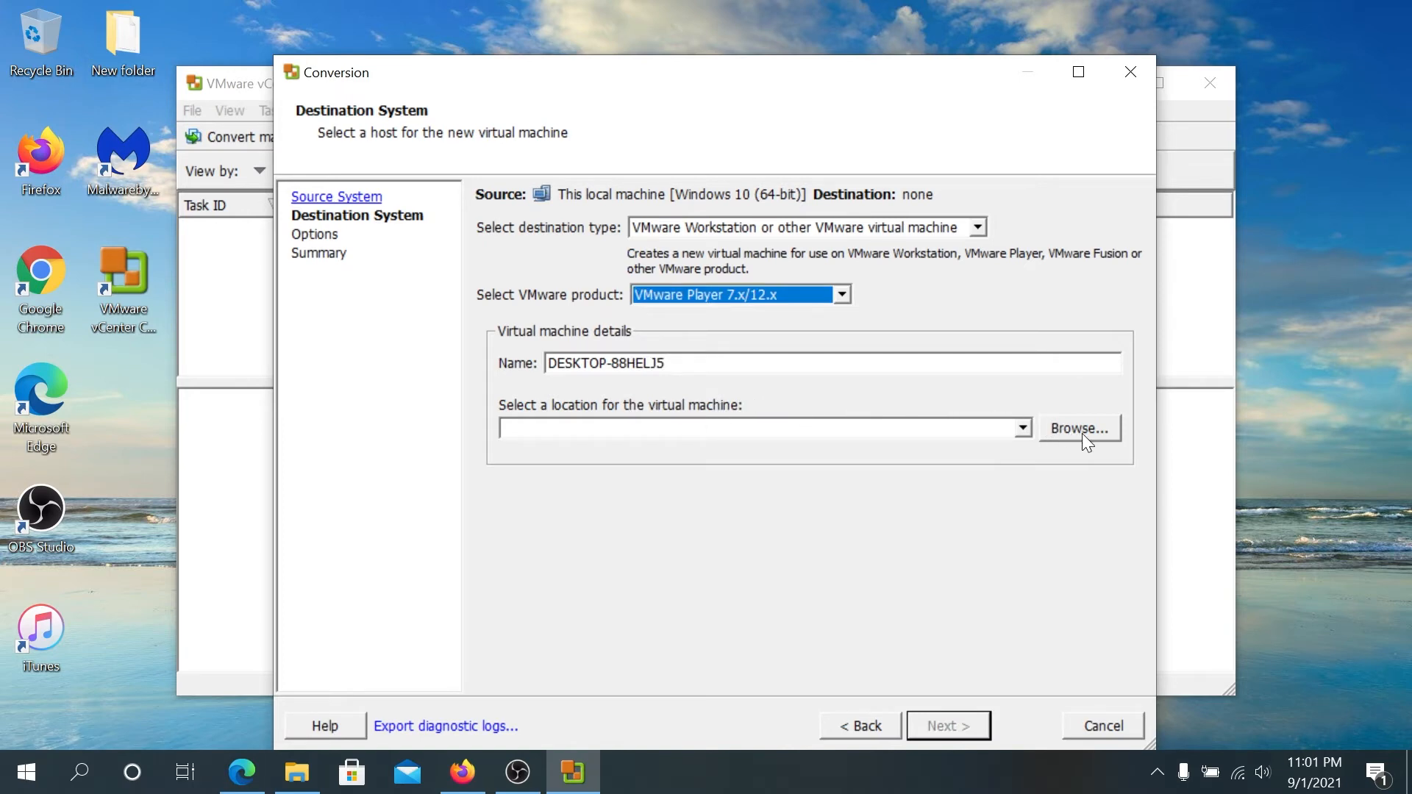
click(1079, 428)
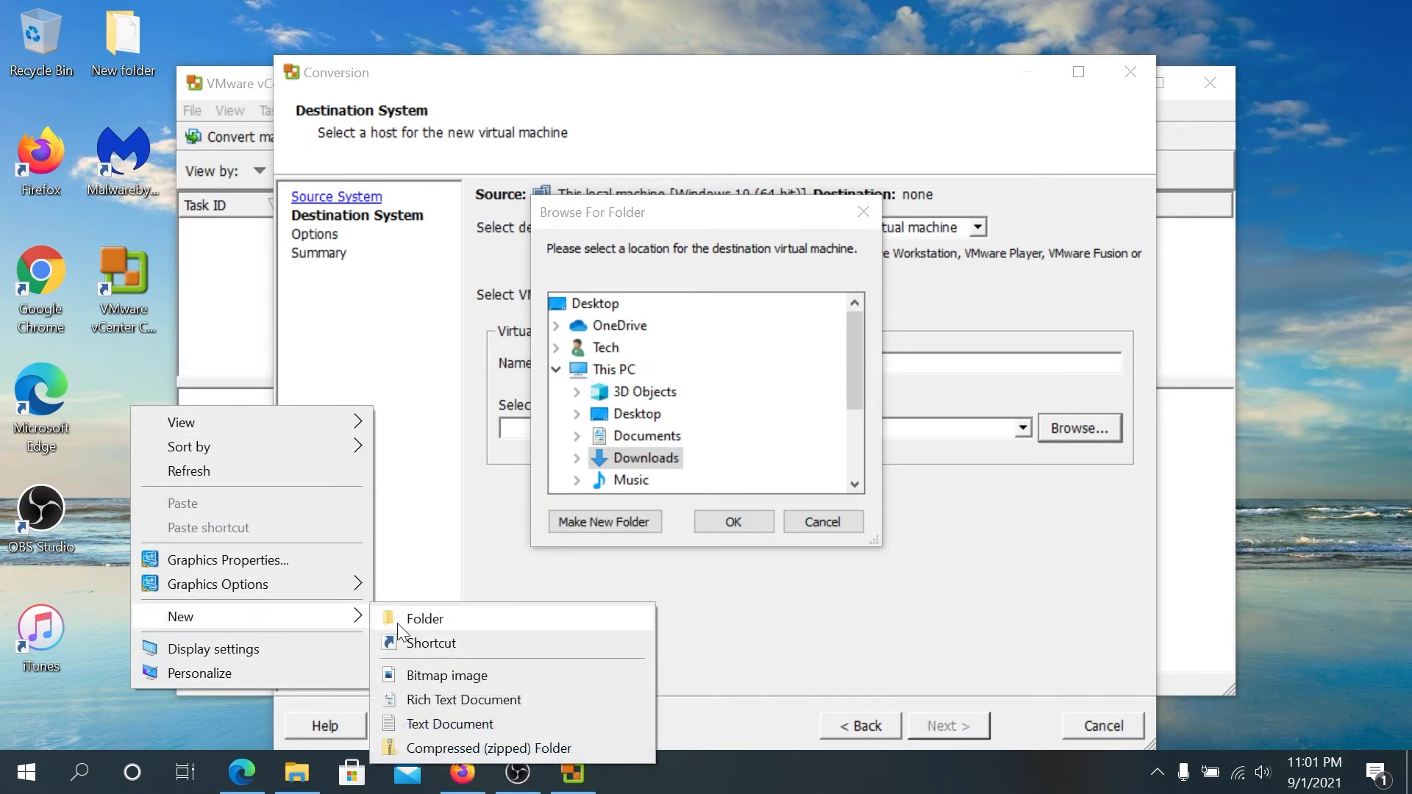
- Create and select a new Desktop folder 'VM' as the machine location, then continue to the options
click(424, 618)
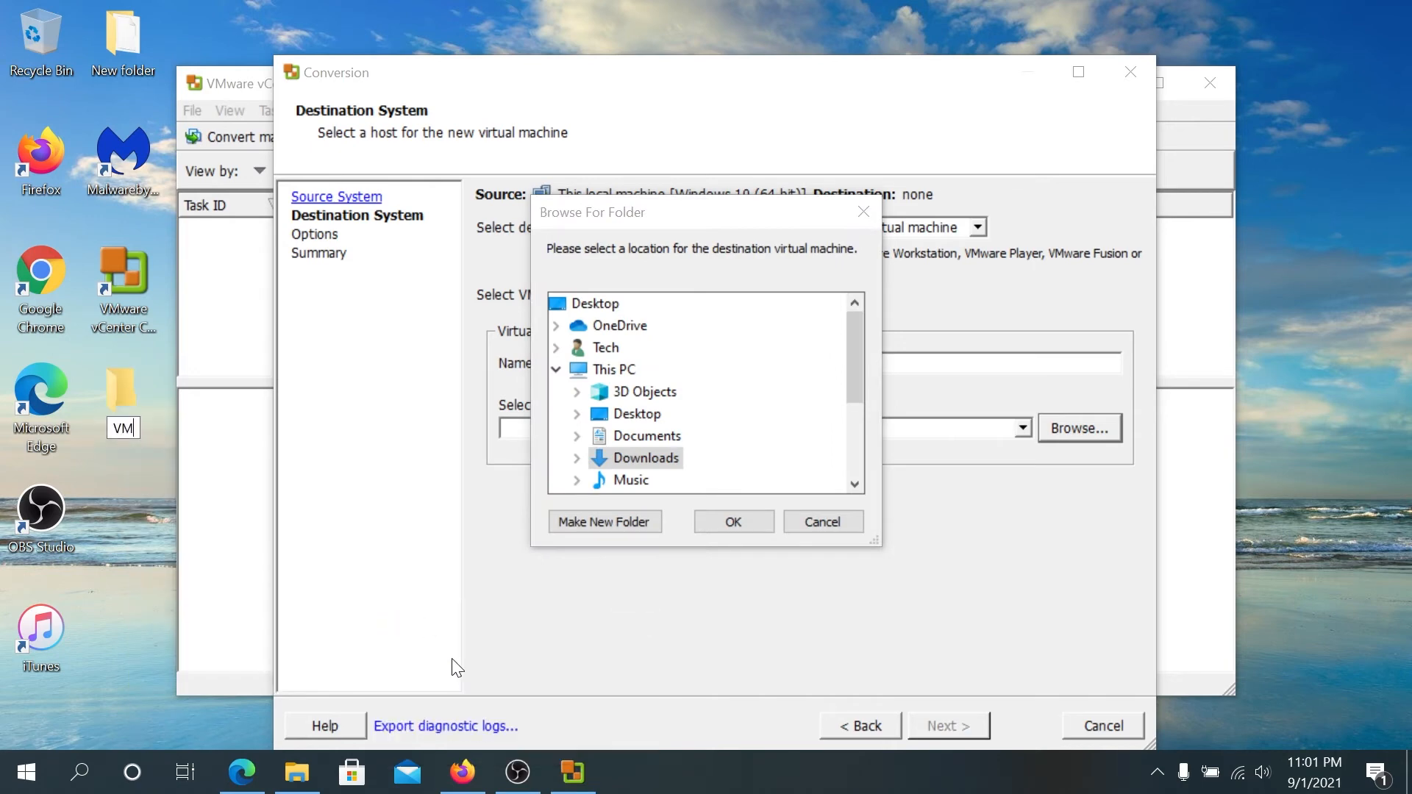
click(636, 413)
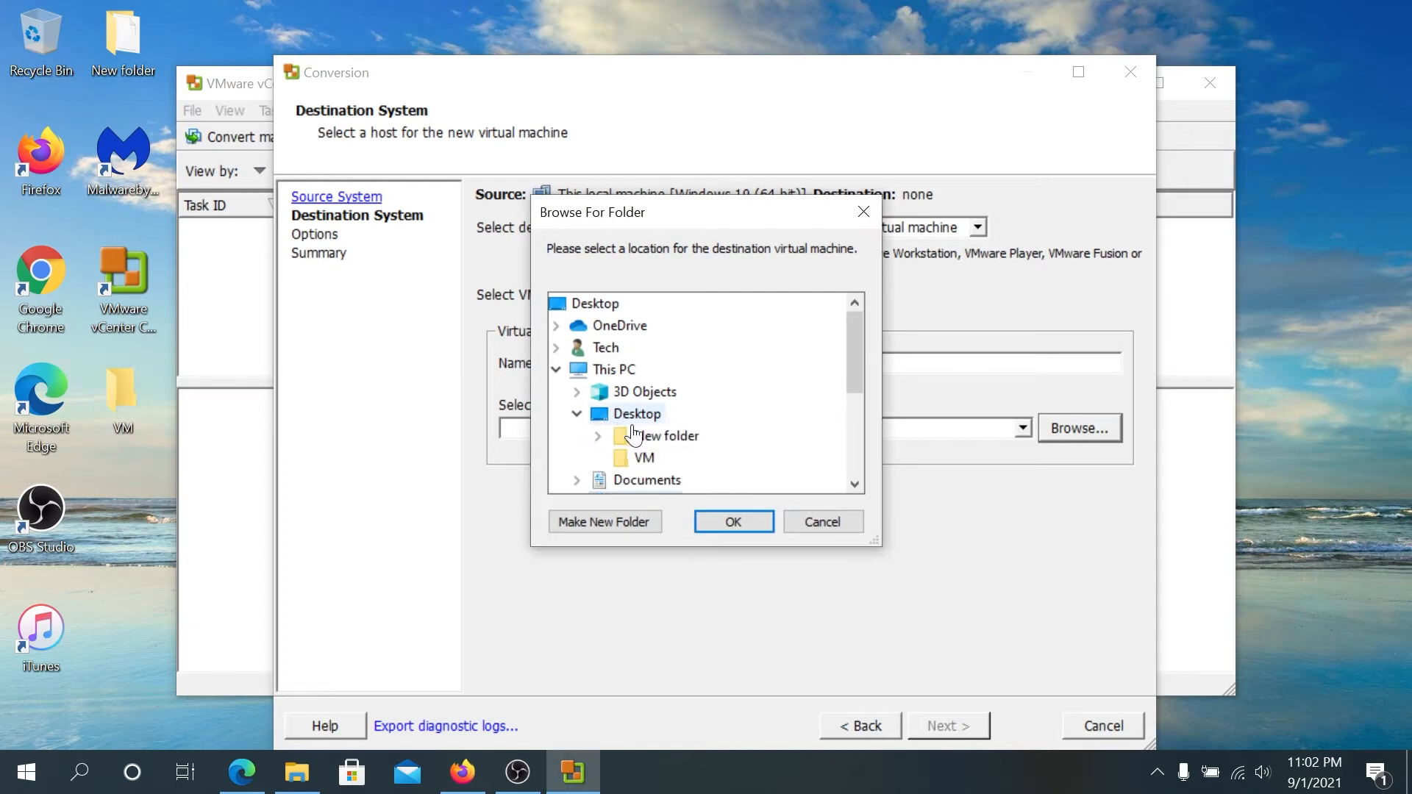
click(643, 458)
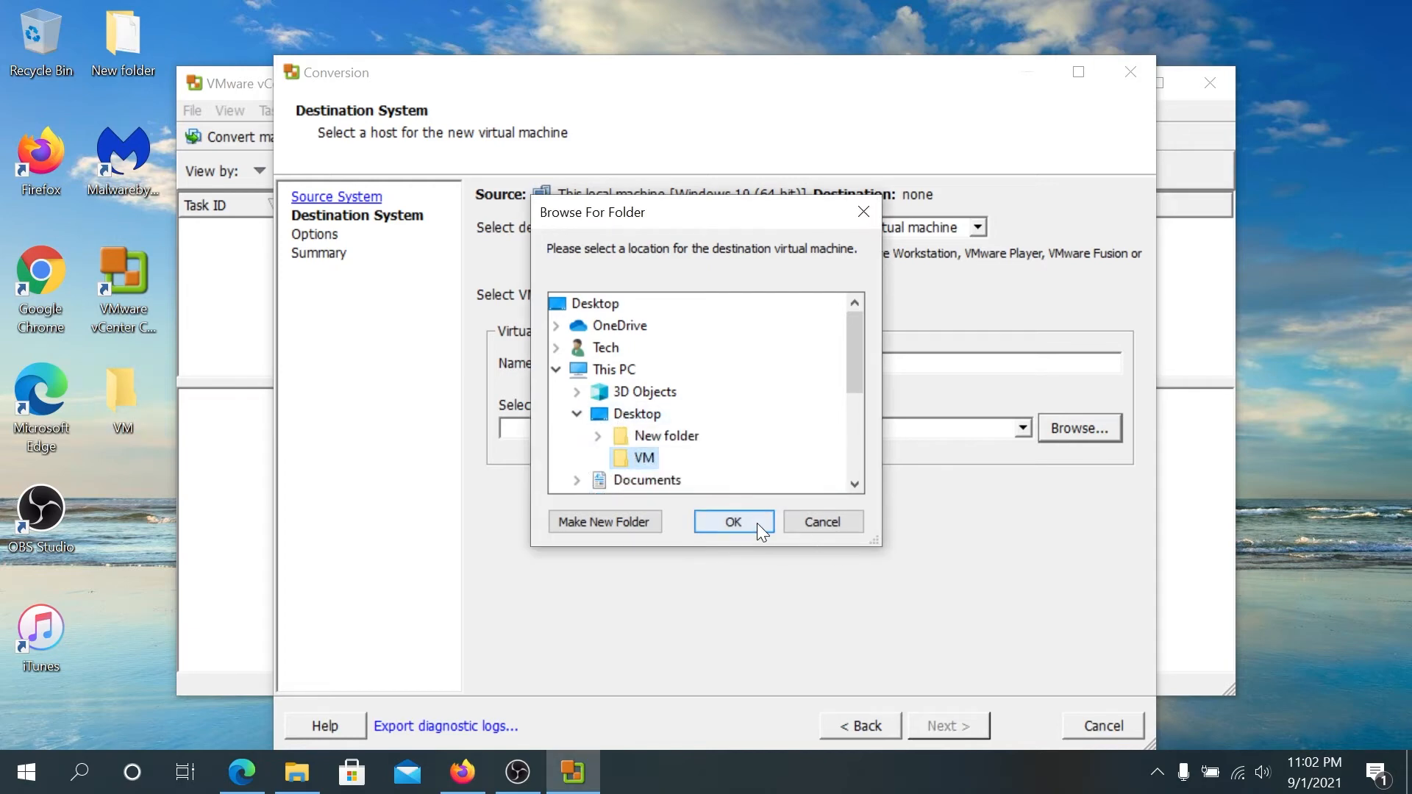
click(733, 521)
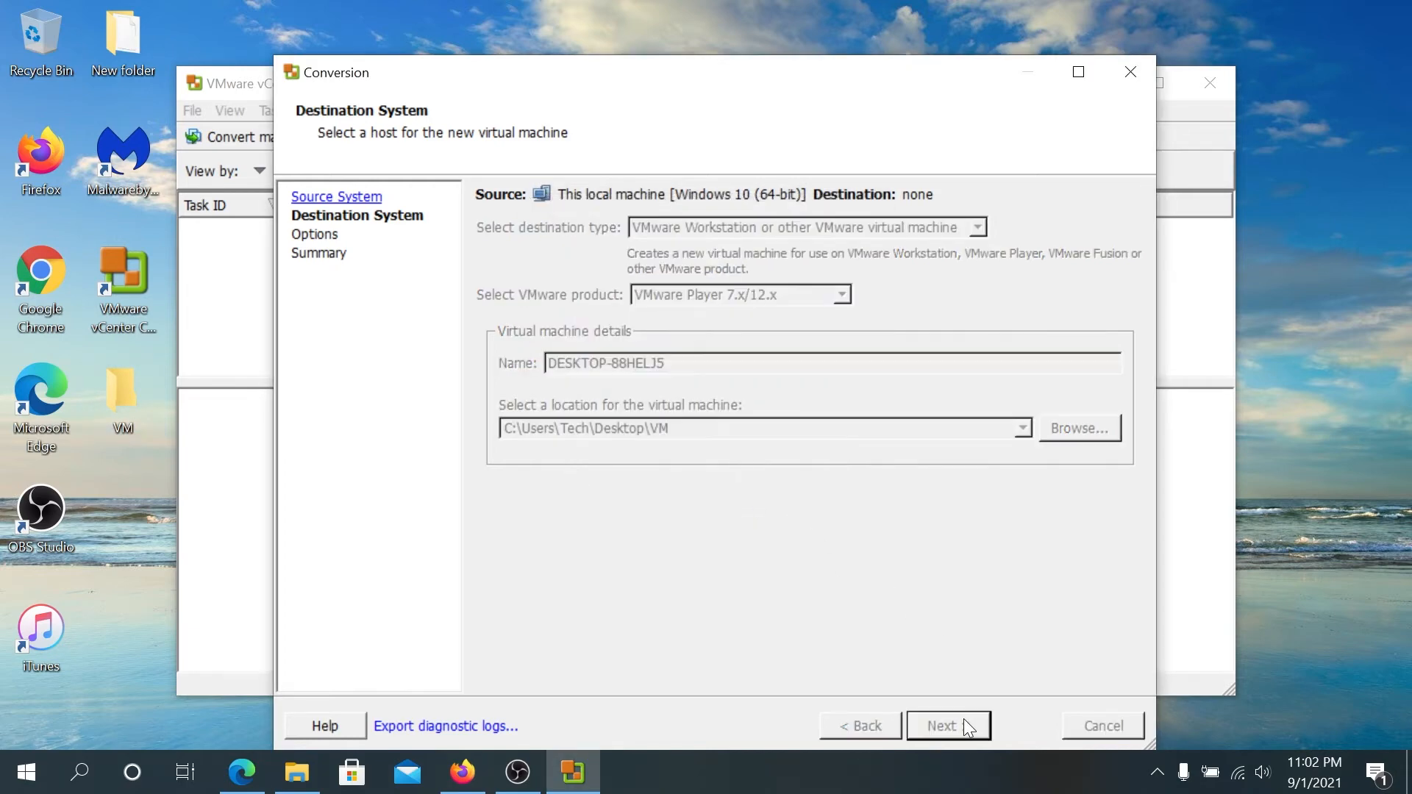
click(948, 725)
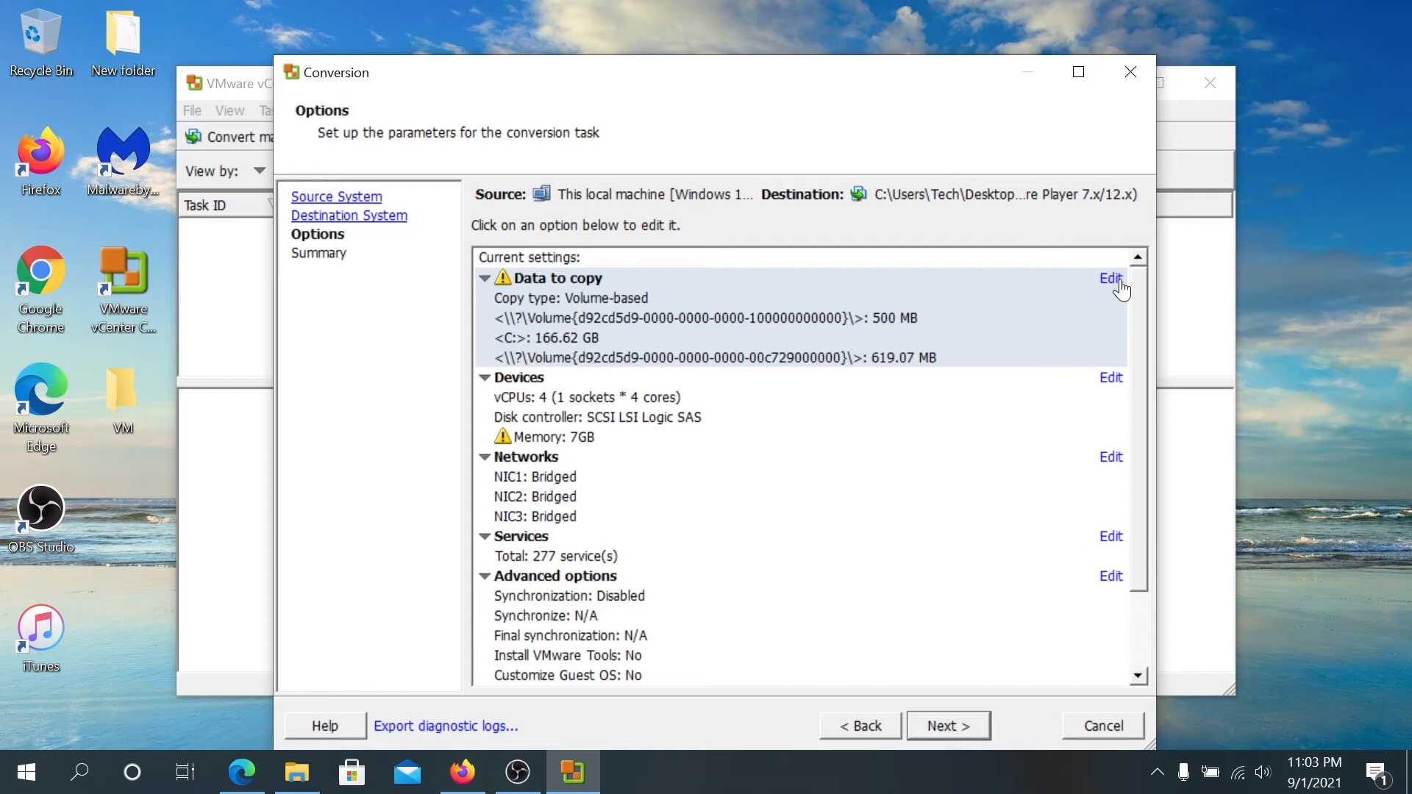
- In Data to copy, set the C: volume to its Min size of 53.72 GB instead of 166.62 GB
click(1111, 278)
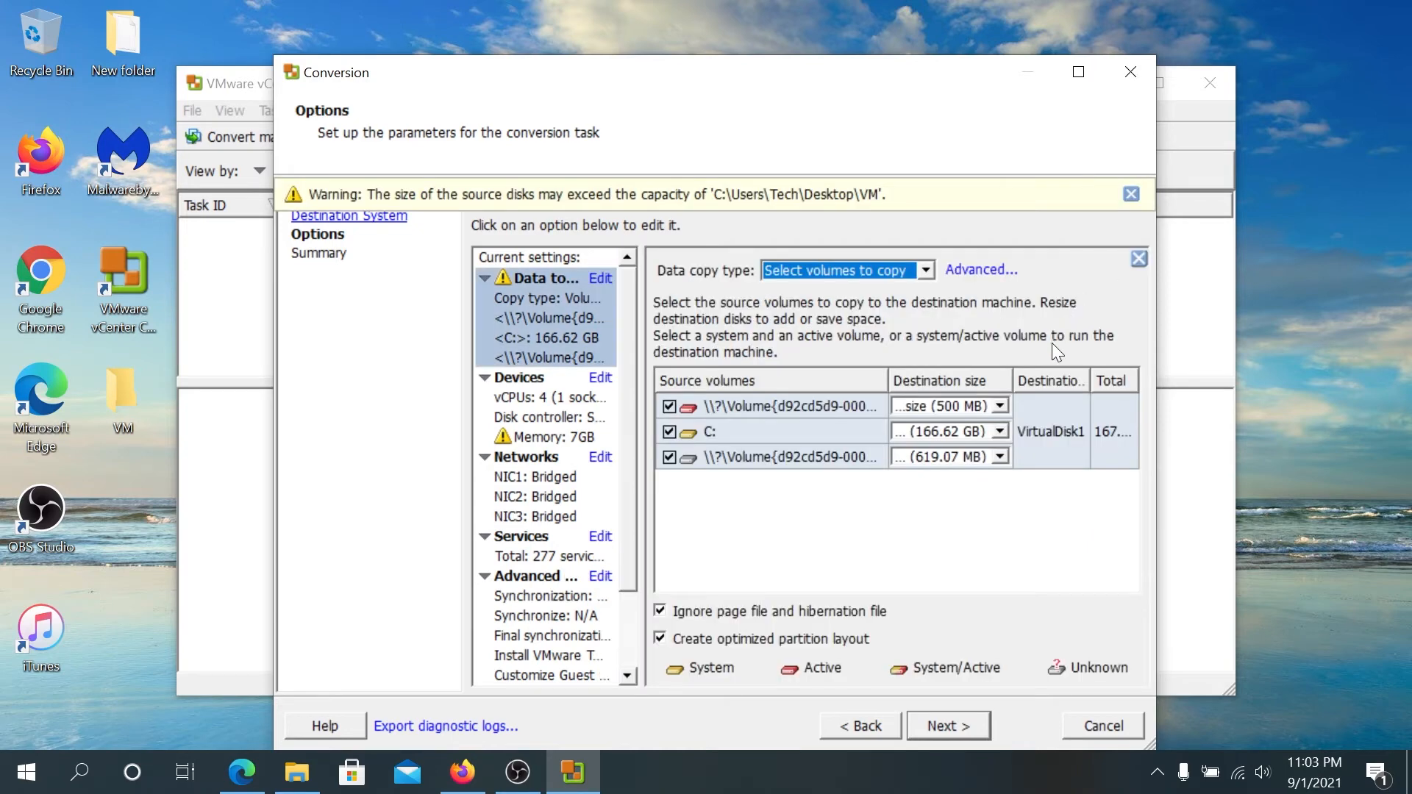
click(999, 431)
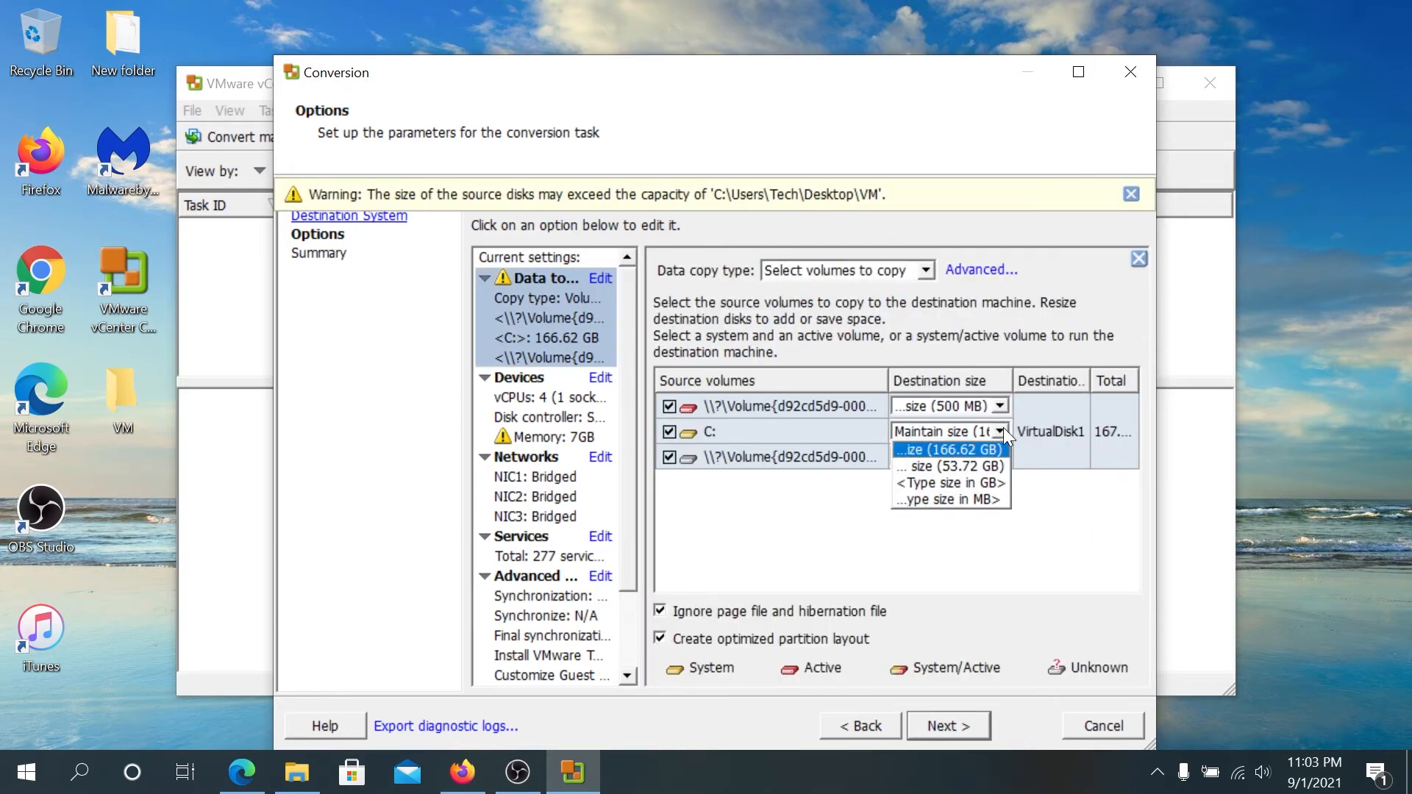
mouse_move(949, 467)
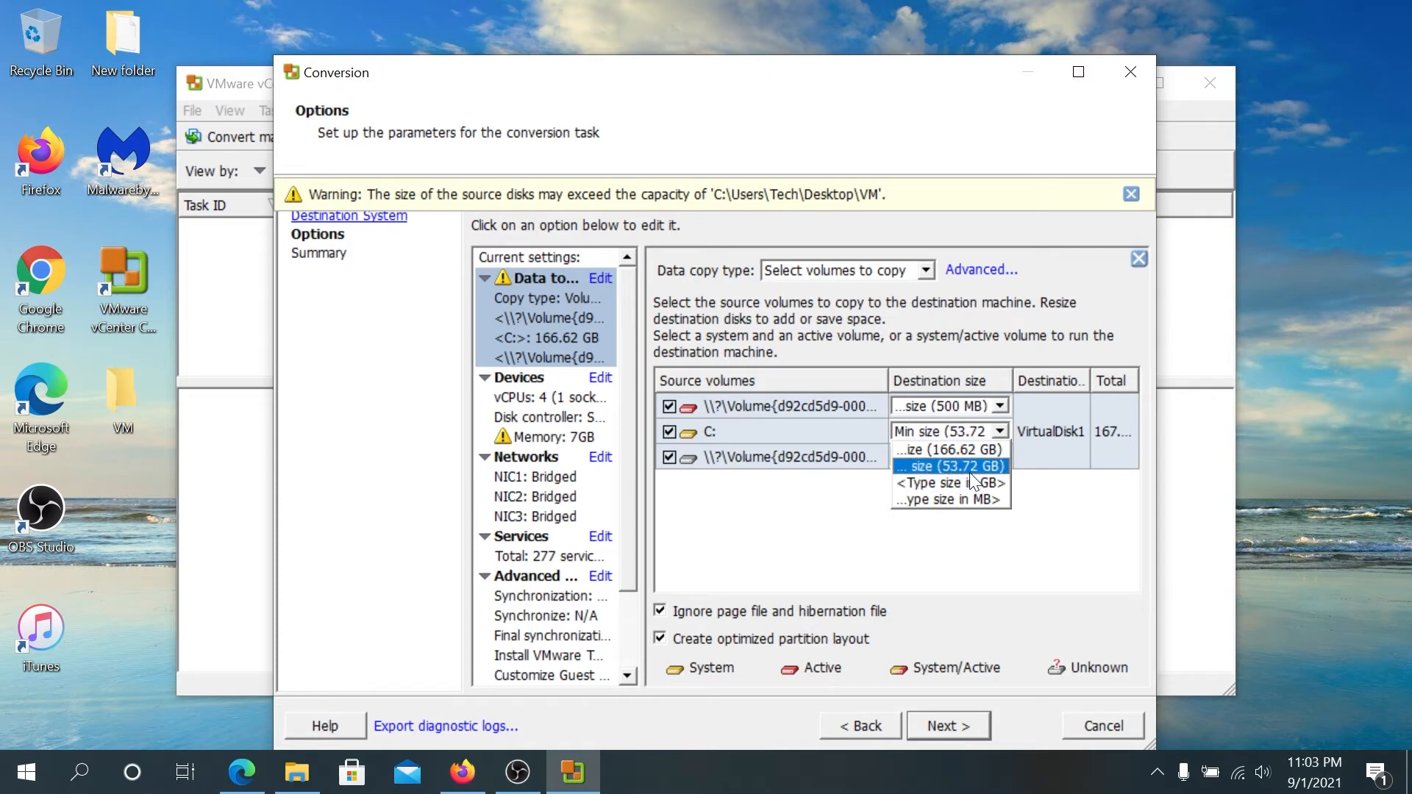
click(949, 466)
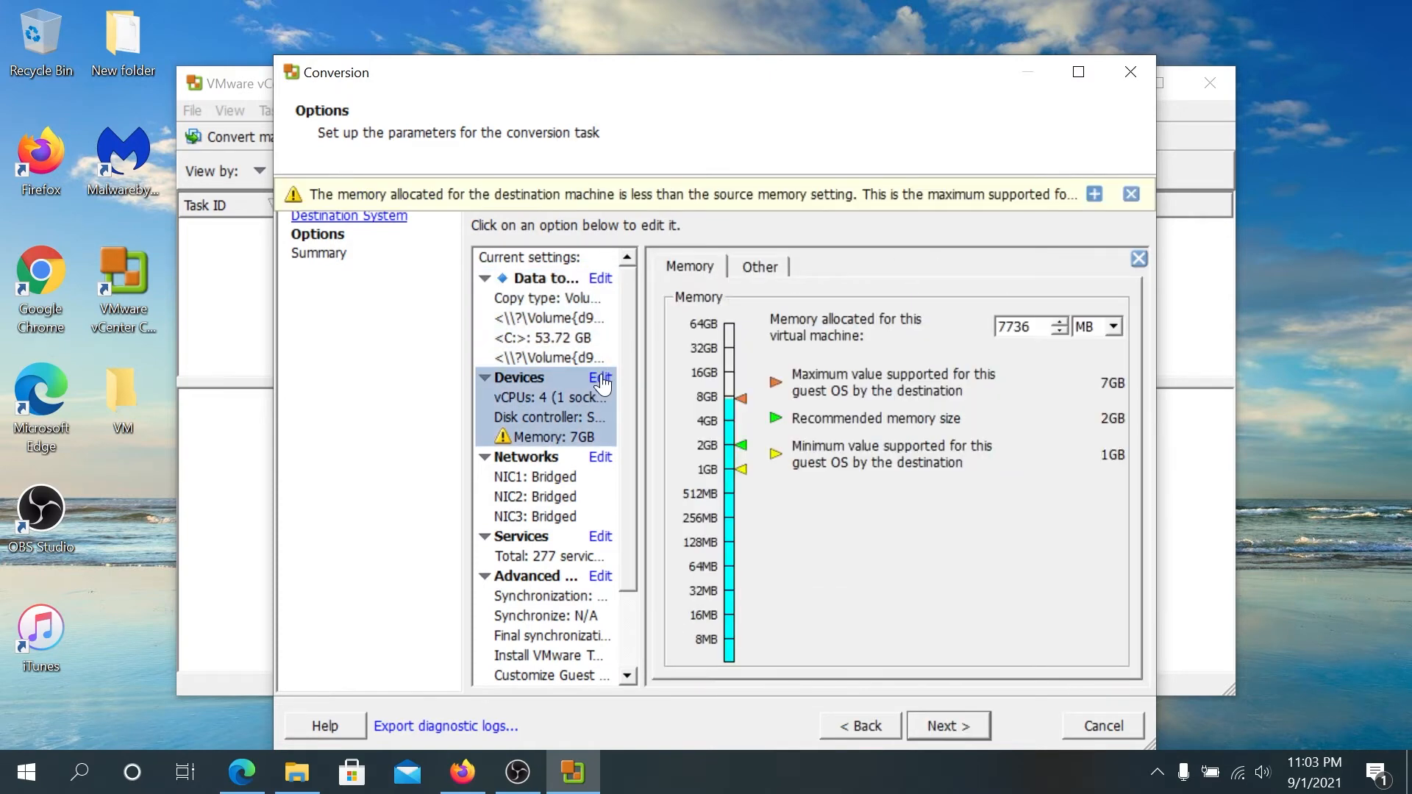
mouse_move(883, 415)
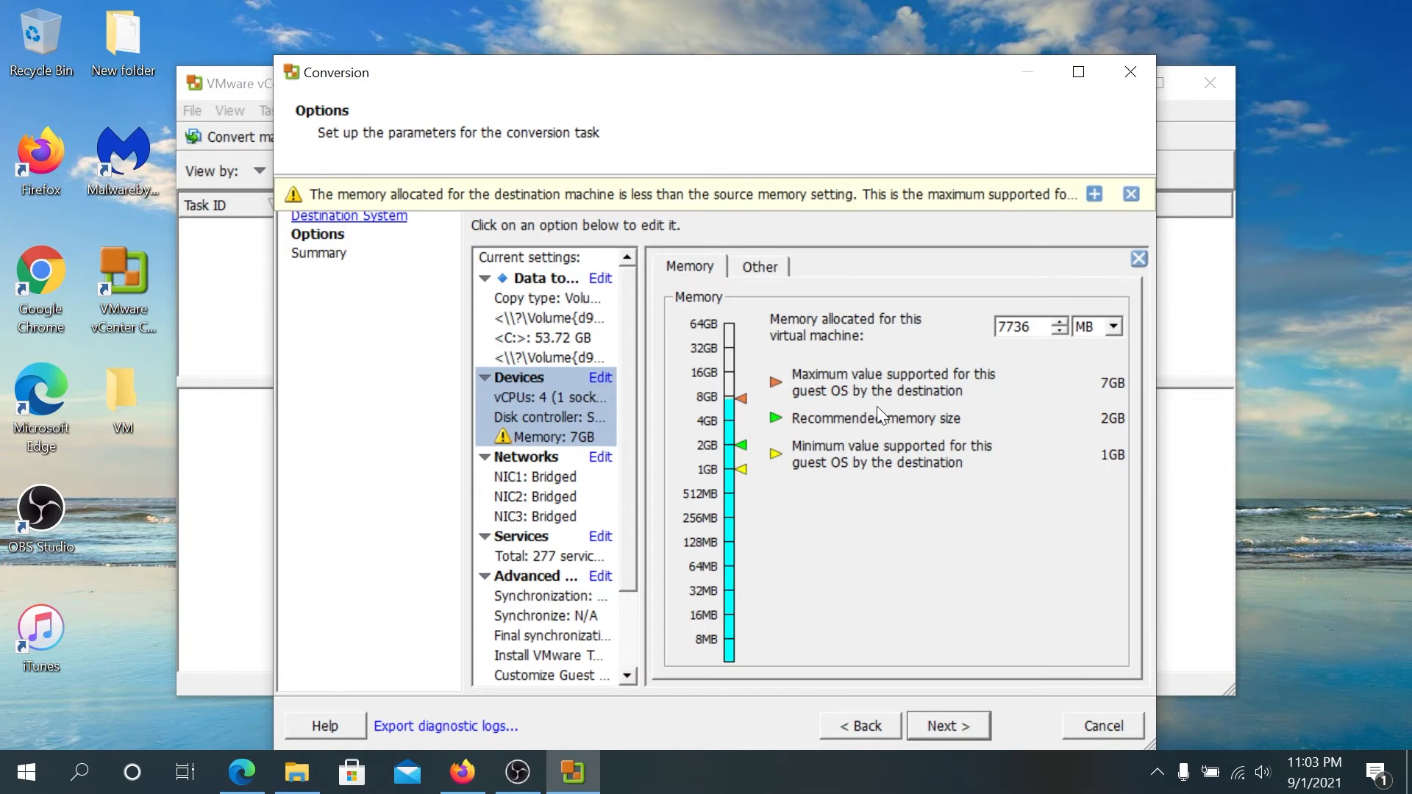
mouse_move(861, 370)
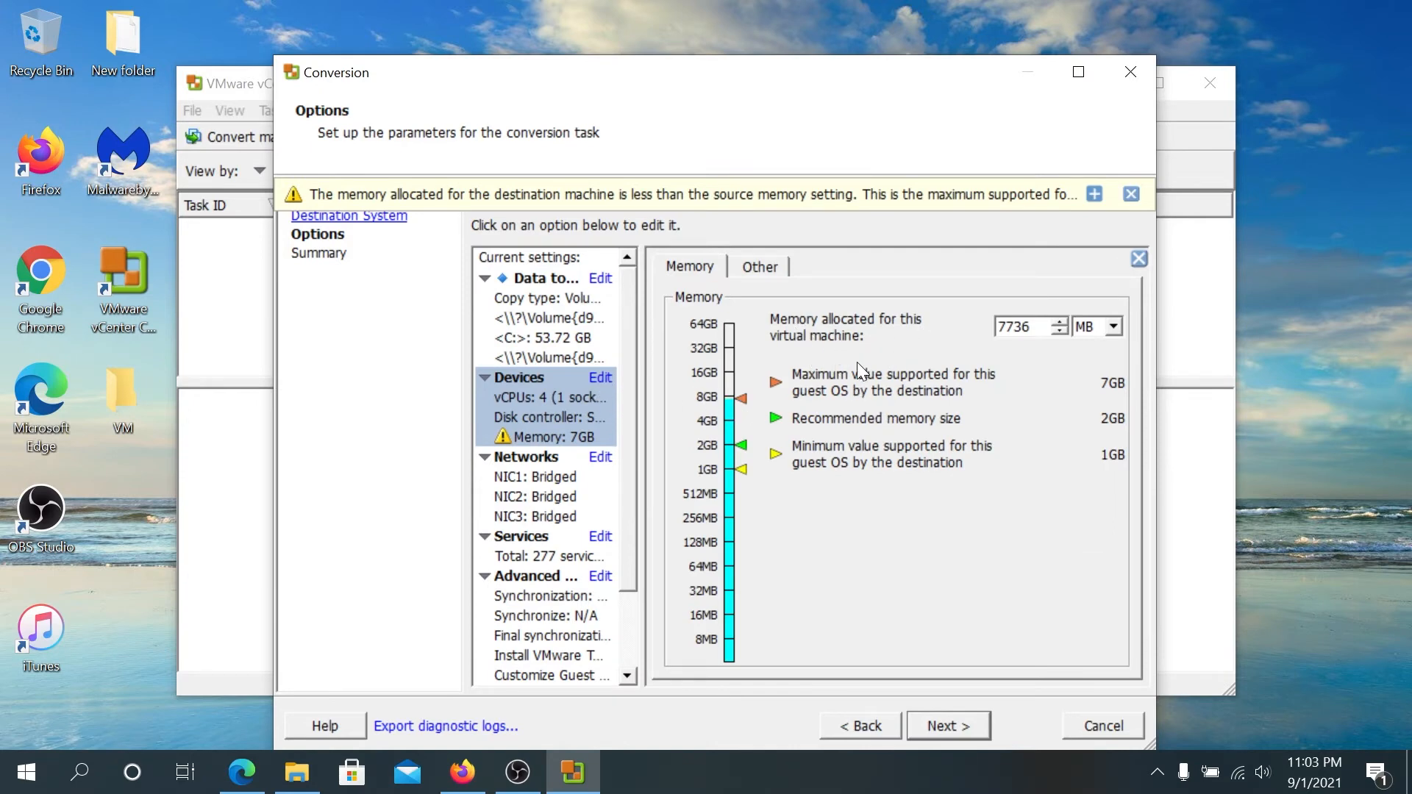
mouse_move(743, 438)
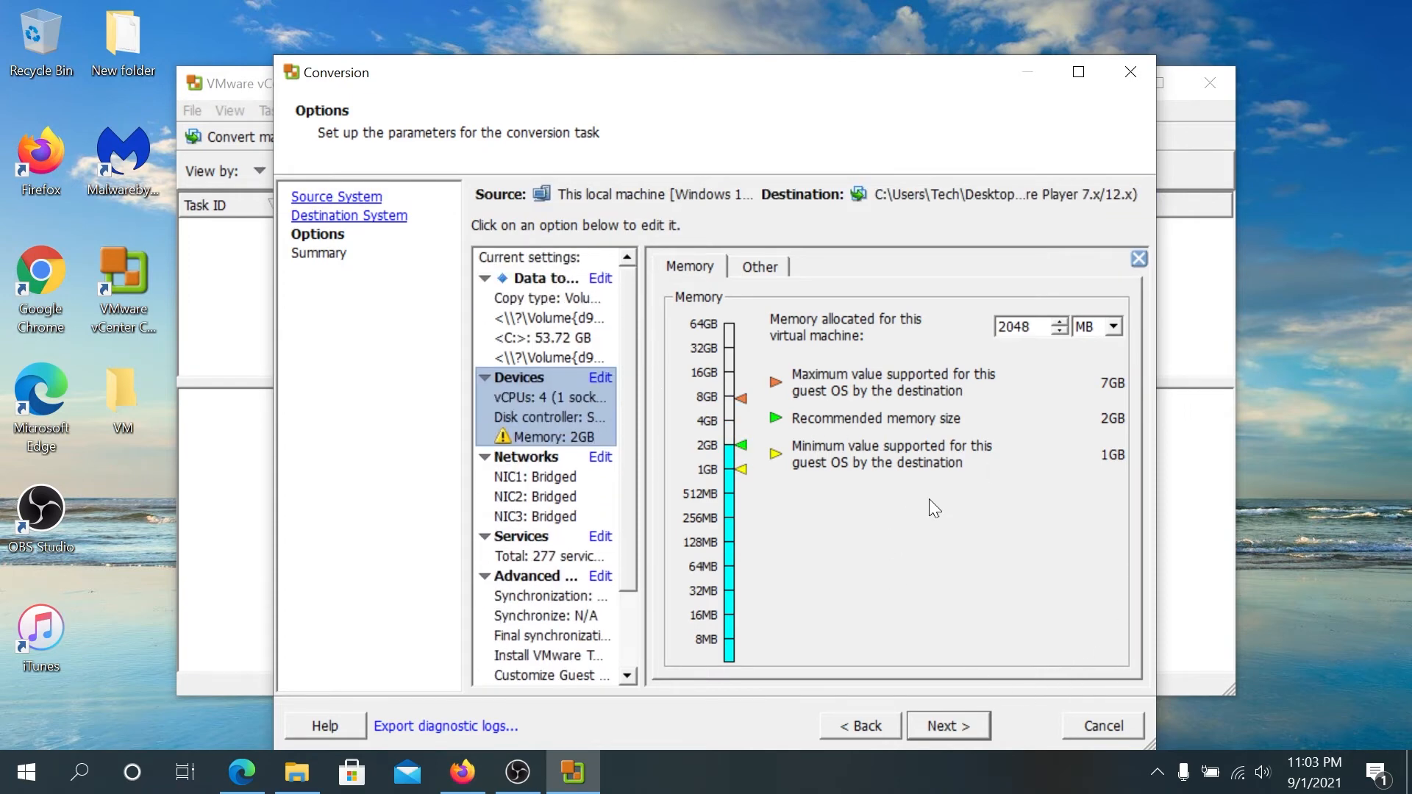
mouse_move(963, 730)
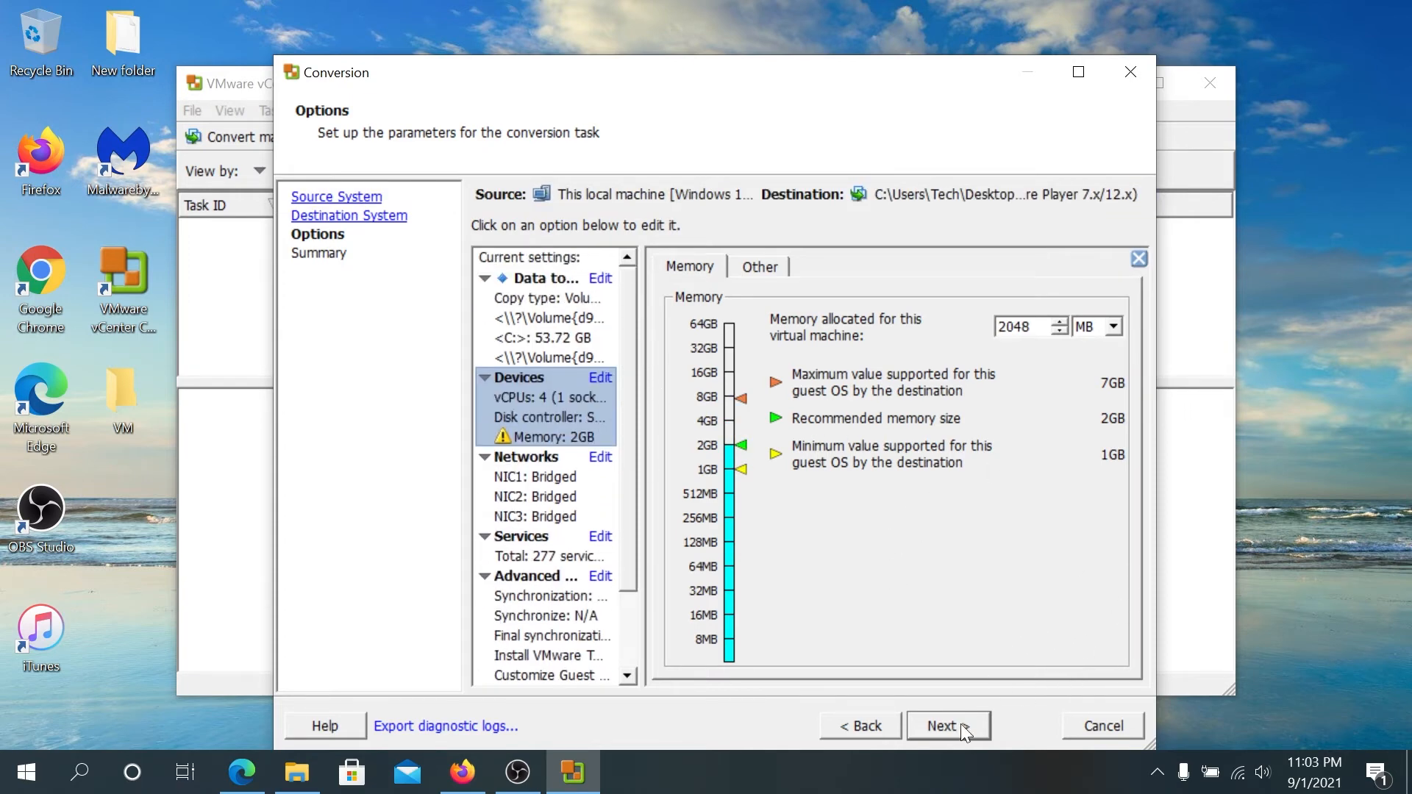
- Review the summary with 2048 MB memory and submit the conversion job
click(946, 725)
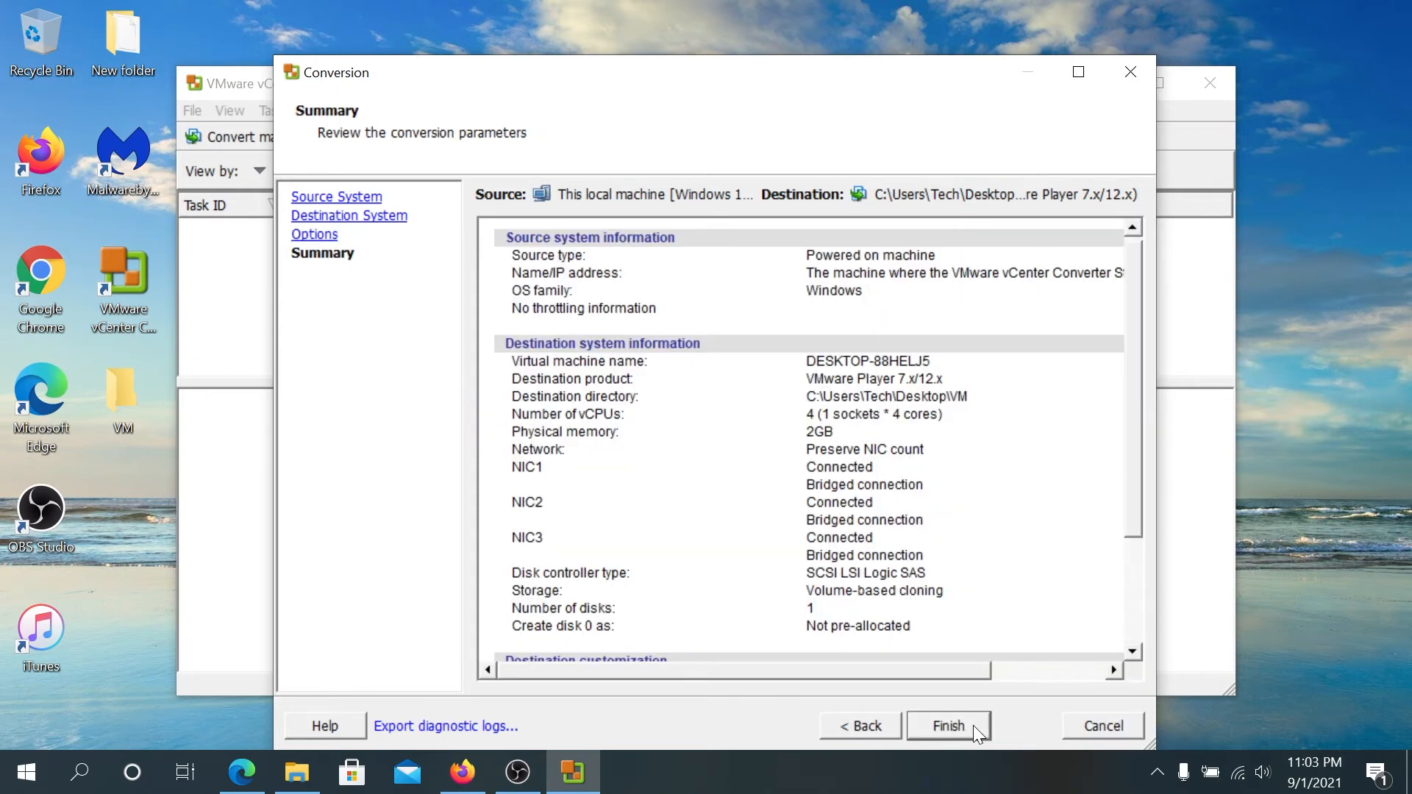
click(947, 726)
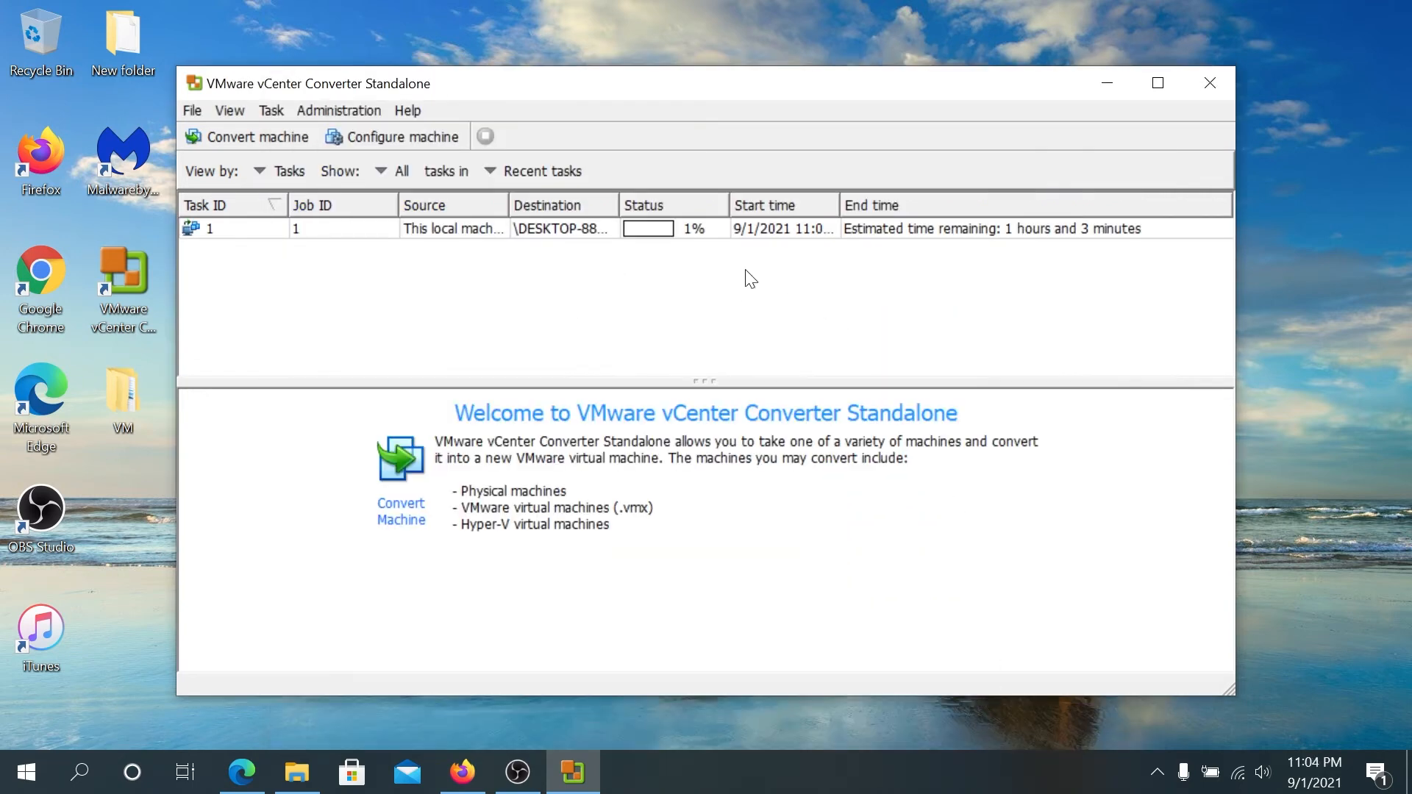
mouse_move(727, 269)
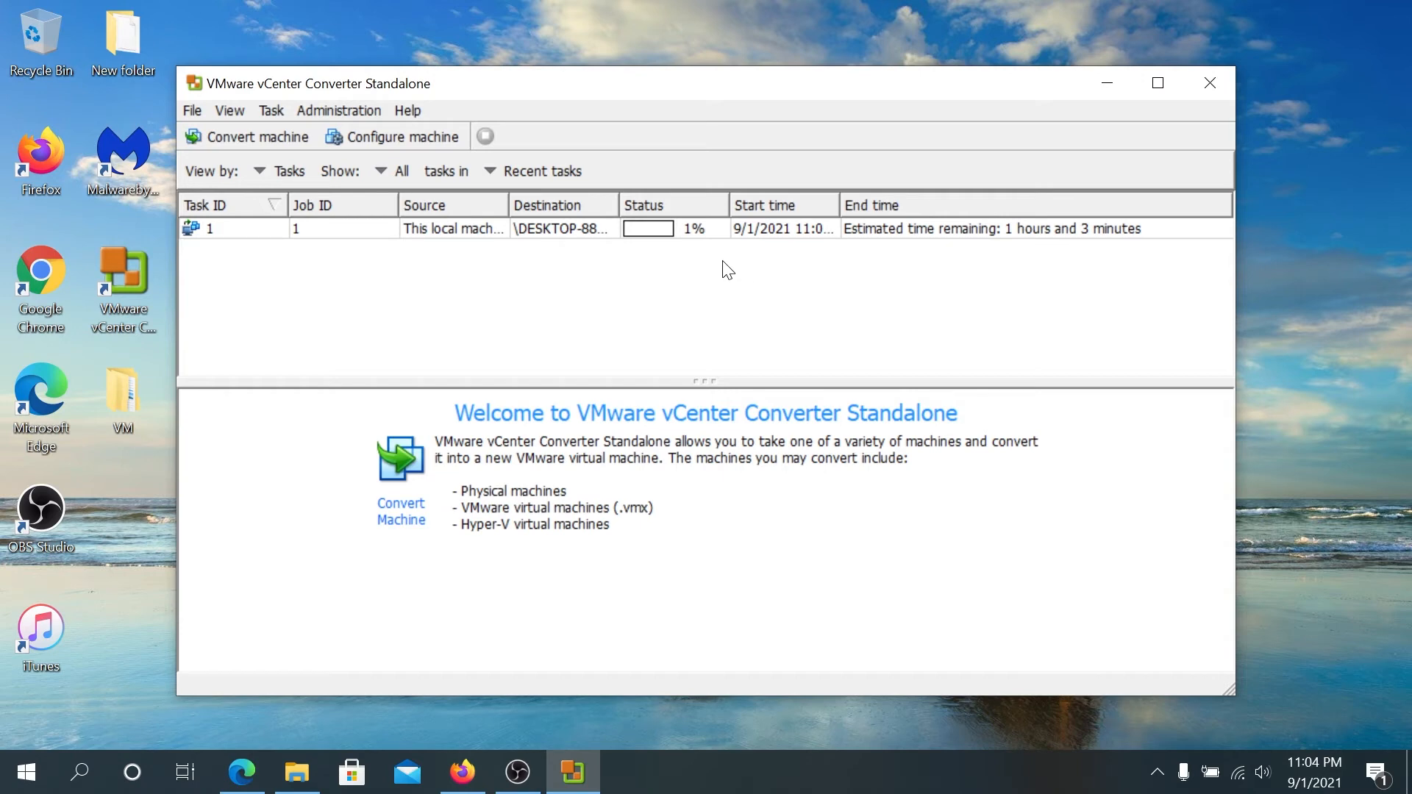
mouse_move(703, 256)
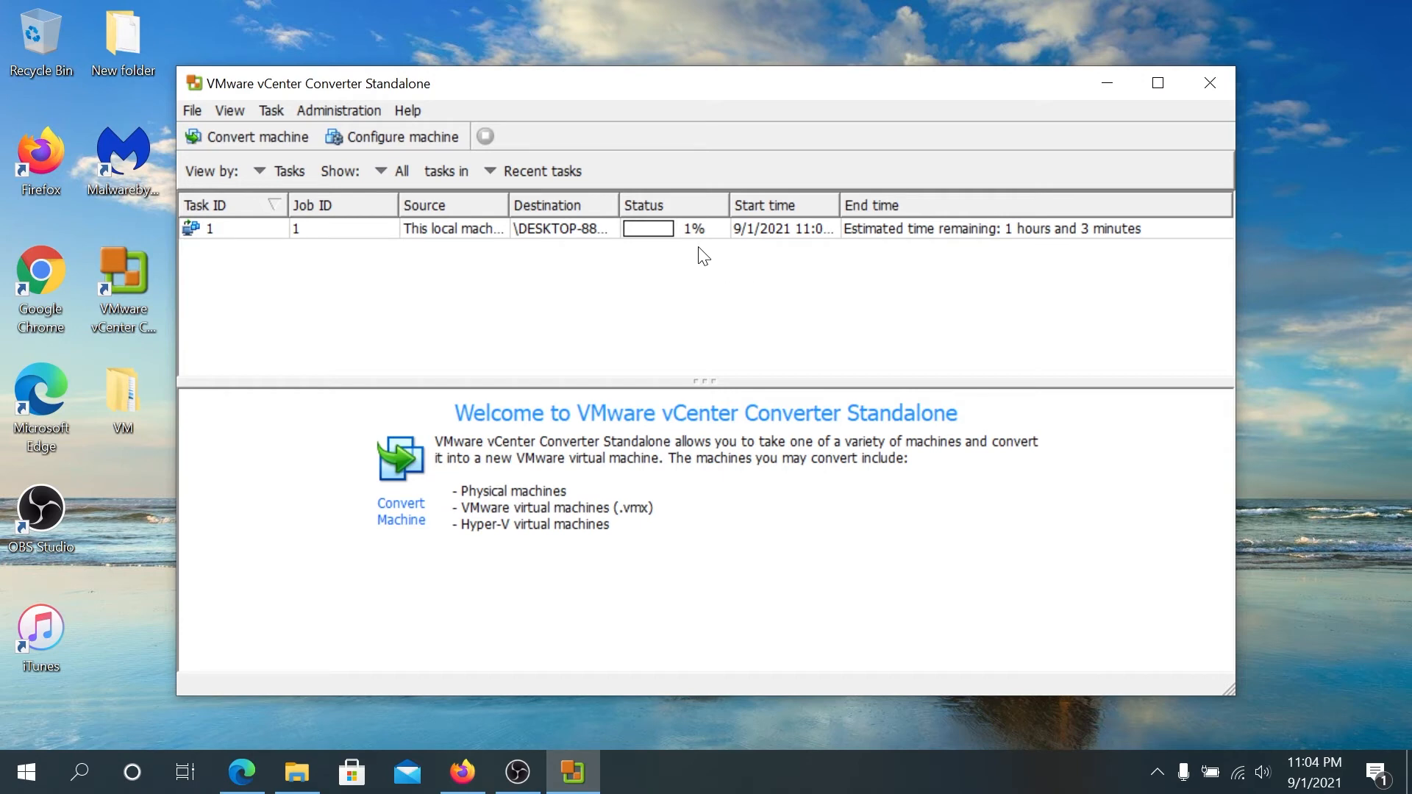
mouse_move(946, 246)
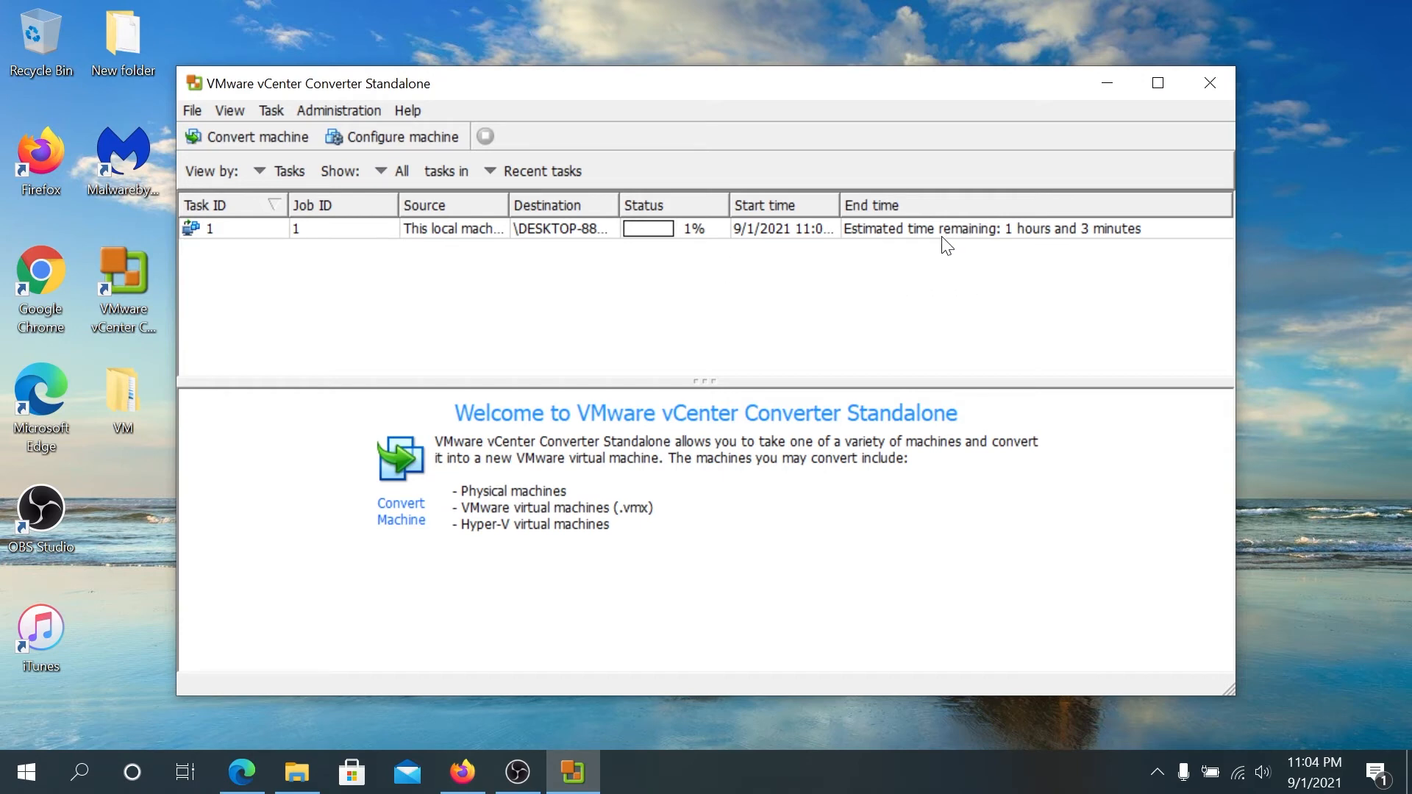
mouse_move(1022, 250)
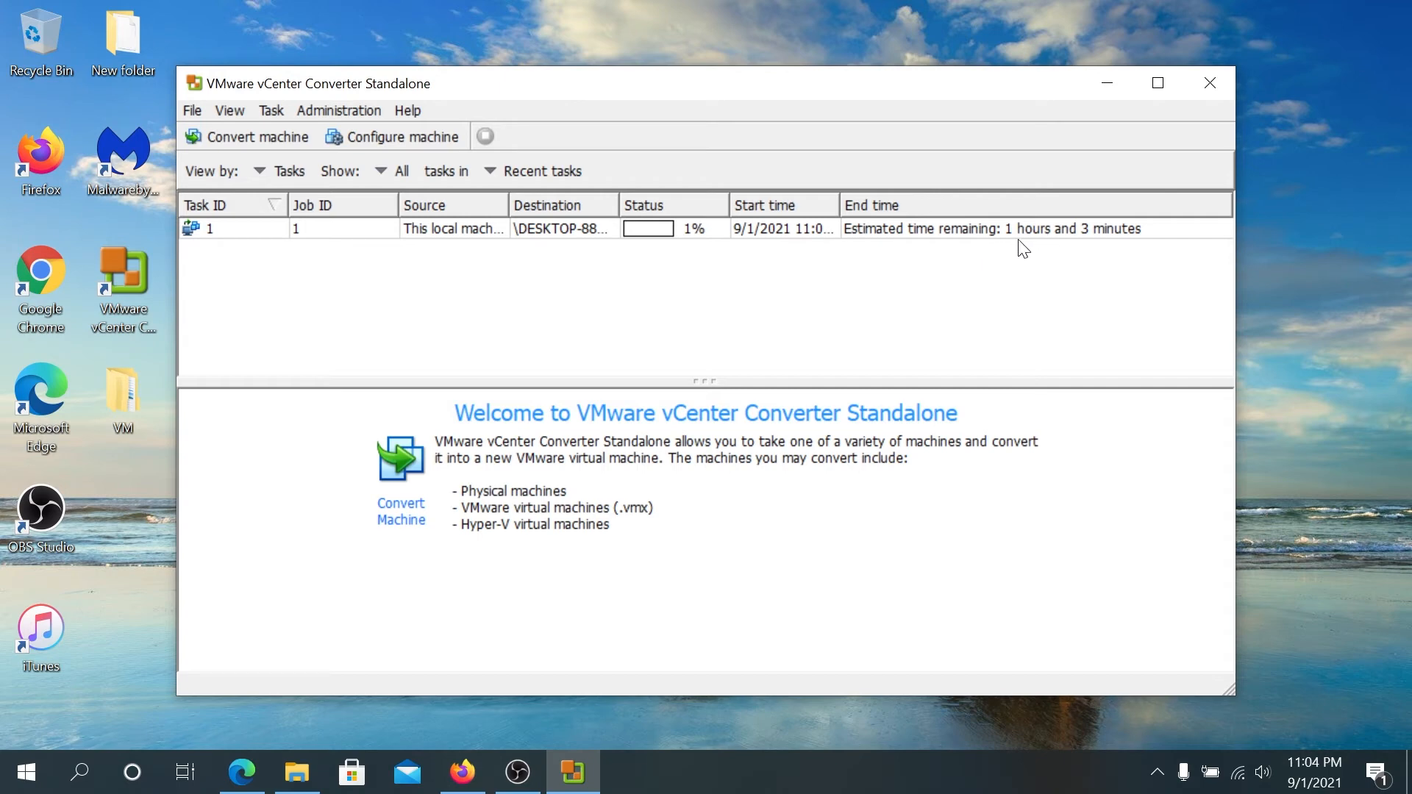
mouse_move(1054, 284)
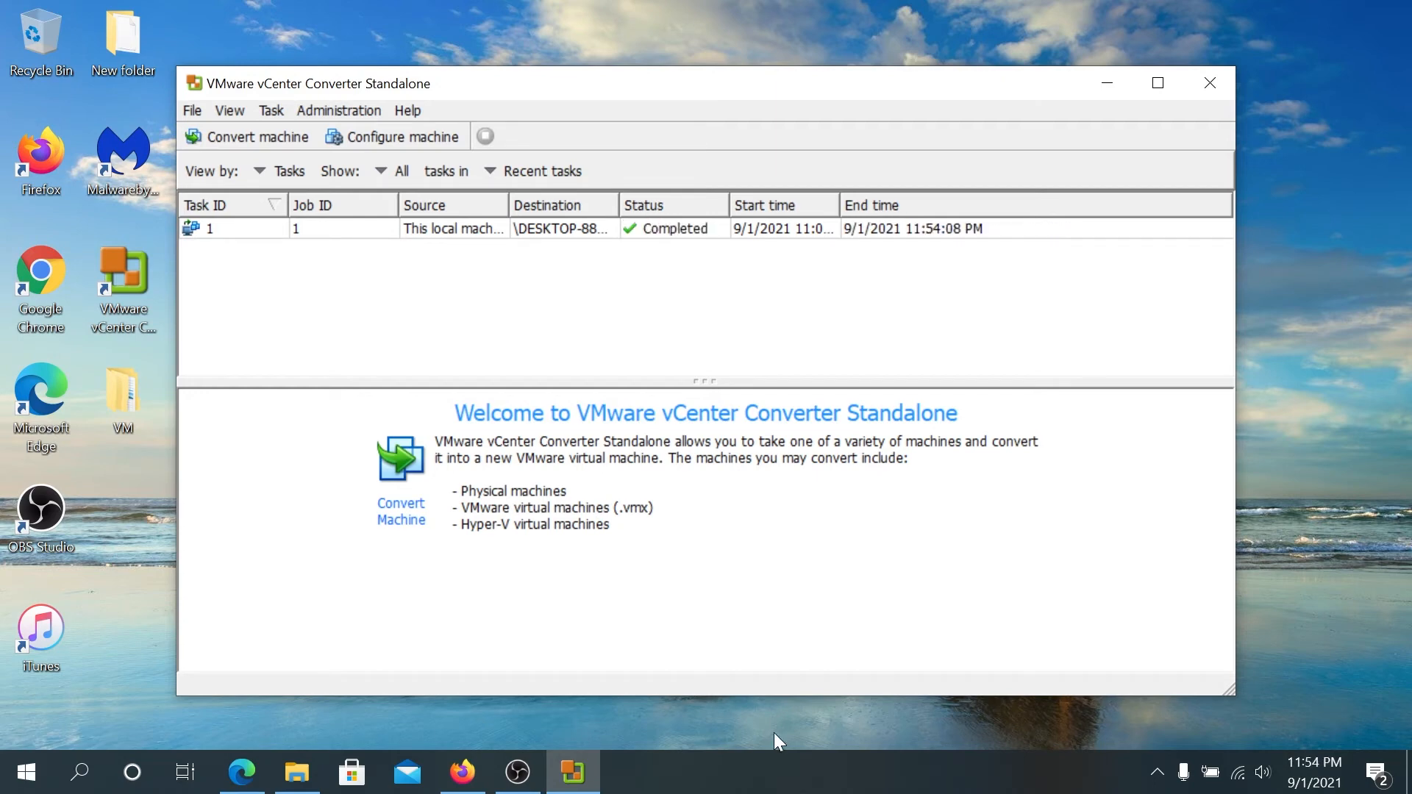
mouse_move(1222, 103)
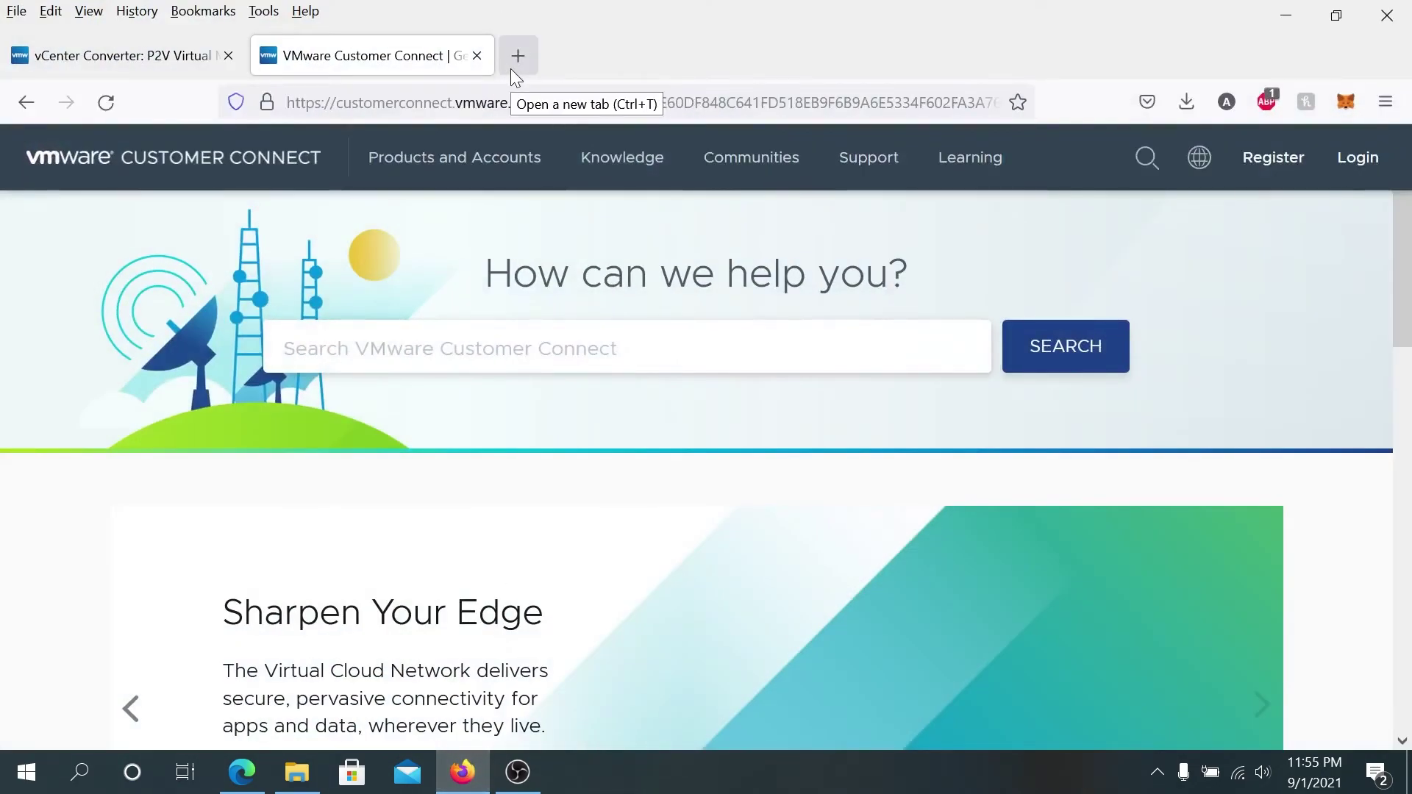
- Load the Workstation Player download page and go to the 15.5.7 downloads
click(621, 102)
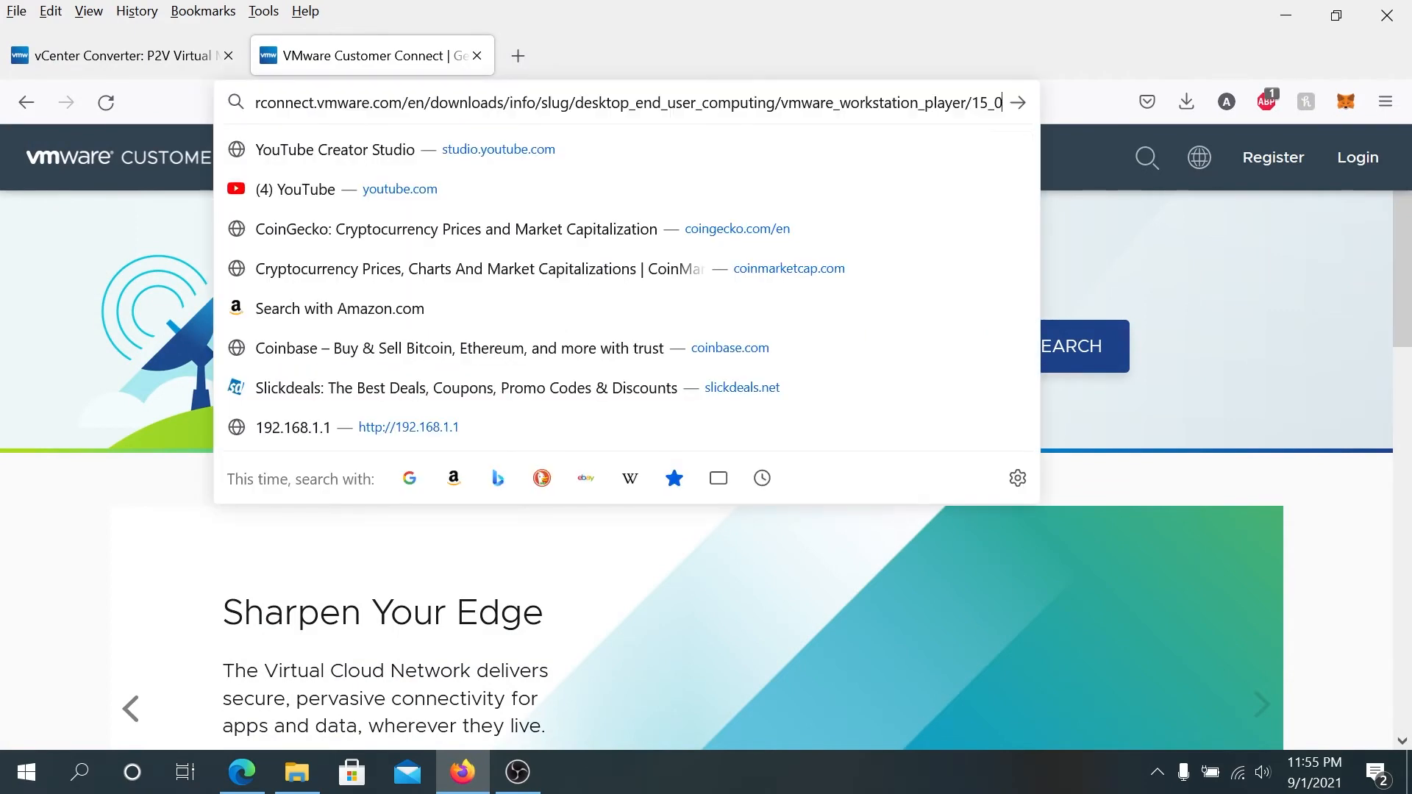
key(Return)
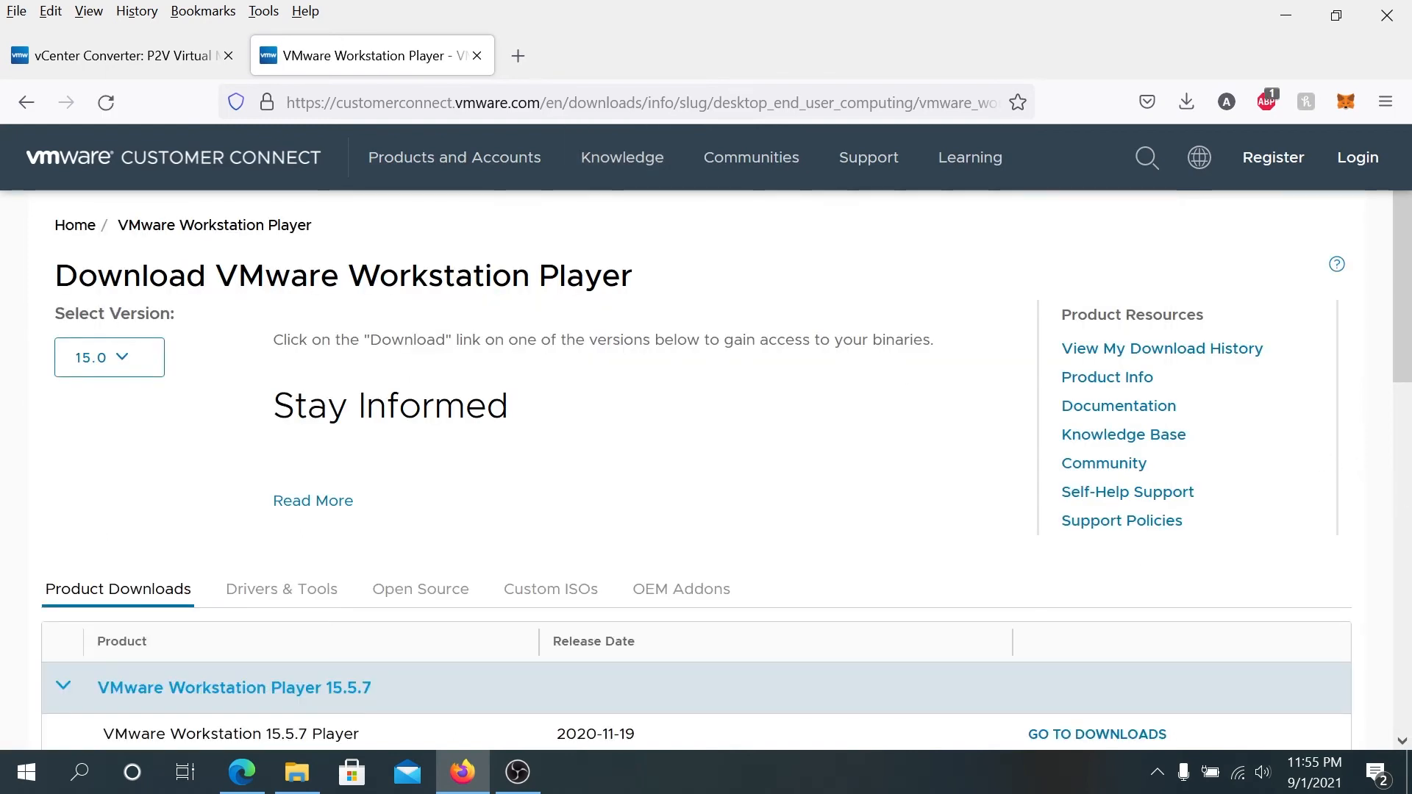
mouse_move(702, 312)
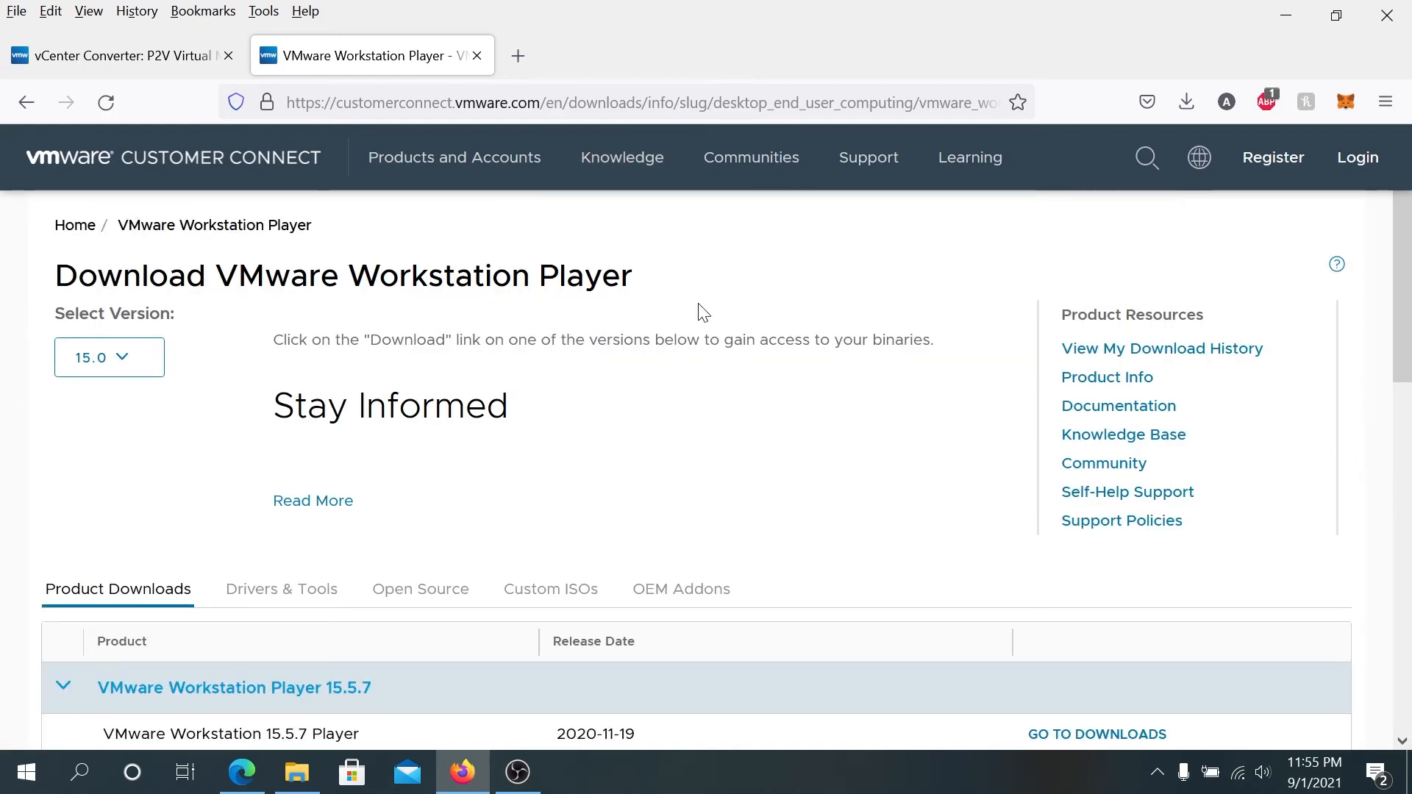
click(1096, 734)
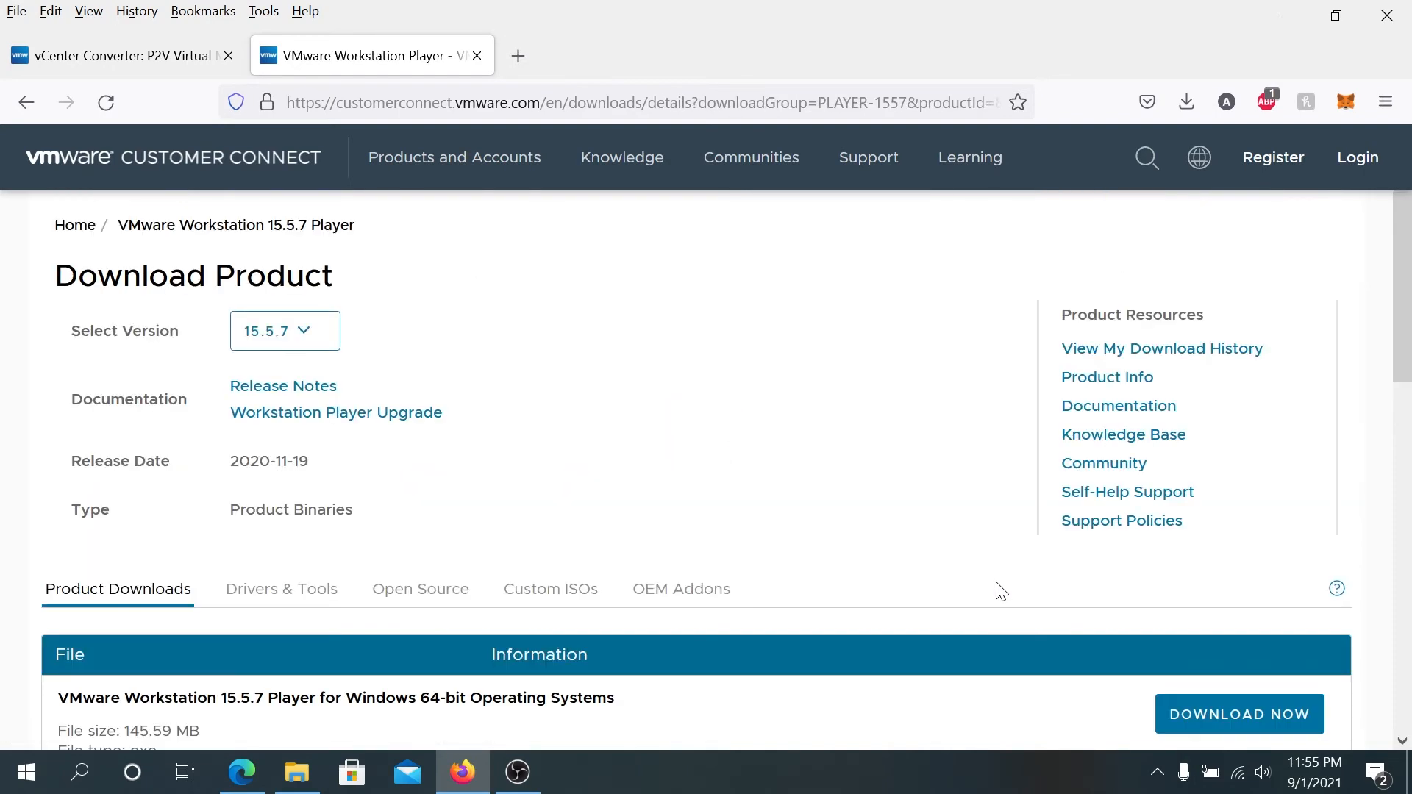
- Download the Windows 64-bit installer and show it in the Downloads folder
scroll(down, 3)
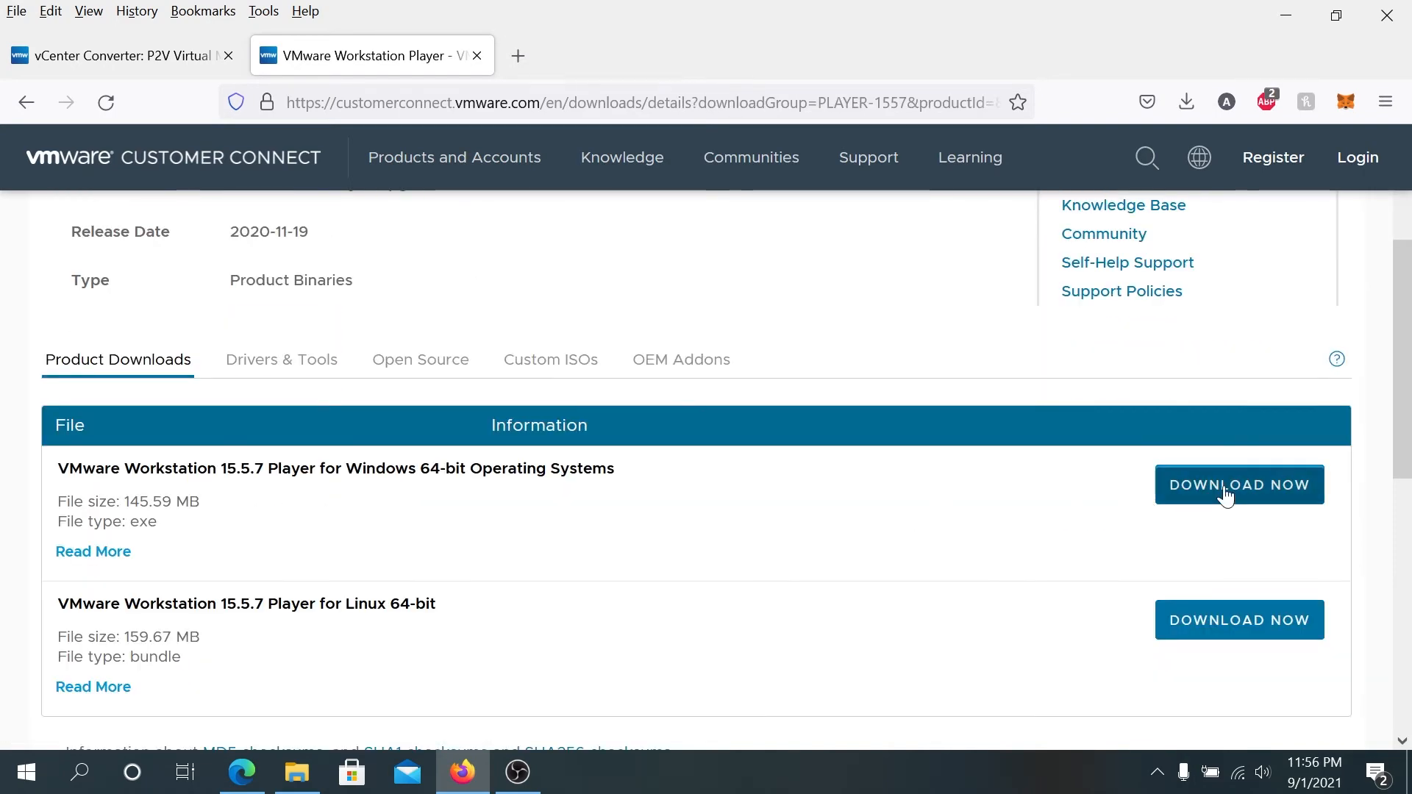
click(1238, 484)
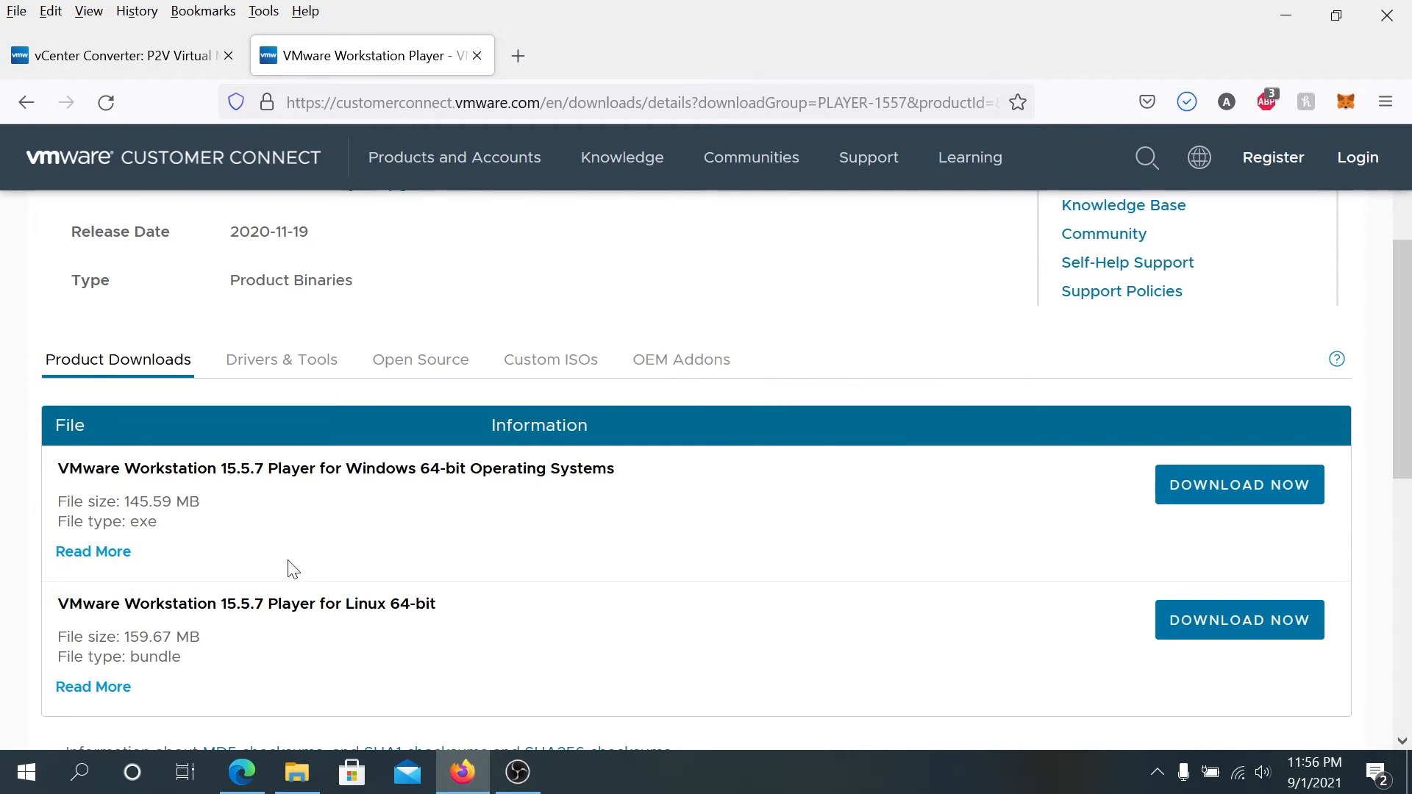
click(295, 773)
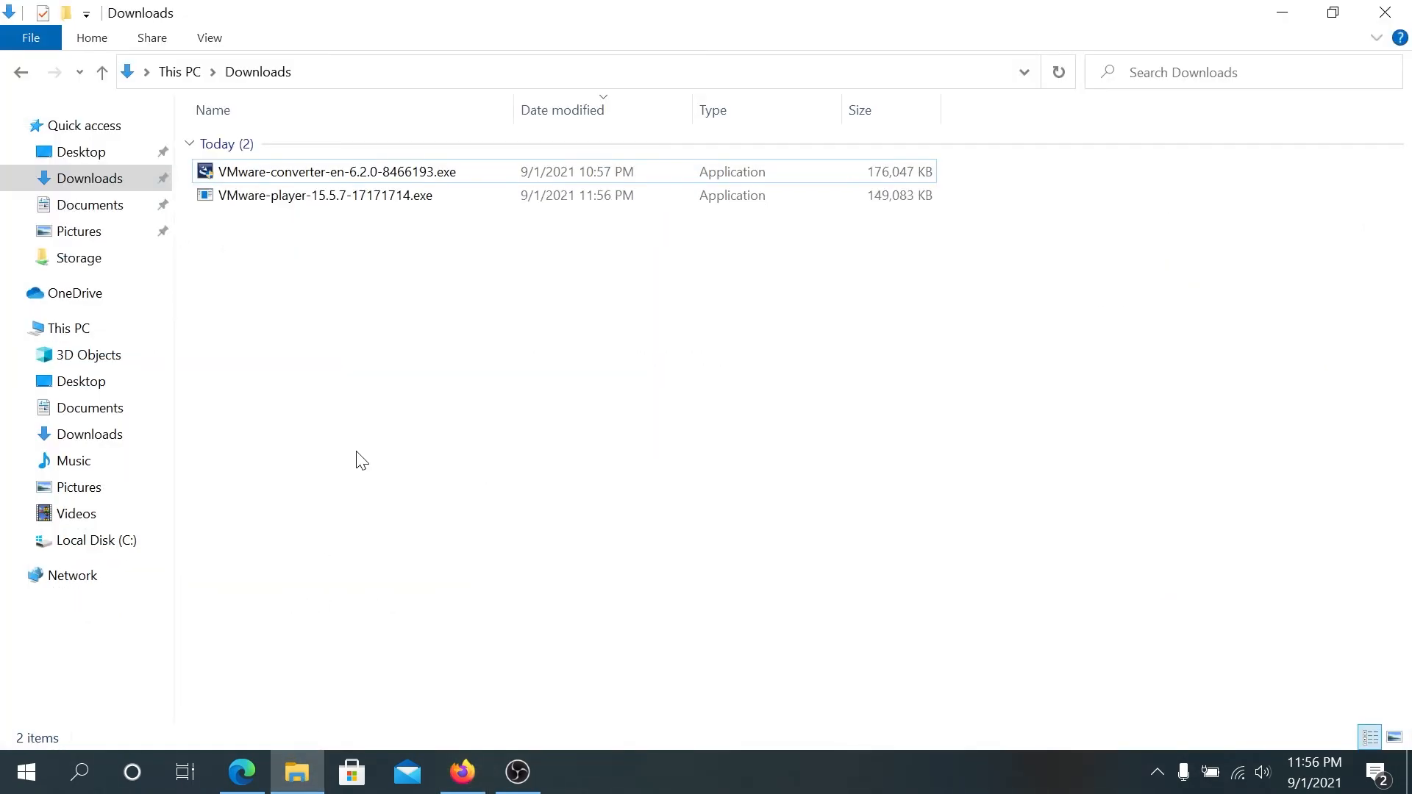
- Run VMware-player-15.5.7-17171714.exe from the Downloads folder
click(331, 171)
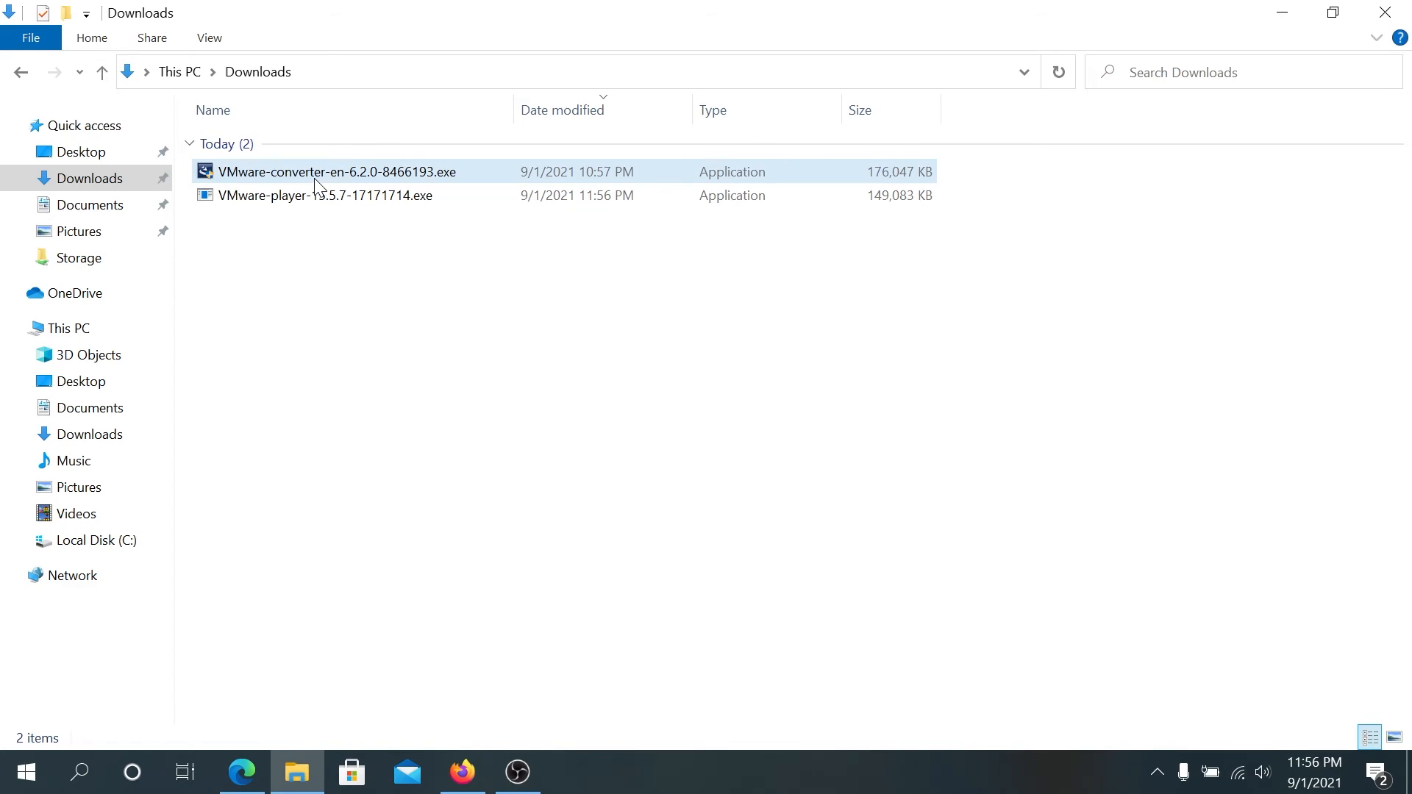
click(323, 195)
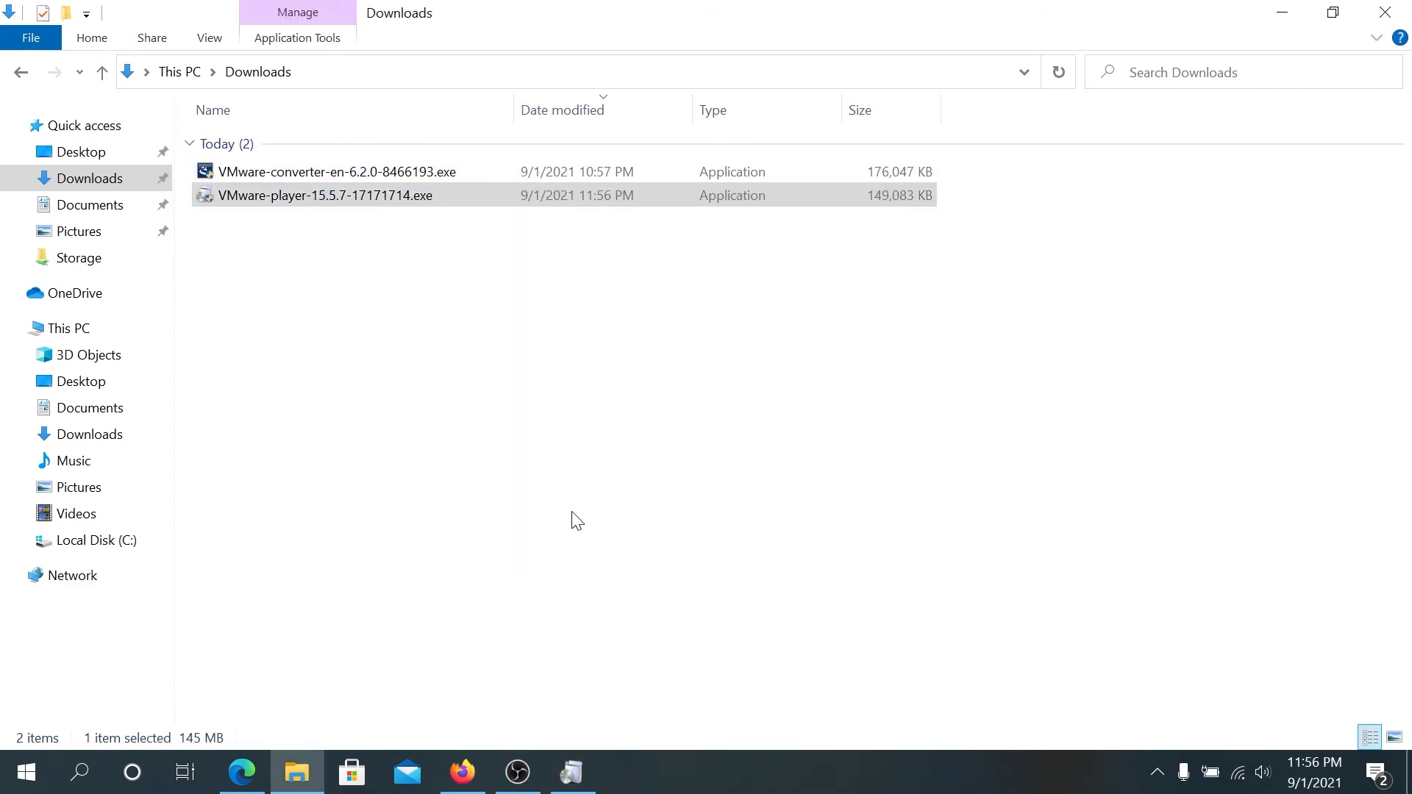
double_click(324, 195)
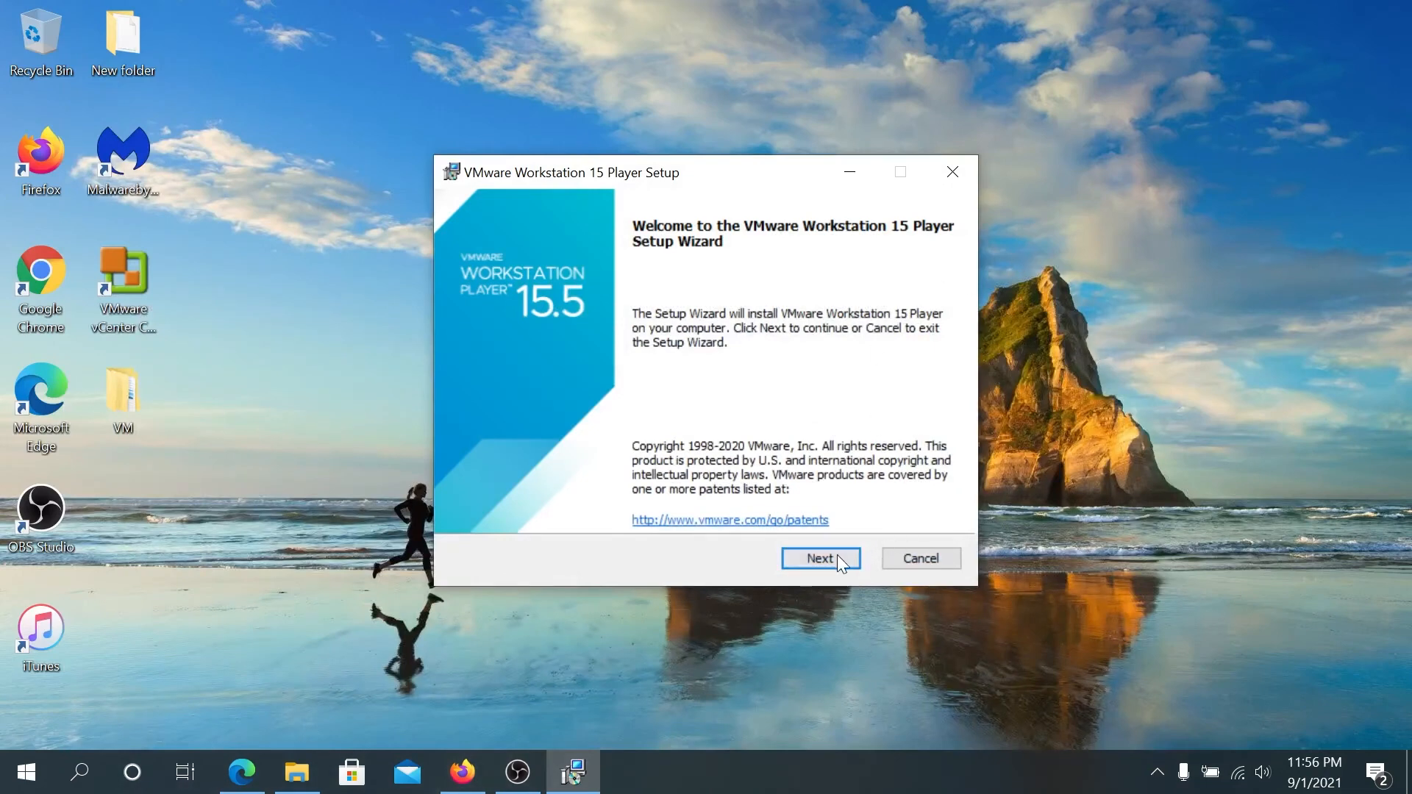
mouse_move(833, 572)
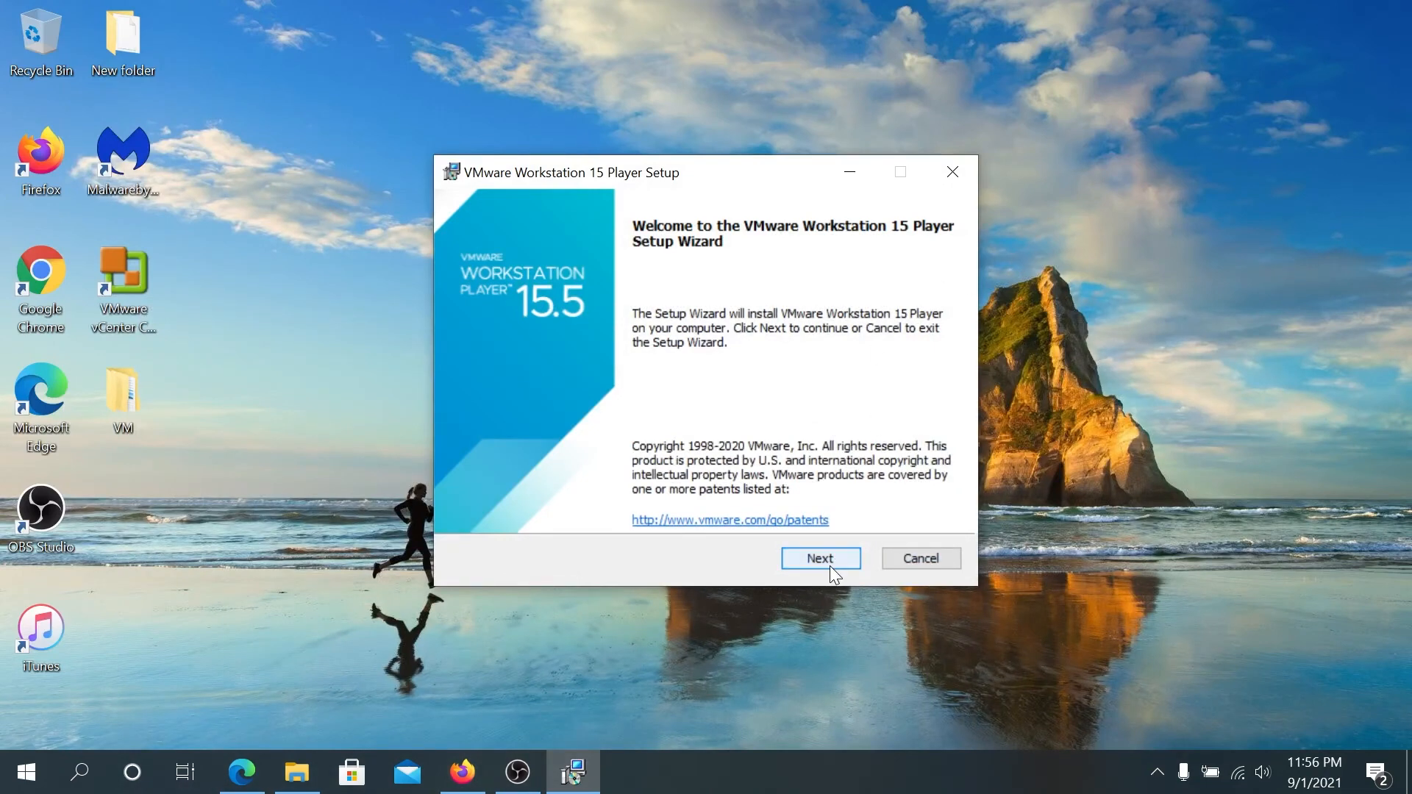
- Accept the licence agreement and turn off product update checks at startup
click(819, 559)
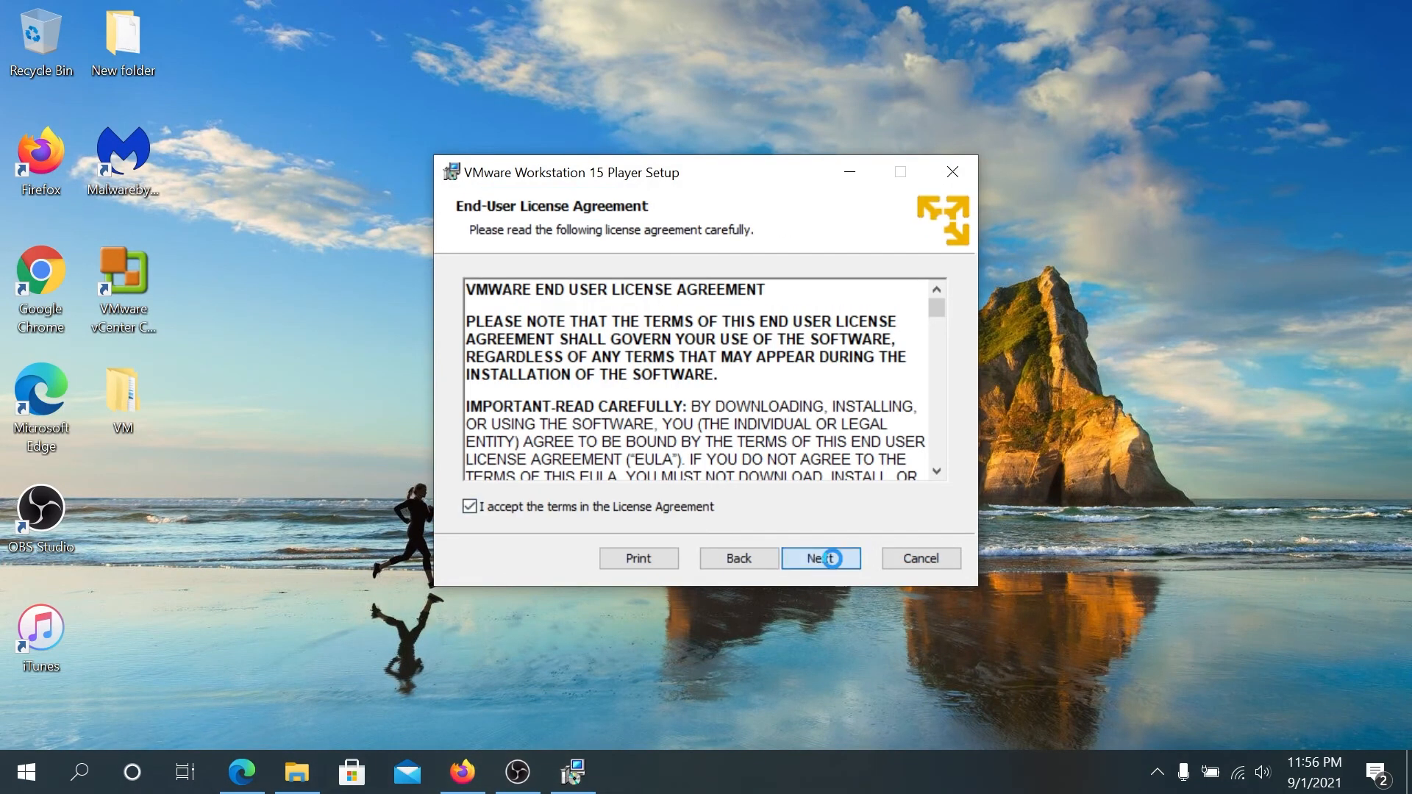
click(820, 558)
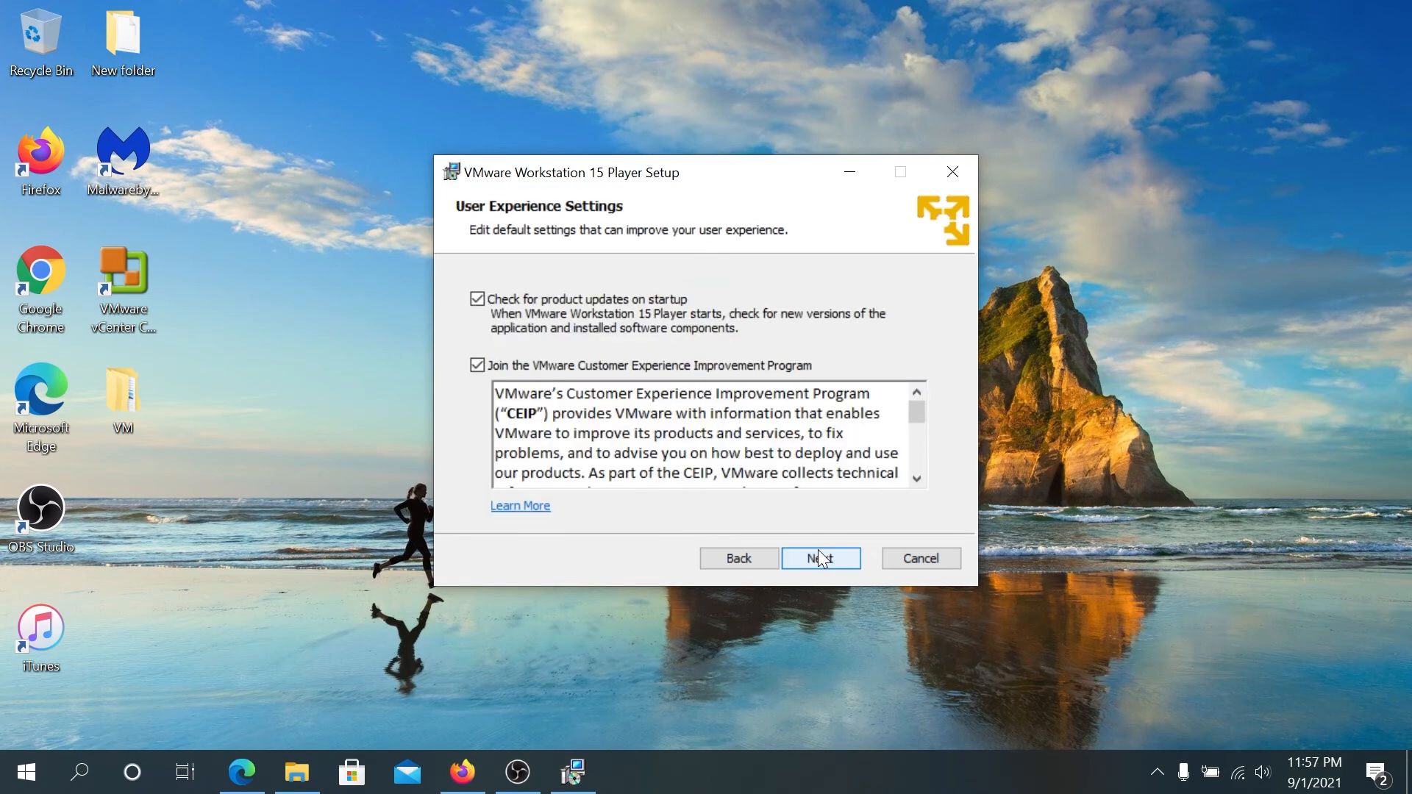
click(477, 299)
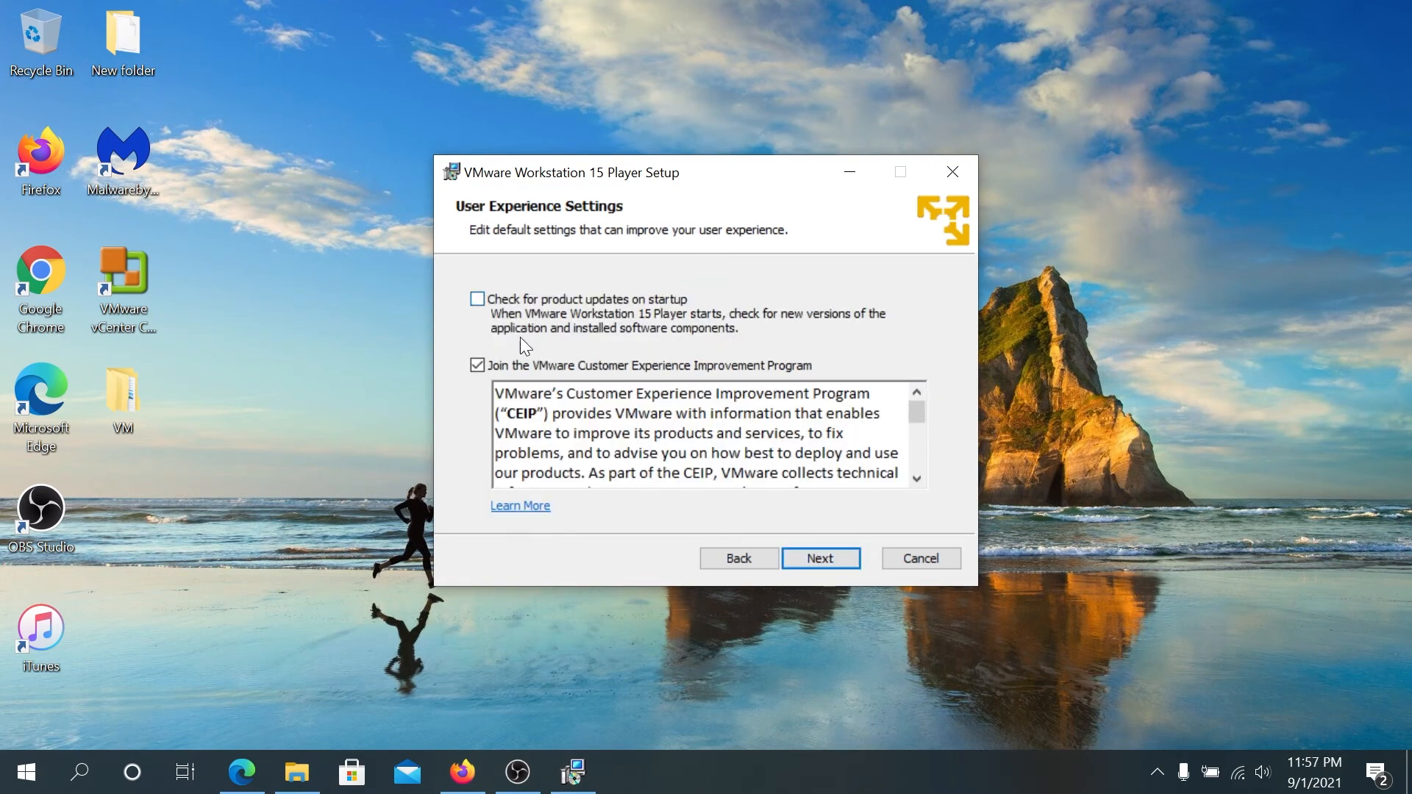
click(819, 559)
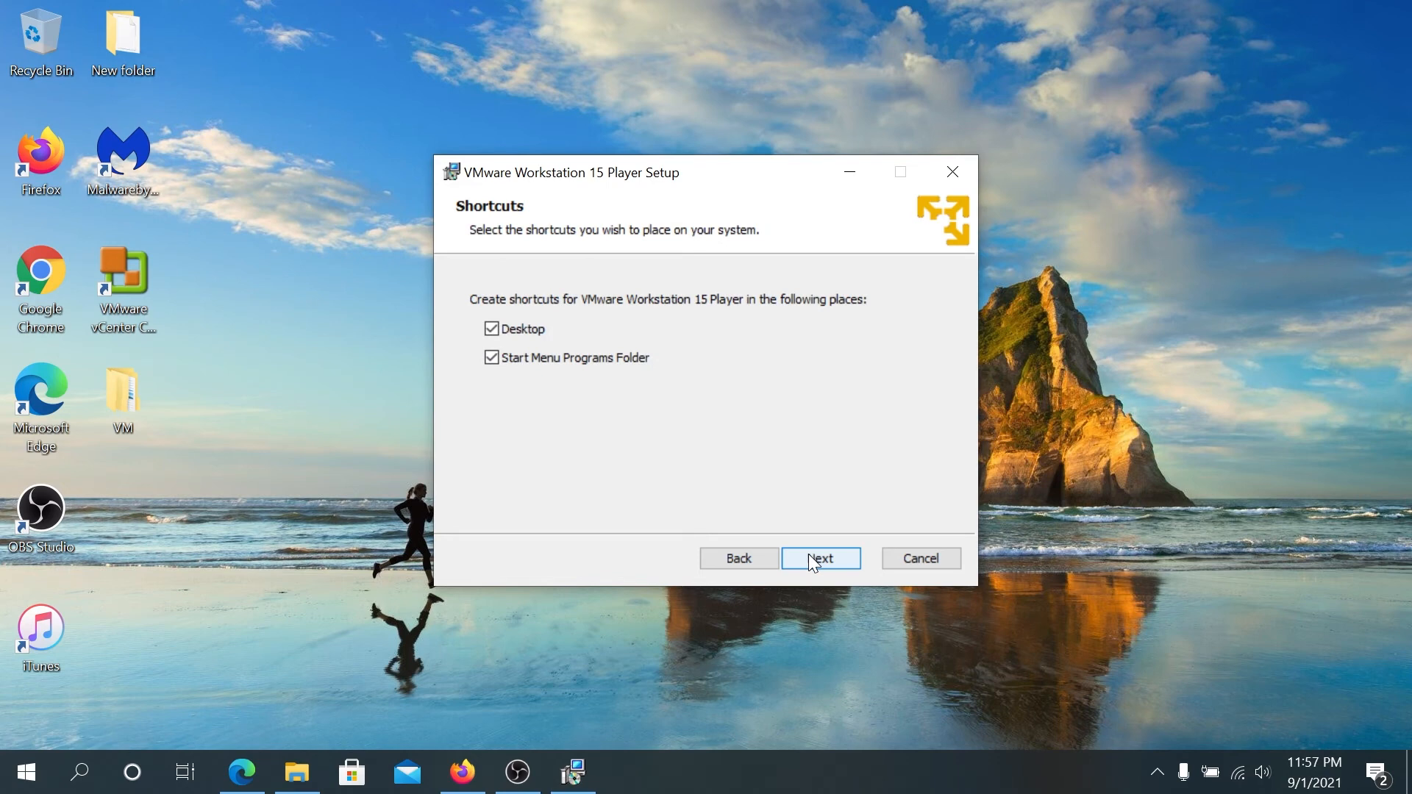
- Keep both shortcuts, install Workstation 15 Player and finish the wizard
click(819, 559)
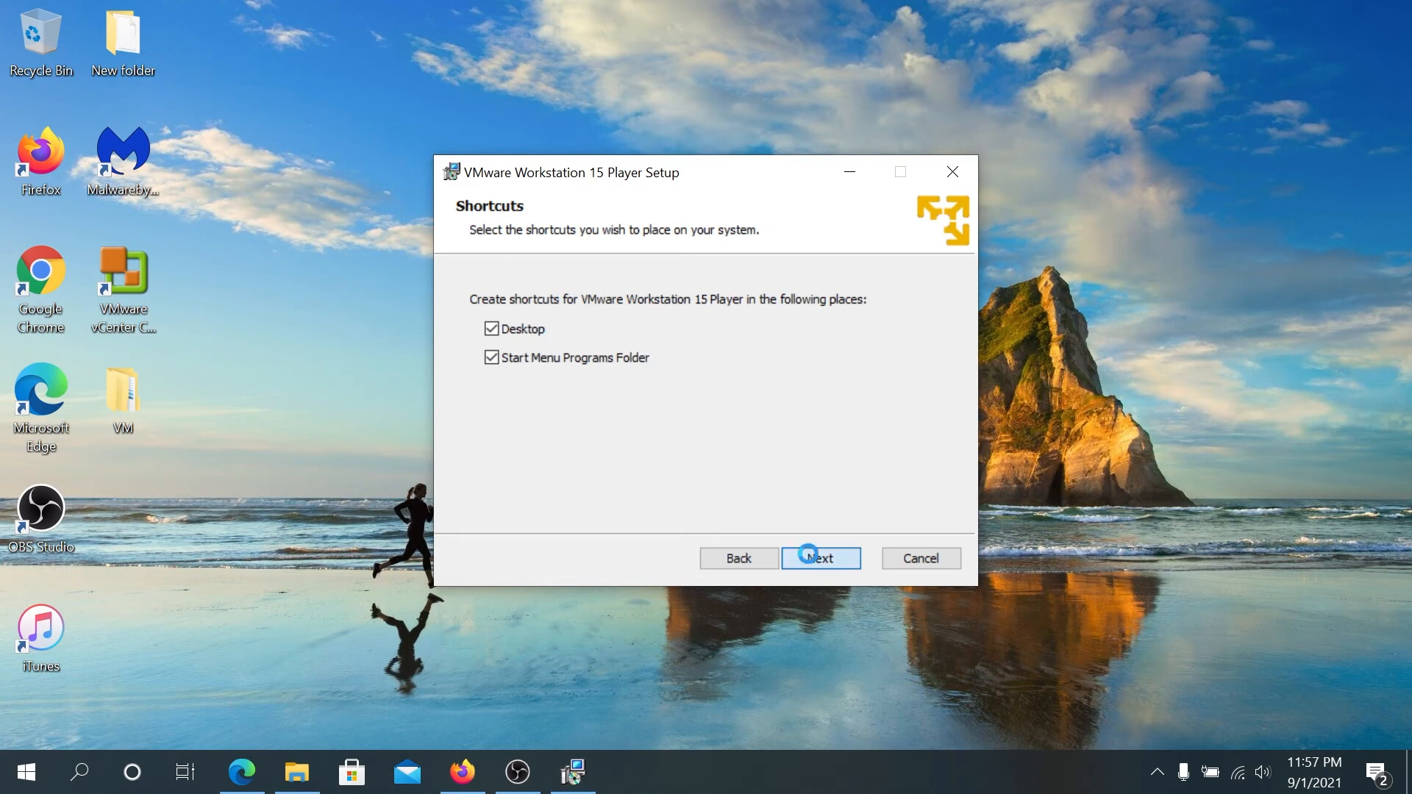
click(820, 559)
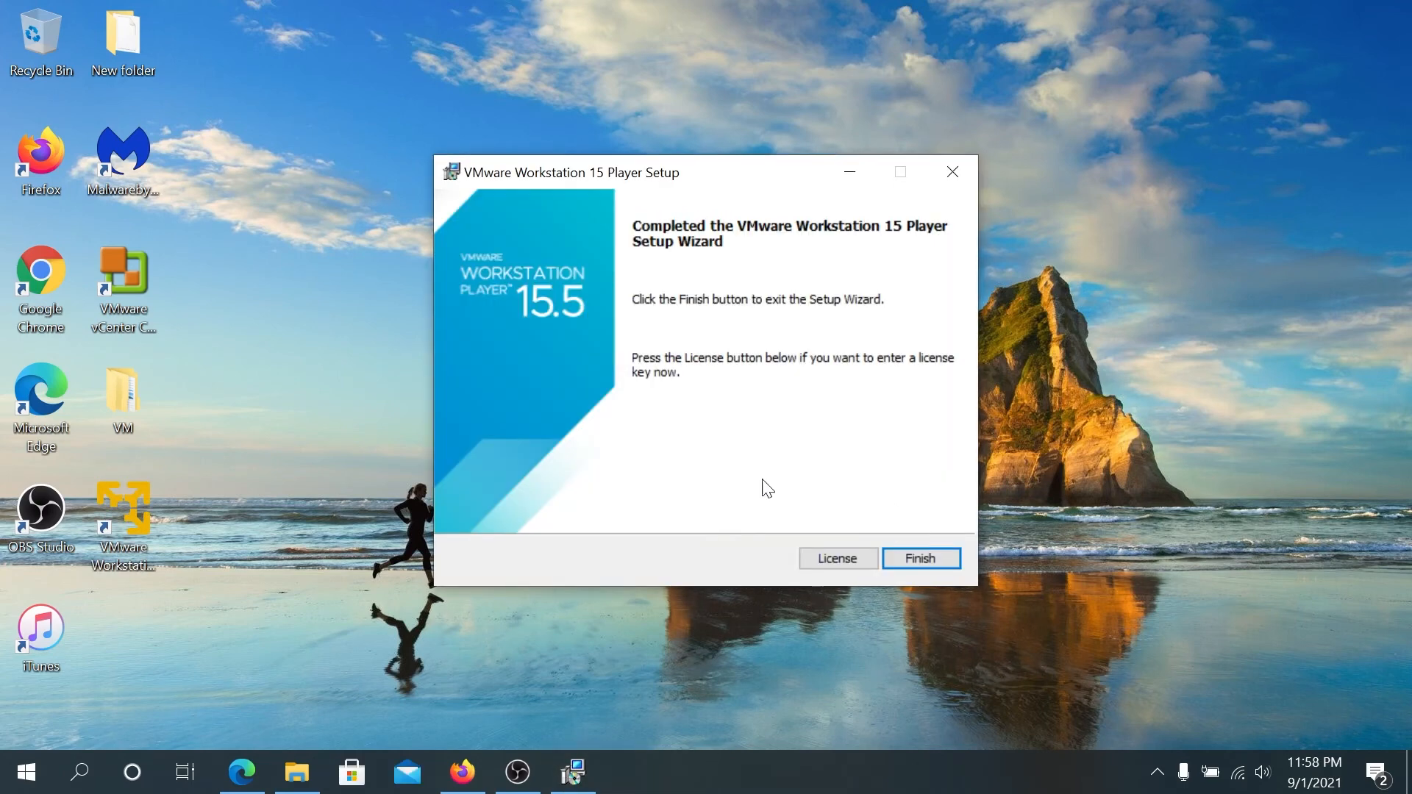
click(919, 559)
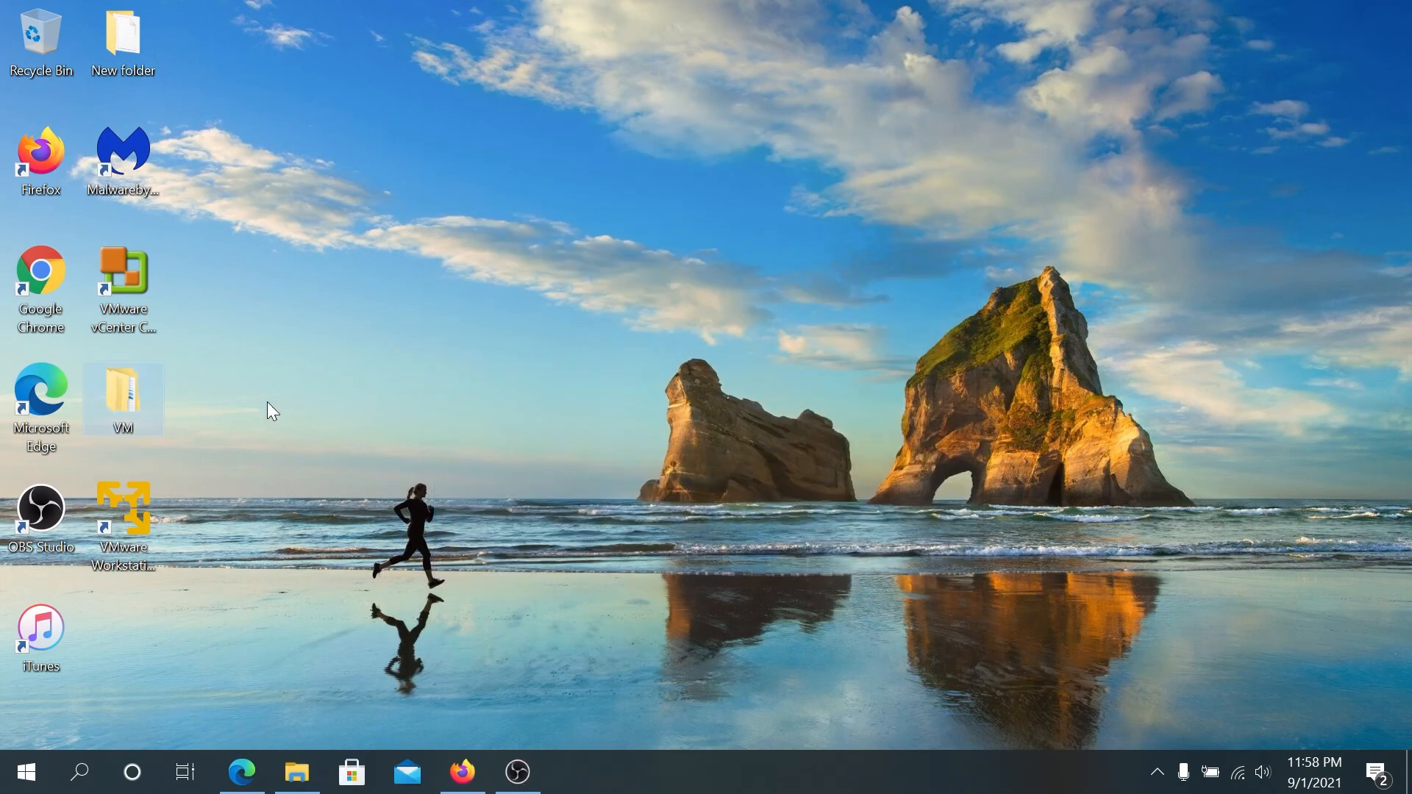
mouse_move(140, 518)
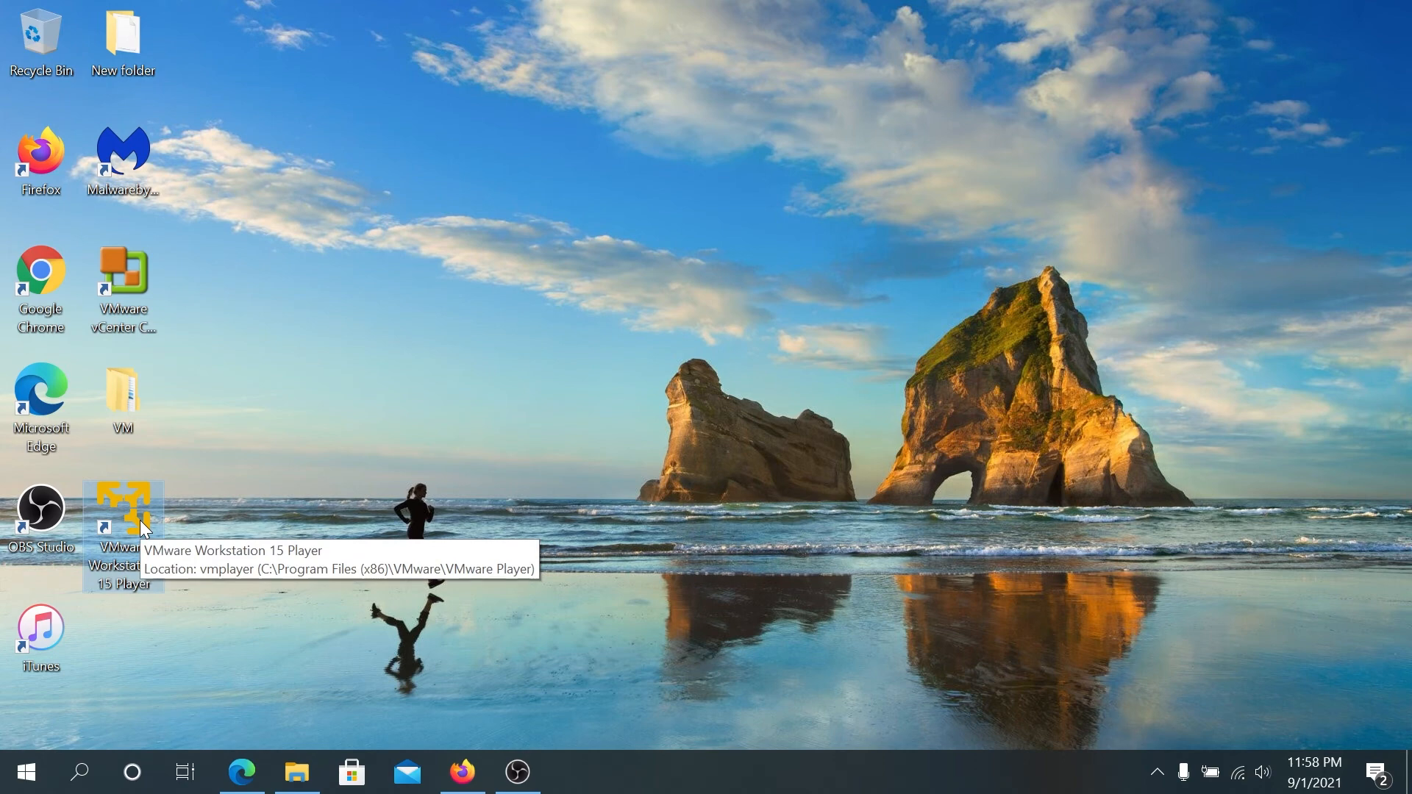
- Start Workstation 15 Player from its desktop shortcut with the free non-commercial licence
double_click(123, 513)
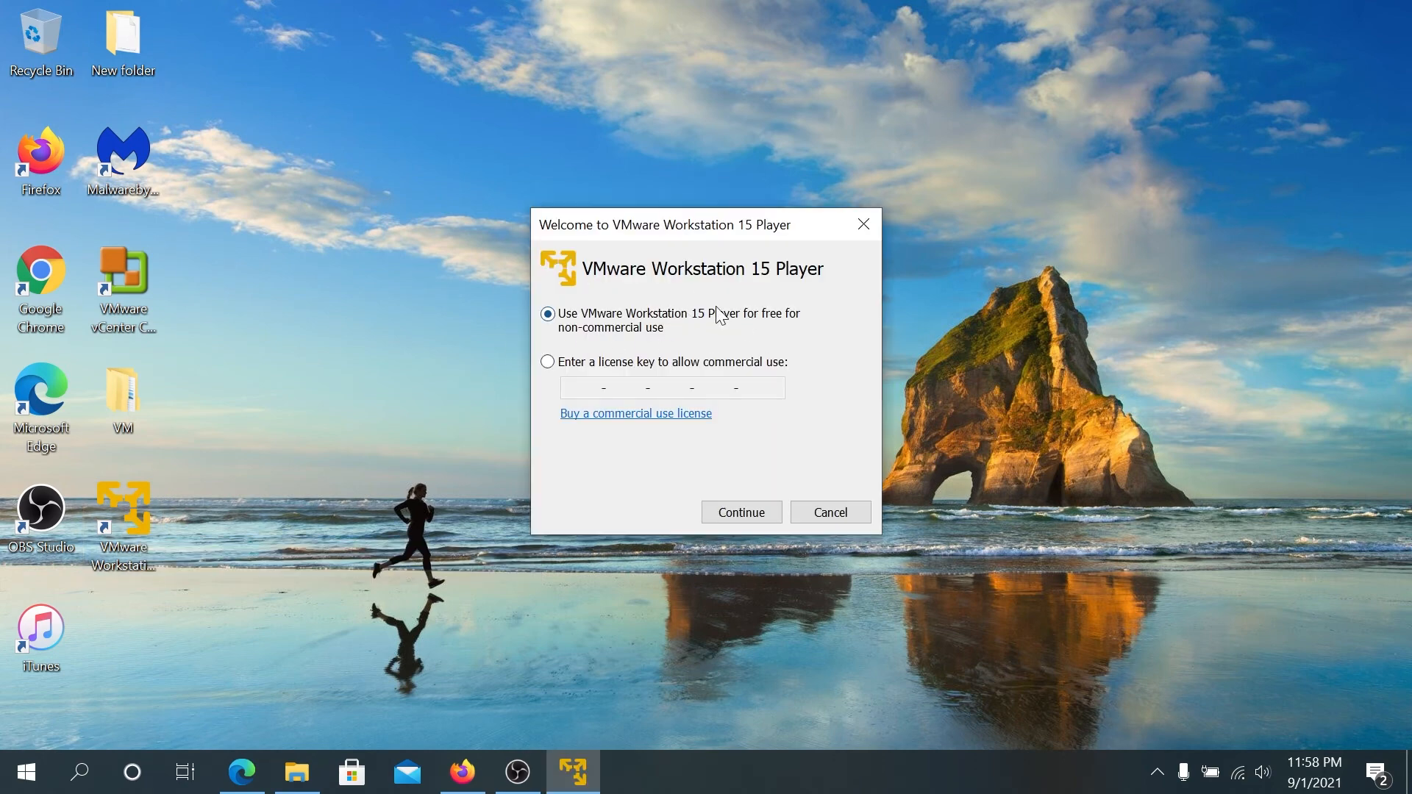
mouse_move(837, 359)
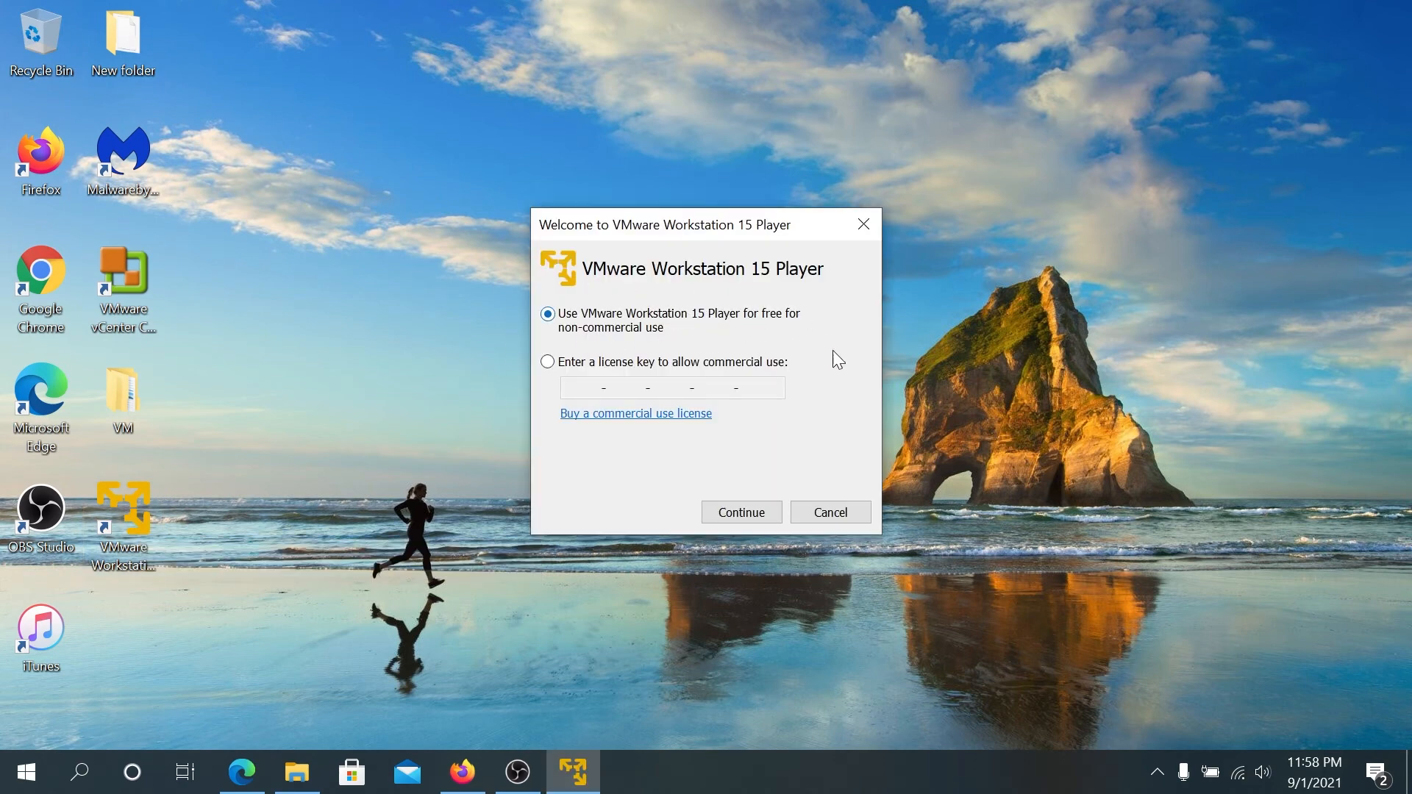
mouse_move(740, 512)
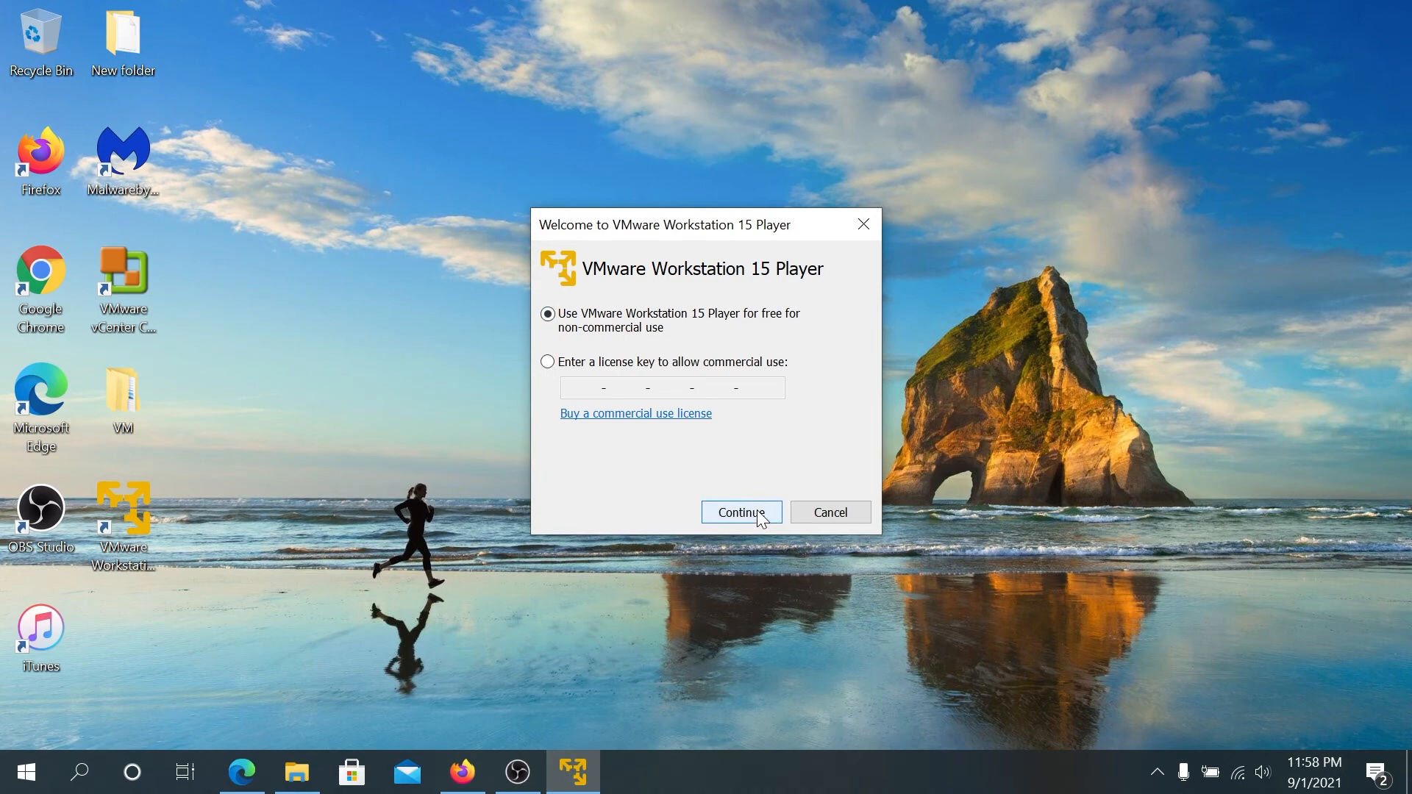
click(740, 512)
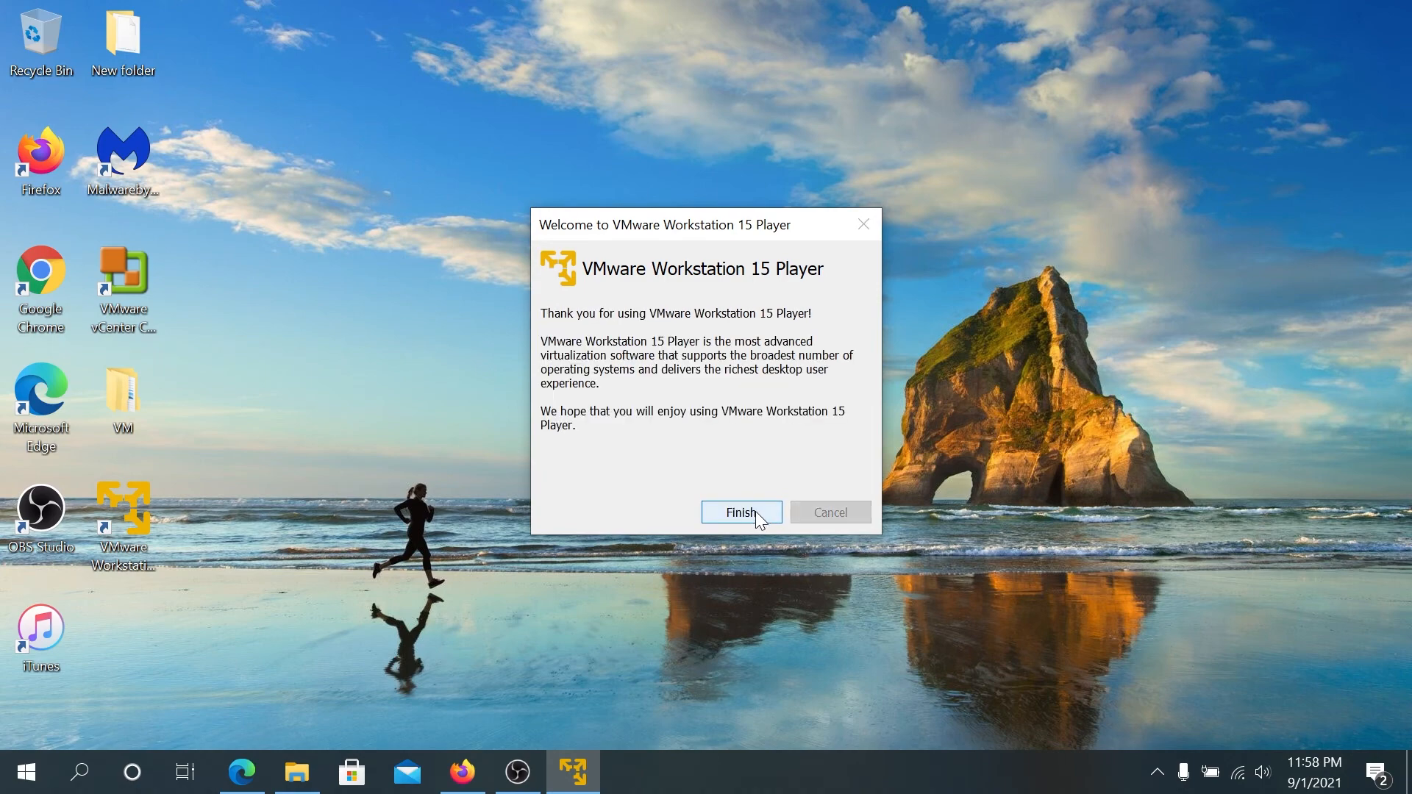
click(740, 512)
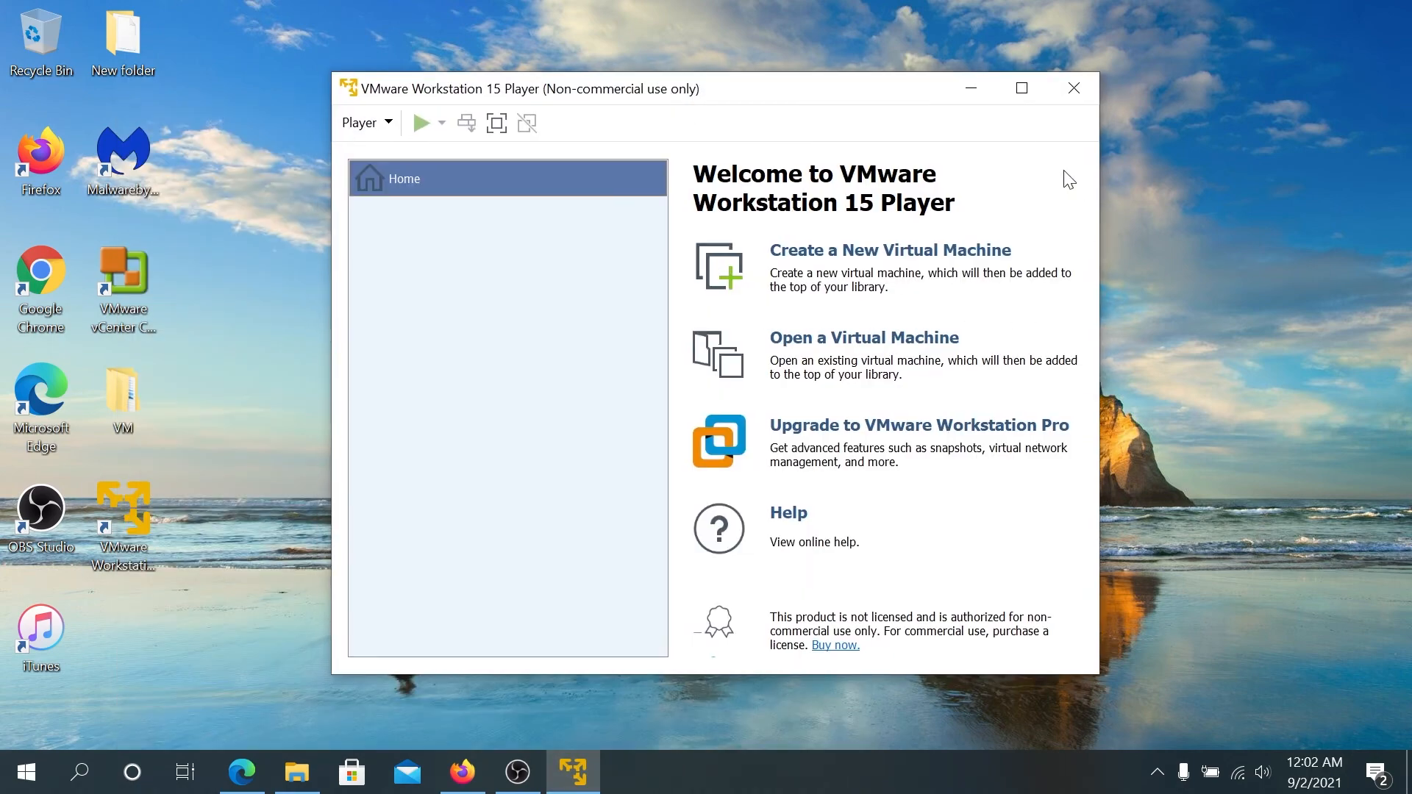
mouse_move(818, 365)
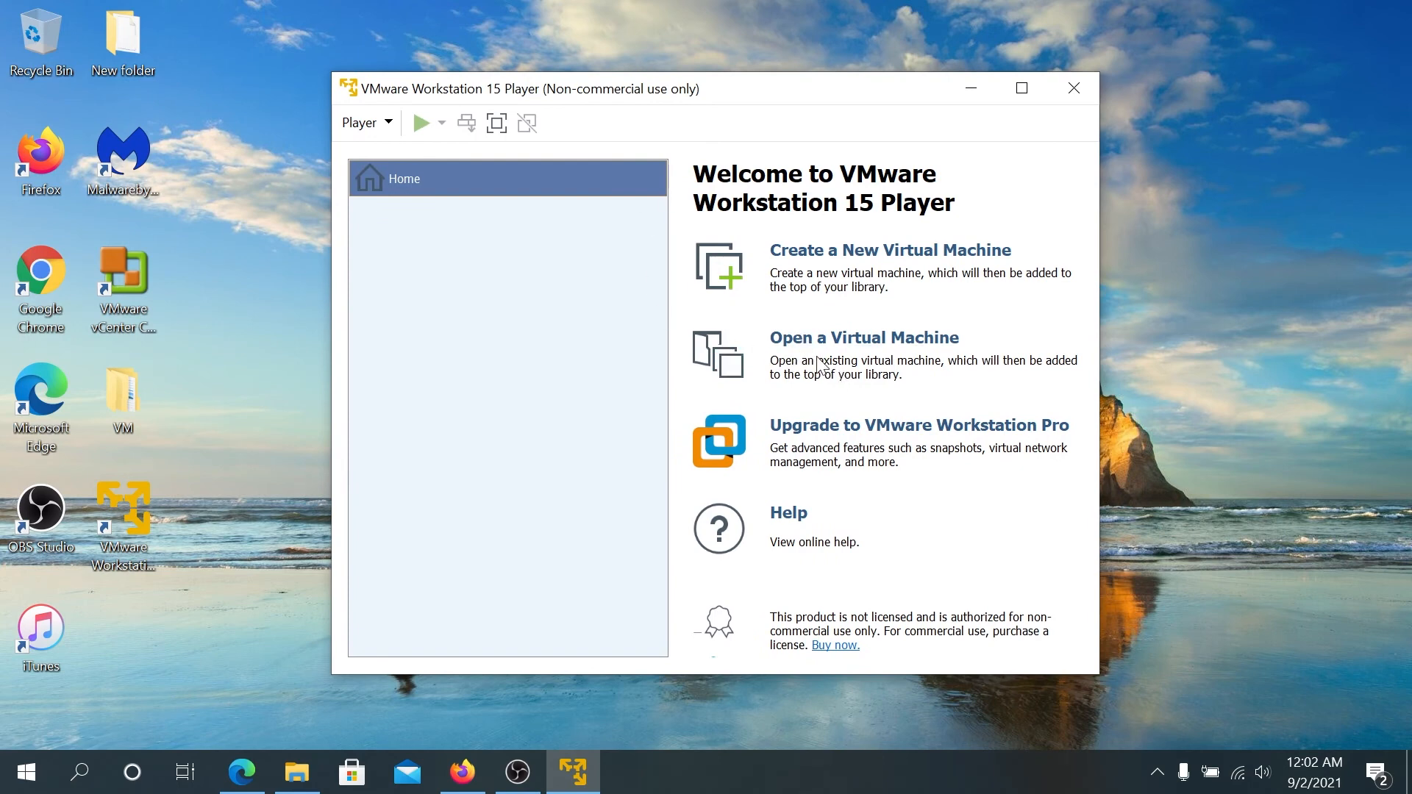
mouse_move(826, 357)
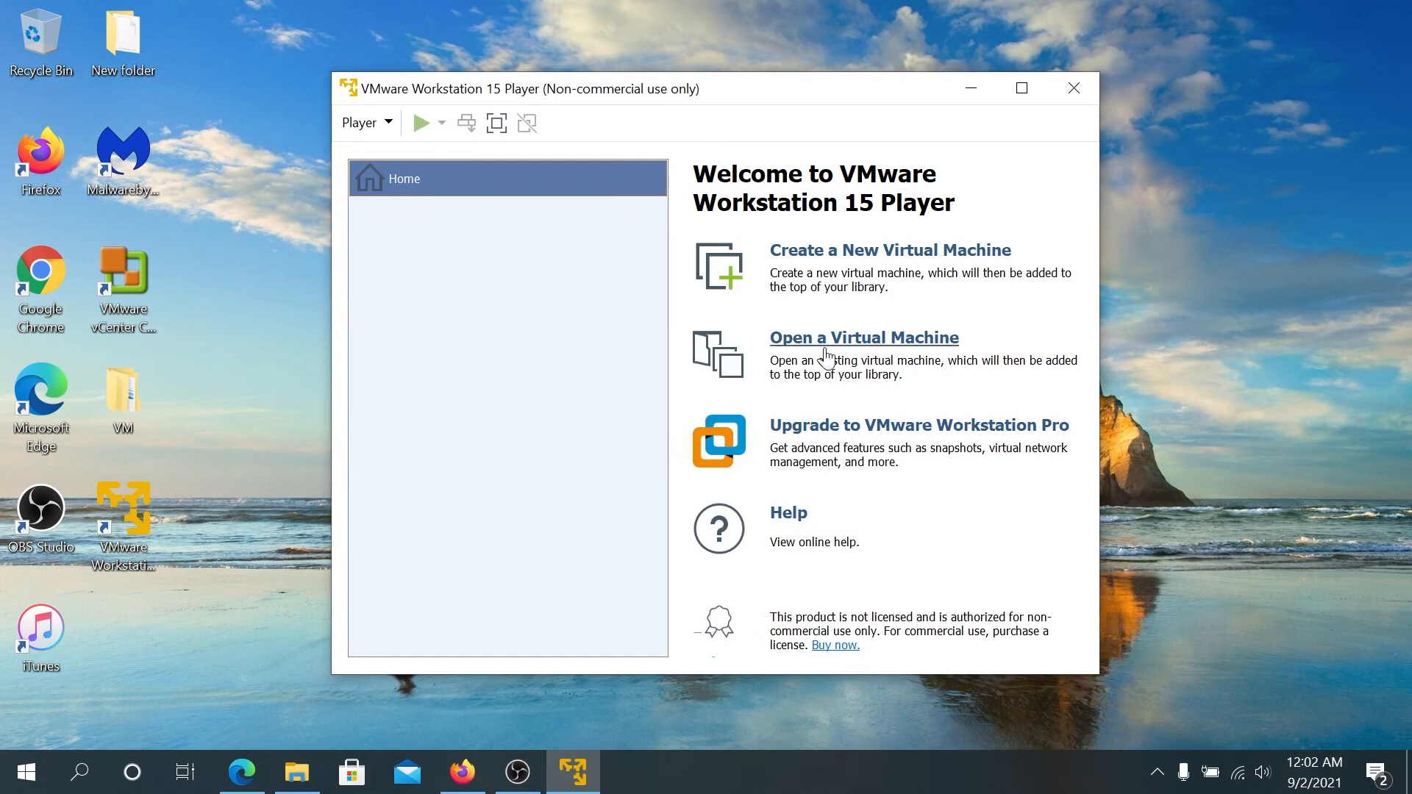
- Open Desktop > VM > DESKTOP-88HELJ5 > DESKTOP-88HELJ5.vmx as an existing virtual machine
click(862, 337)
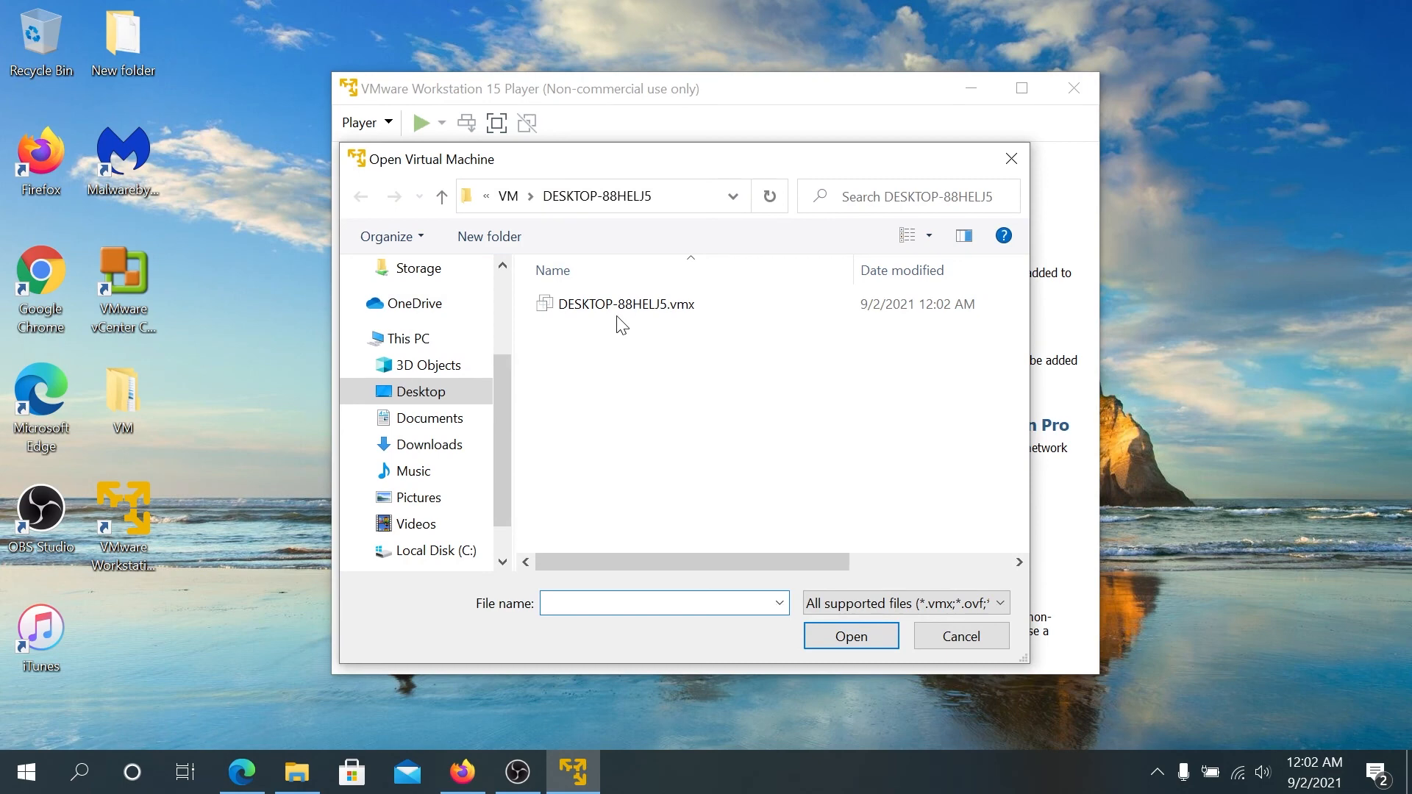
click(419, 391)
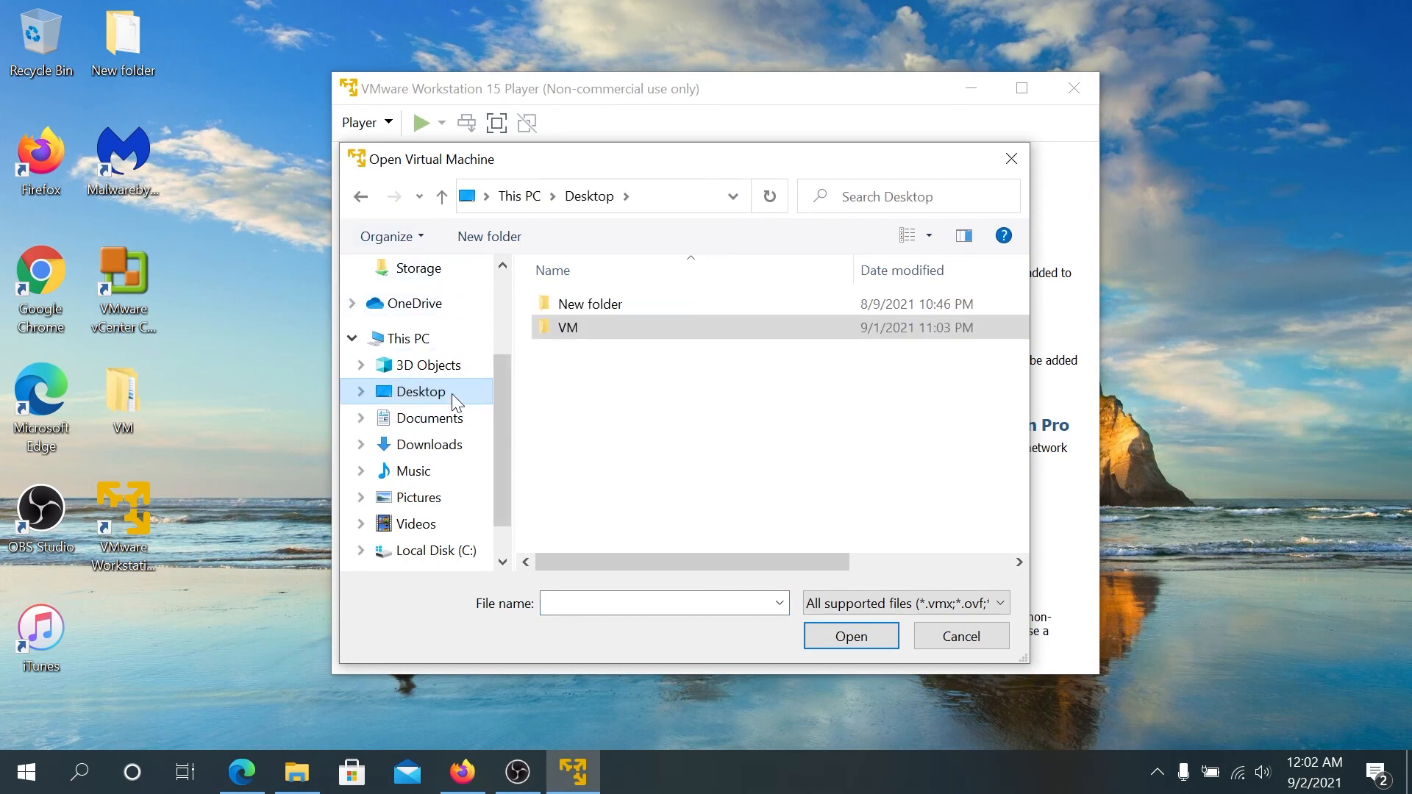
mouse_move(425, 400)
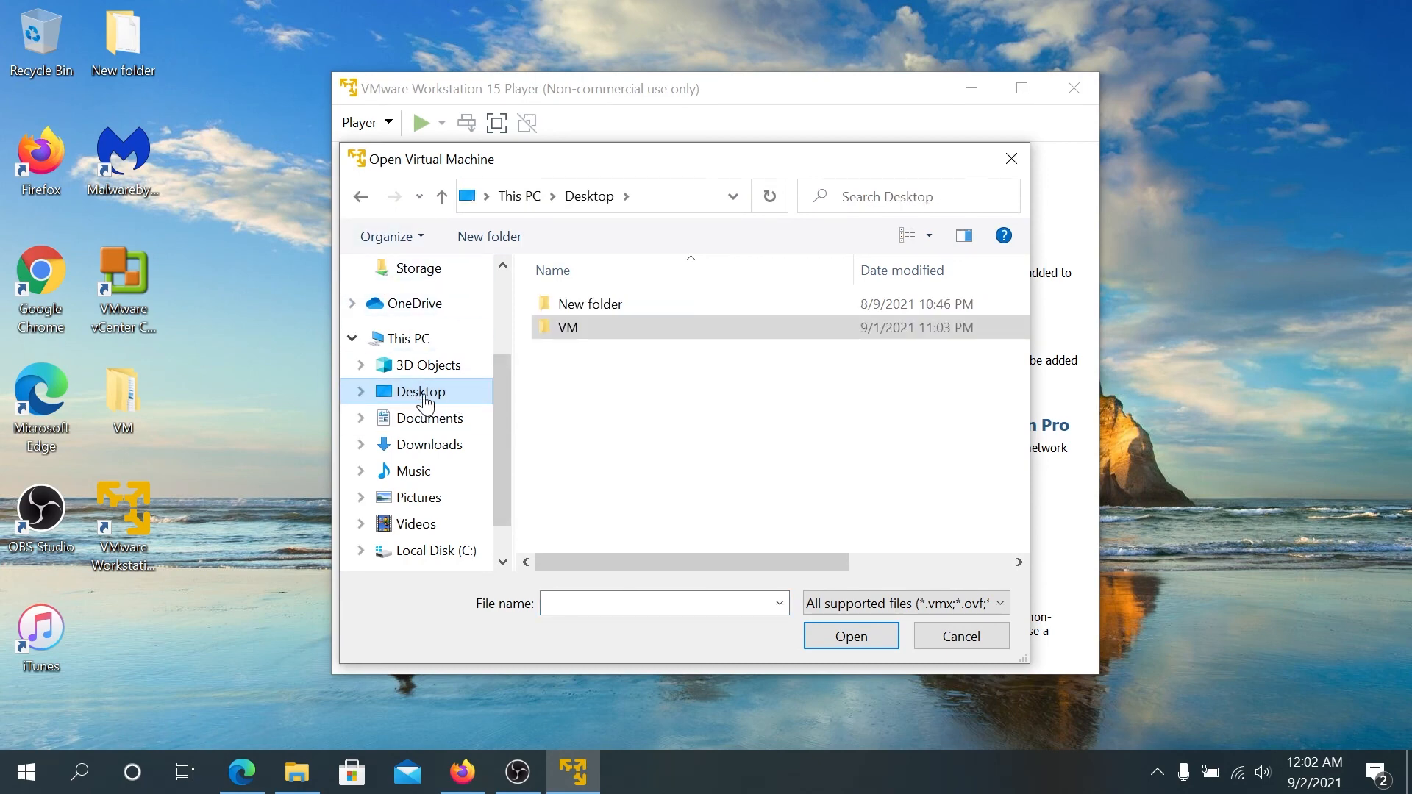
double_click(570, 326)
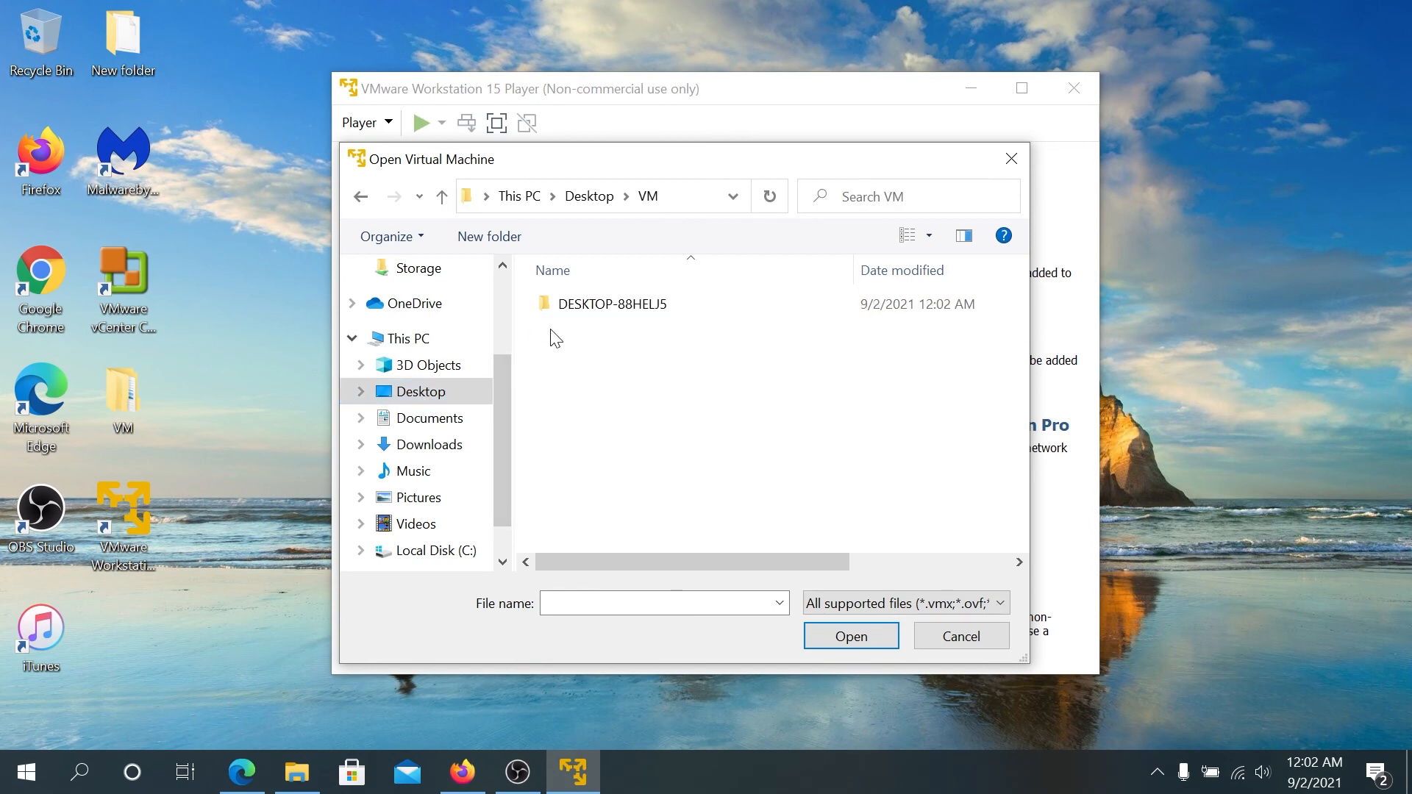
double_click(612, 303)
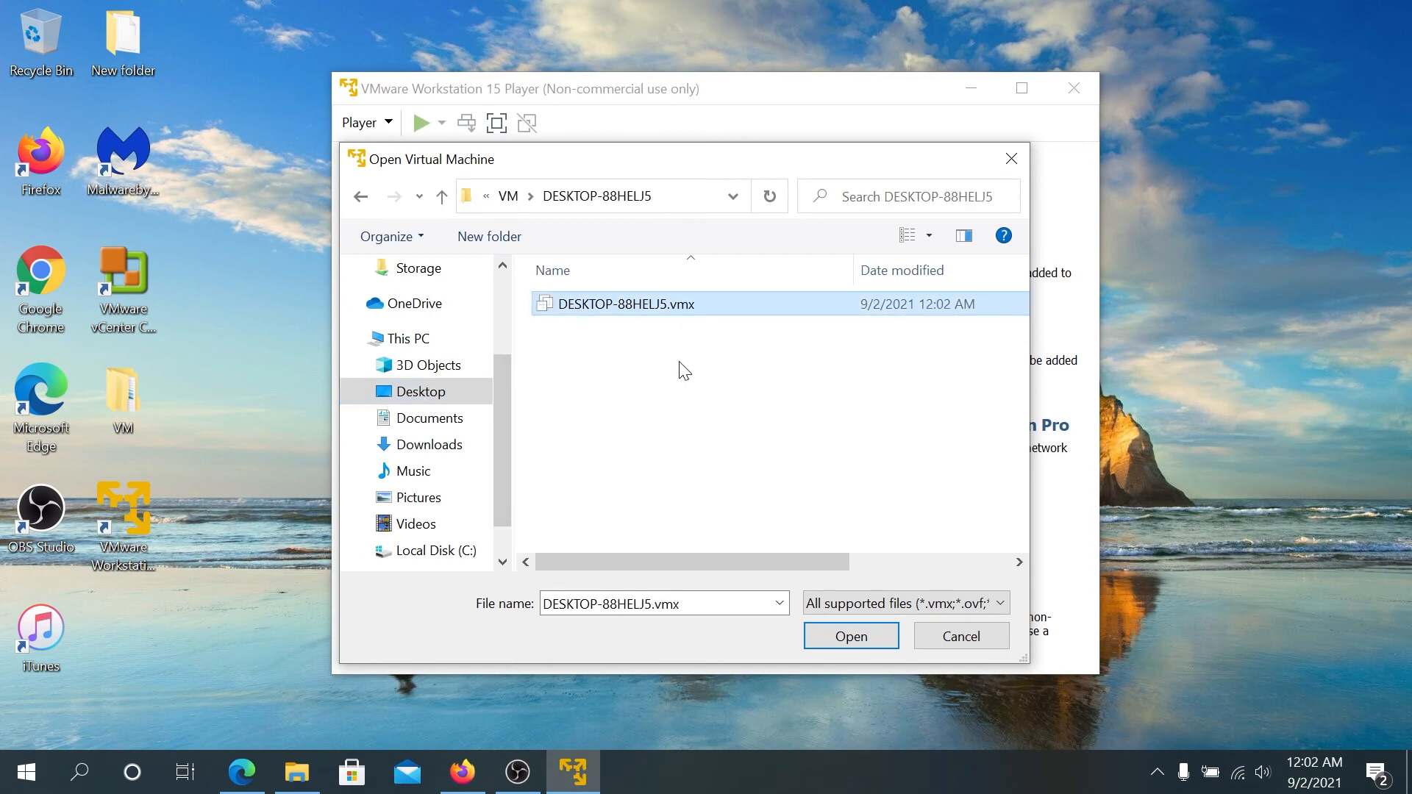
click(961, 636)
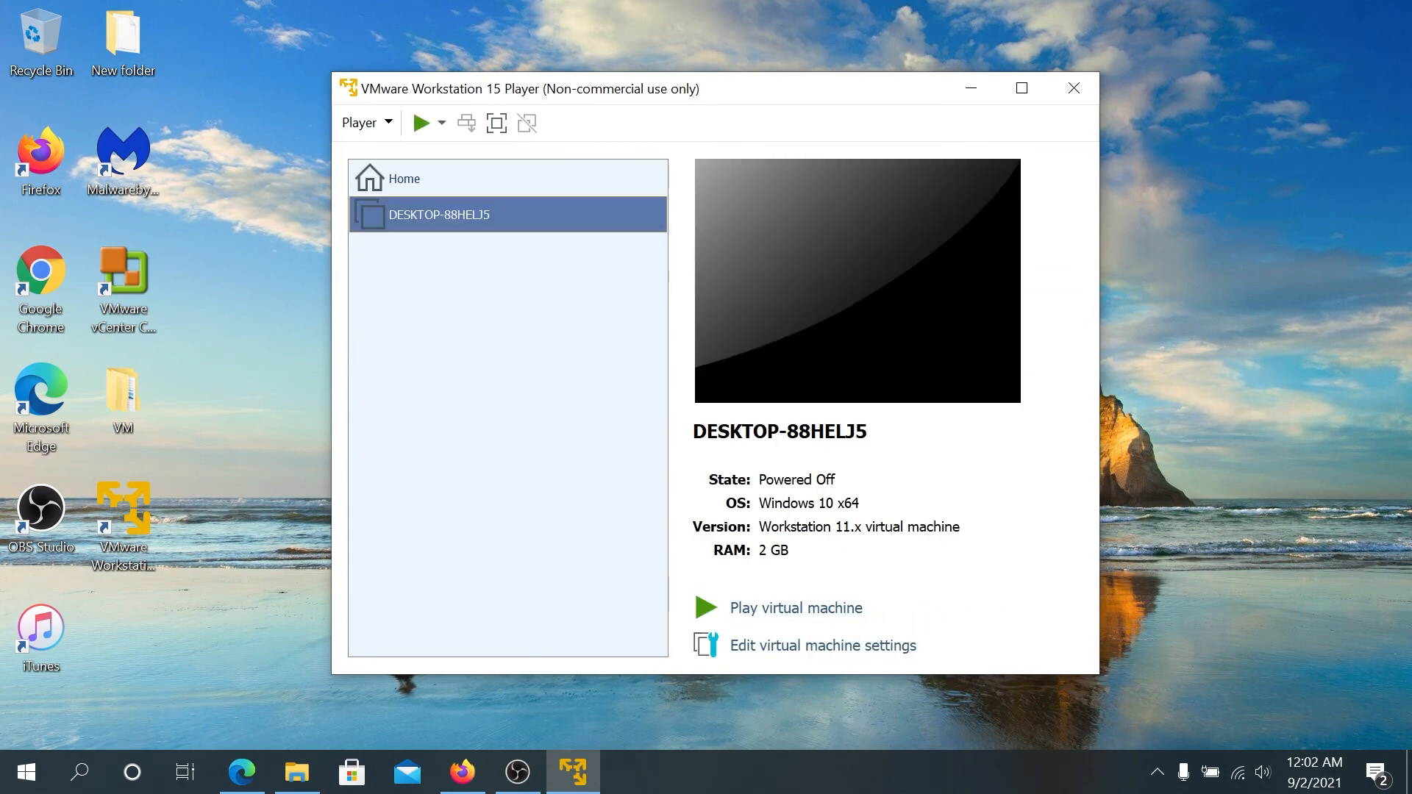
mouse_move(795, 608)
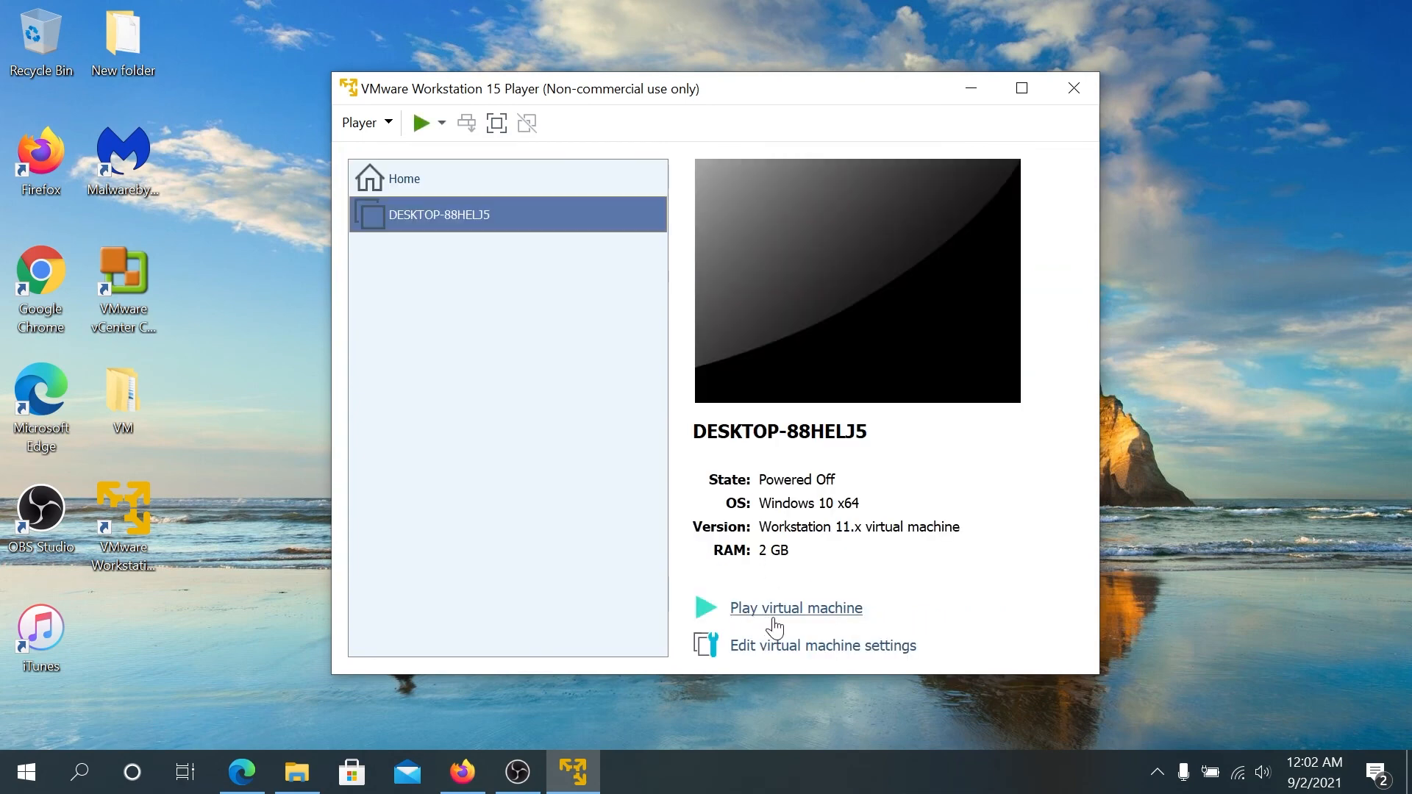
- Play the DESKTOP-88HELJ5 virtual machine and answer the VMware Tools download prompt
click(794, 608)
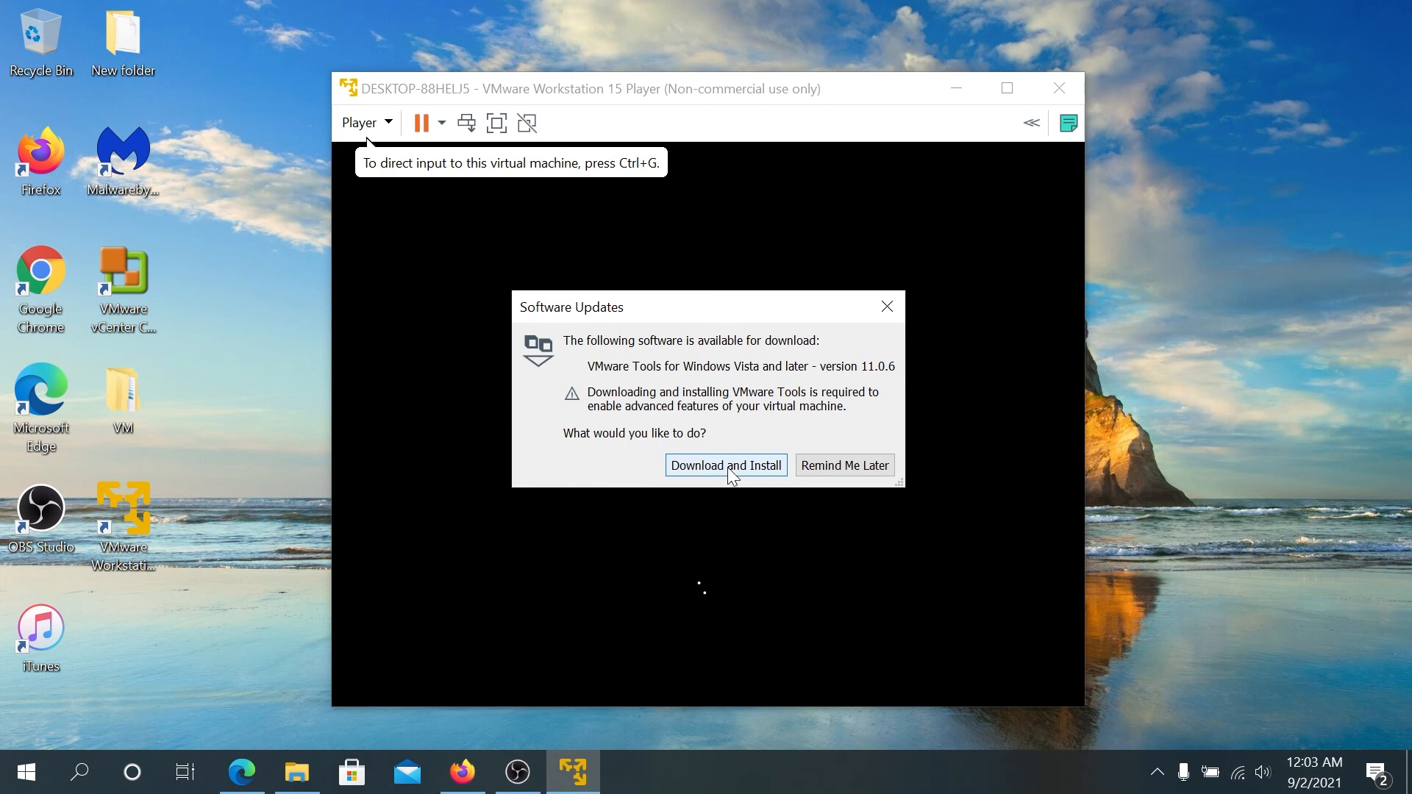
click(726, 467)
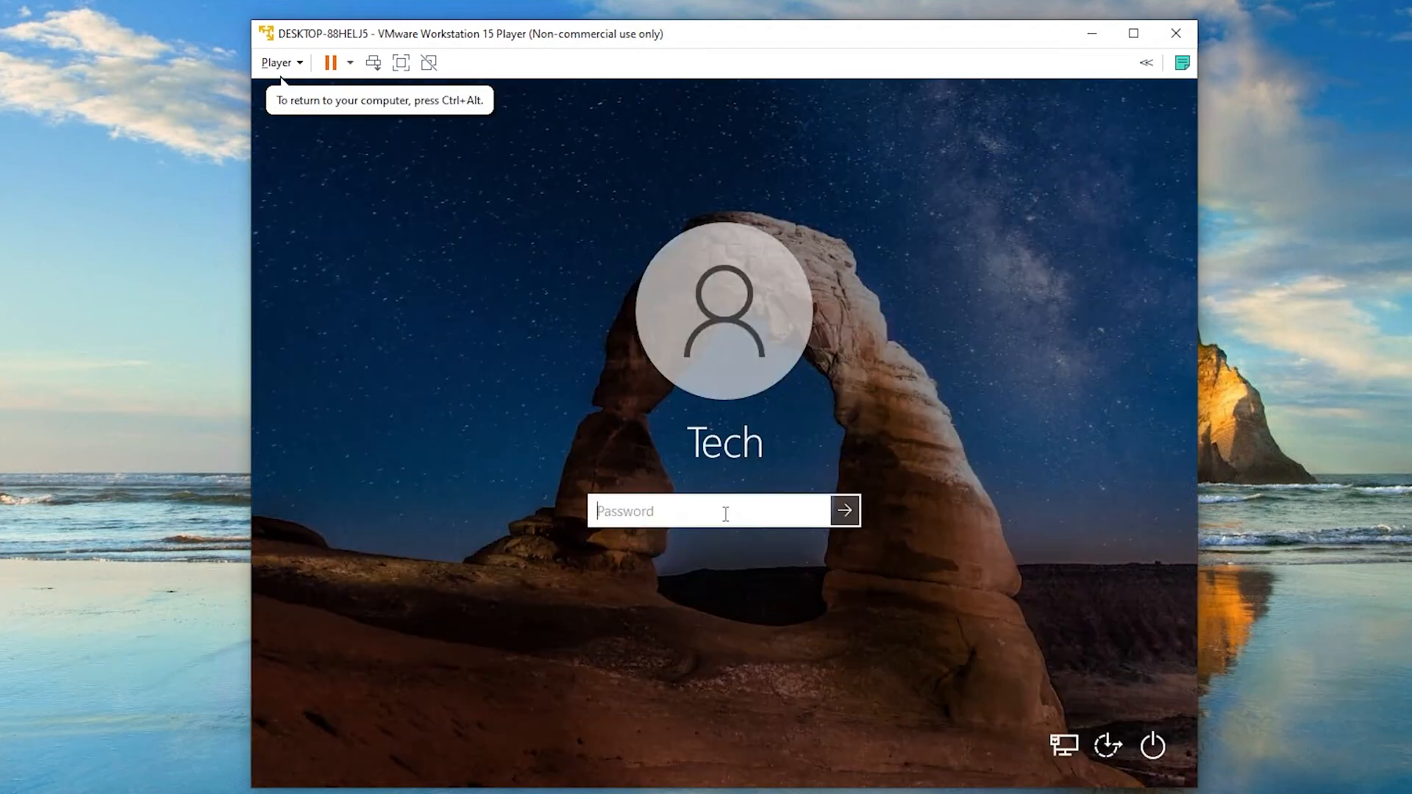
- Enter the password on the guest lock screen and sign in as Tech
text(password)
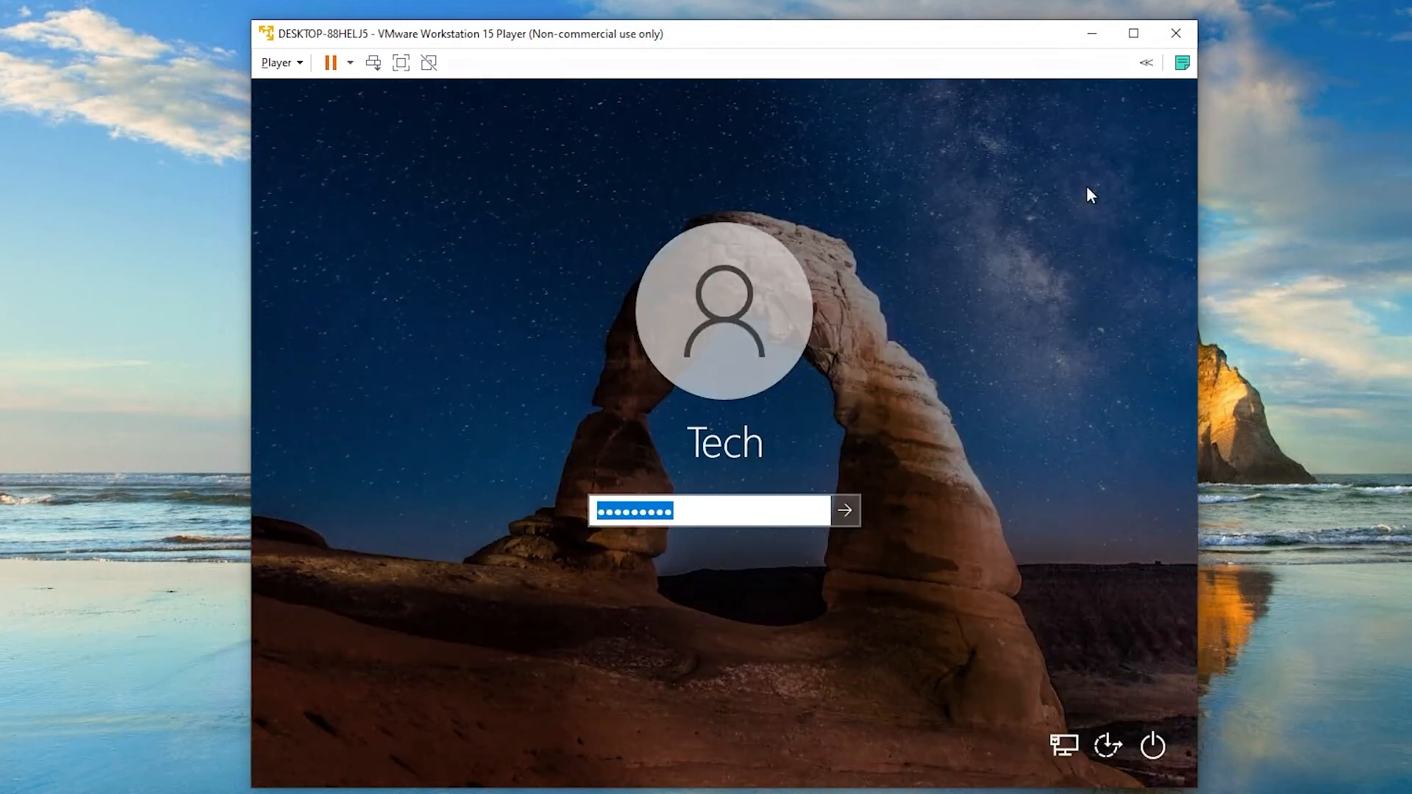
mouse_move(858, 525)
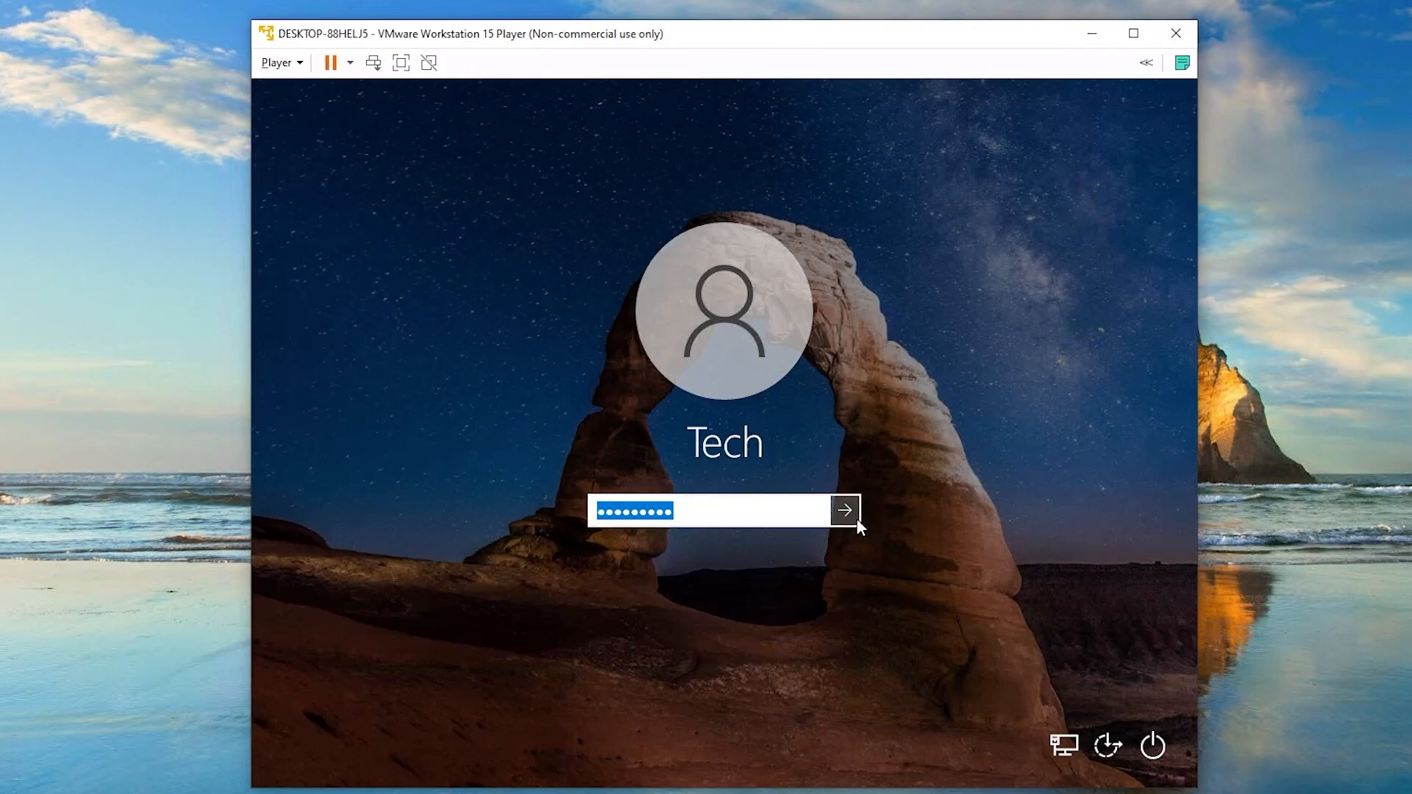
click(845, 510)
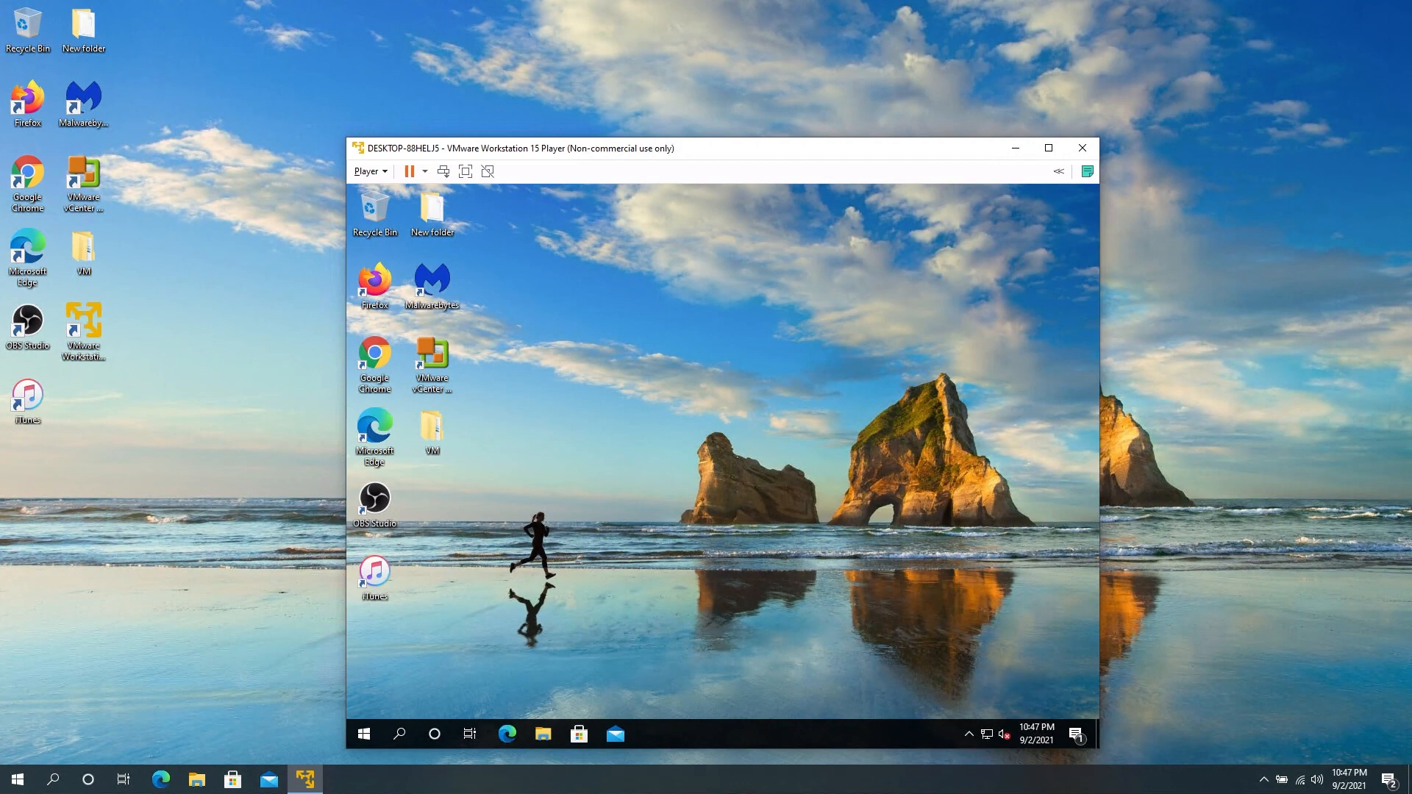
mouse_move(352, 545)
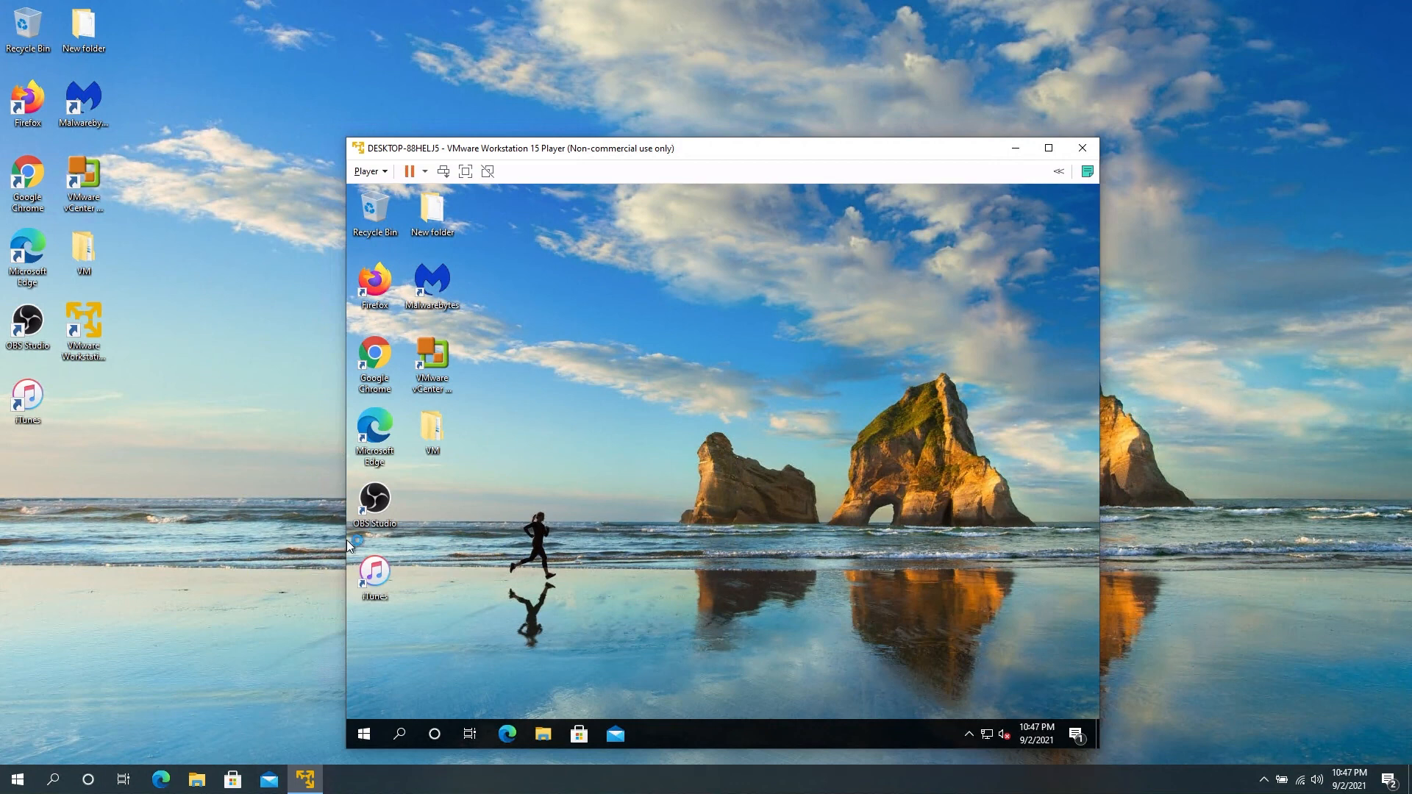